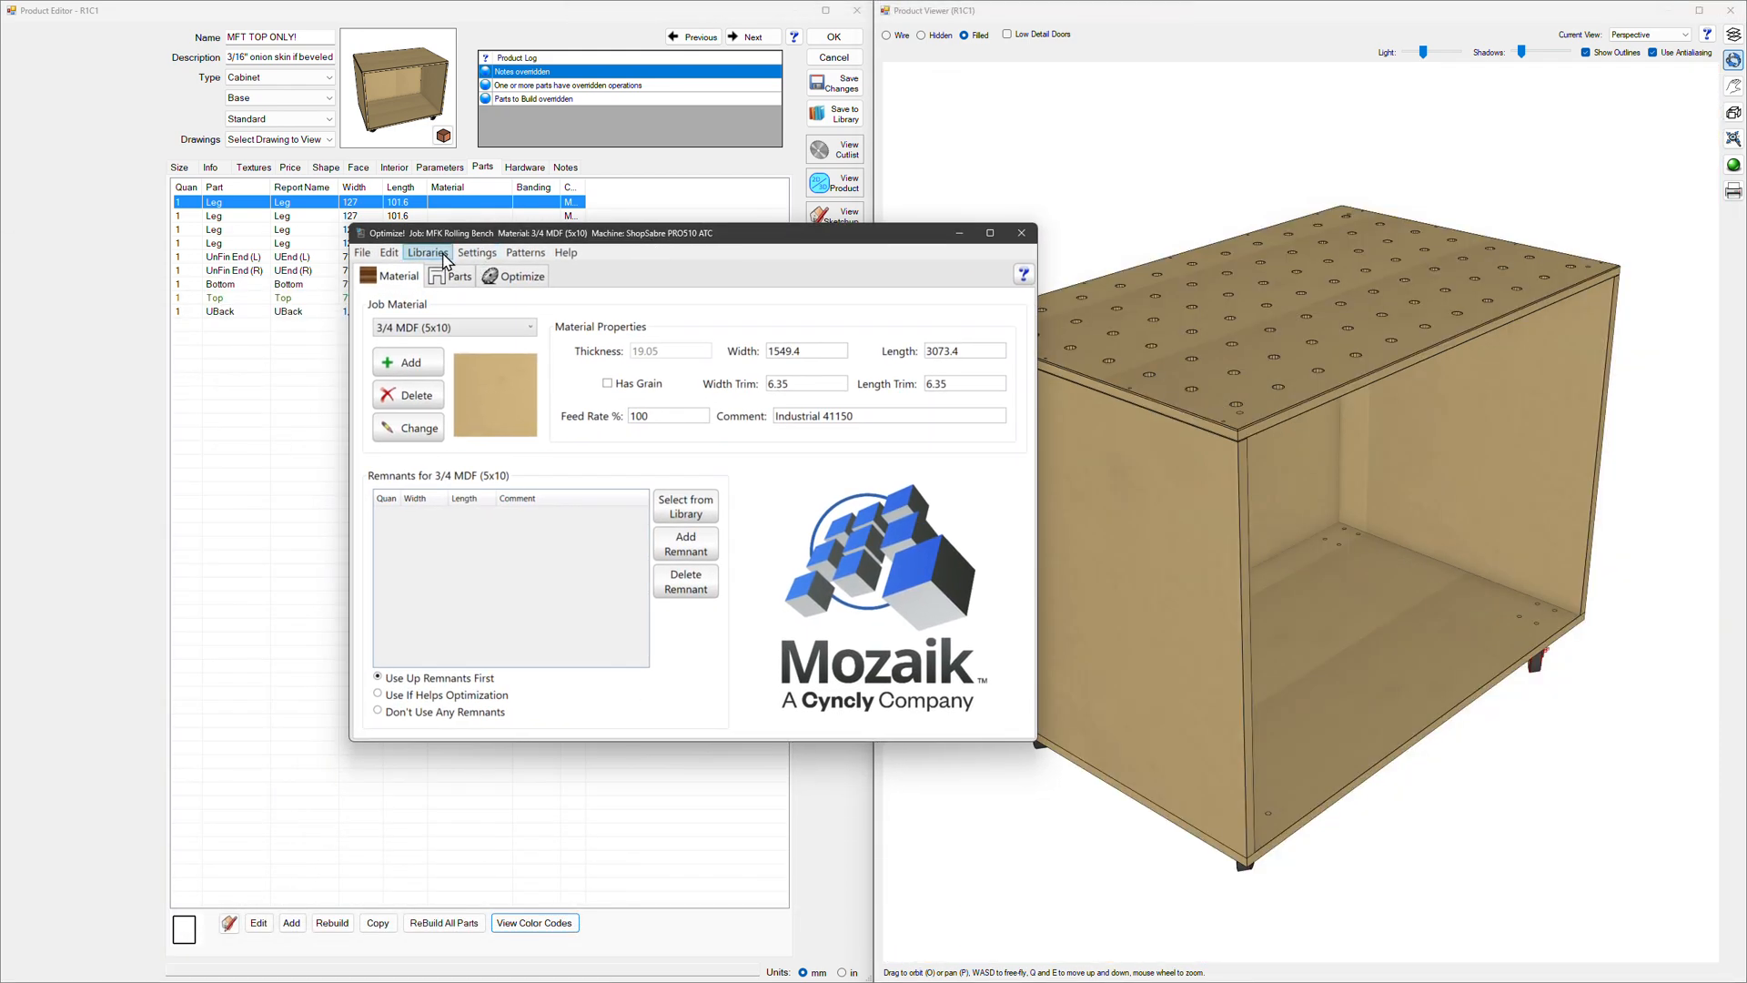
# Step: Show the Tool Library's Panel Tool Groups tab maximized to full screen
pyautogui.click(426, 251)
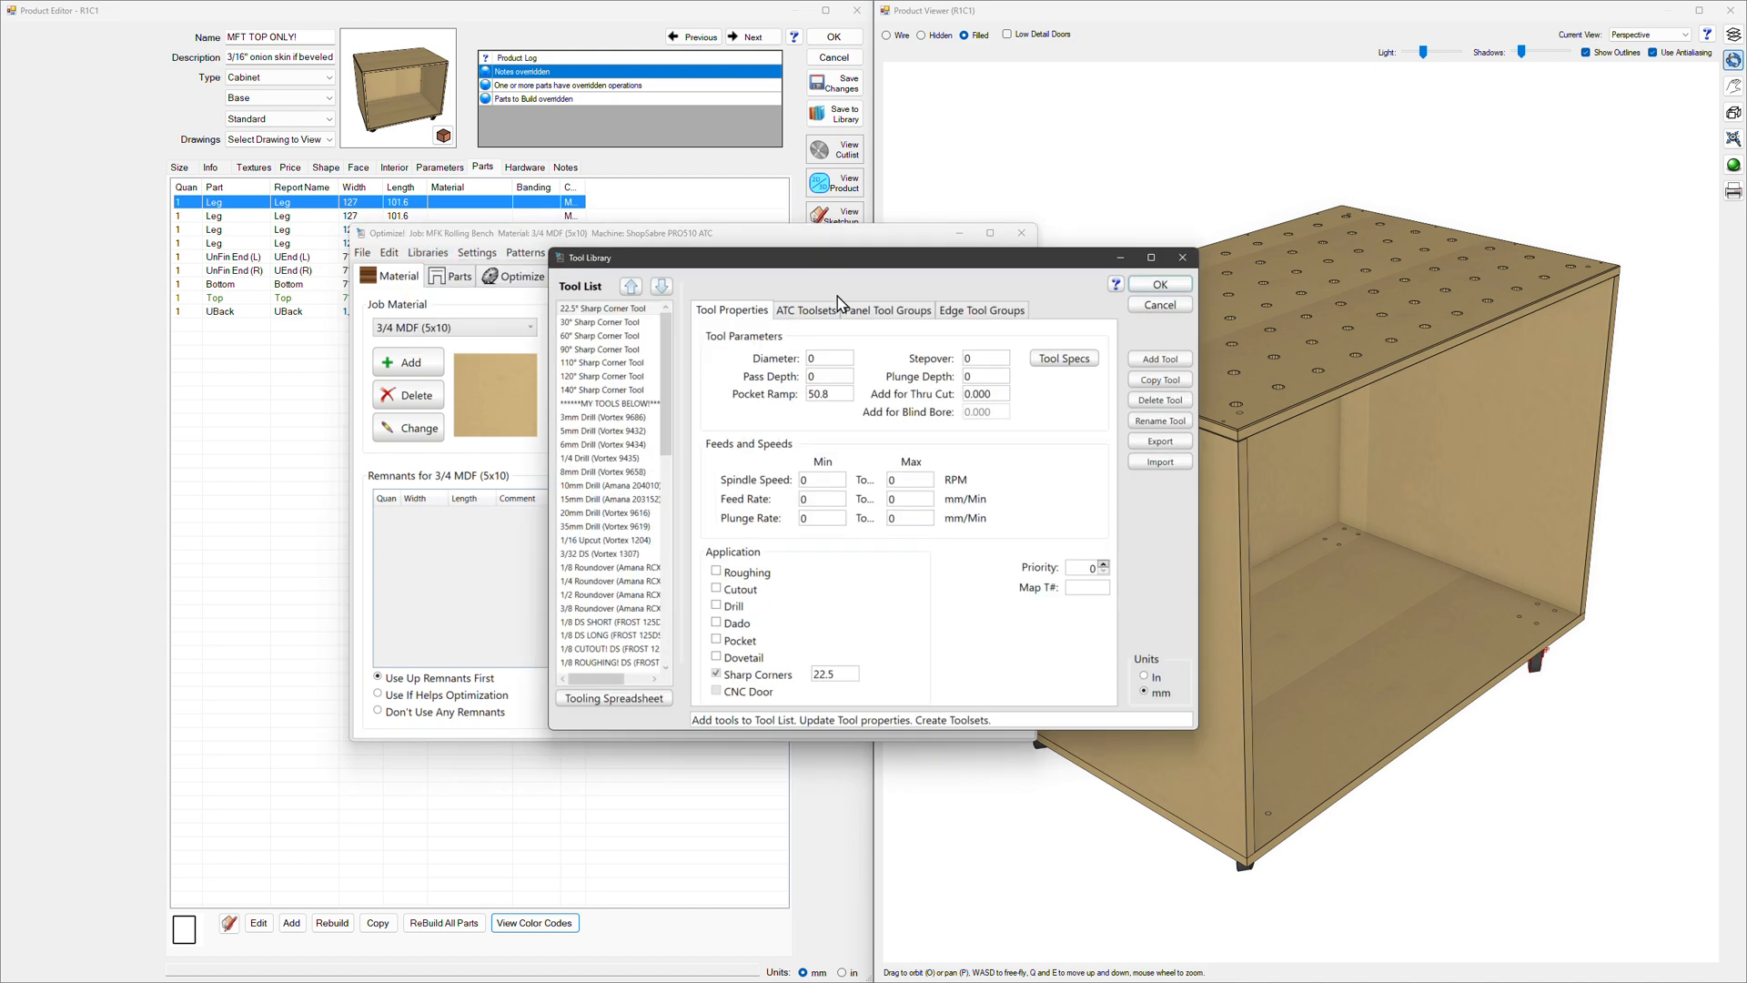
pyautogui.click(886, 309)
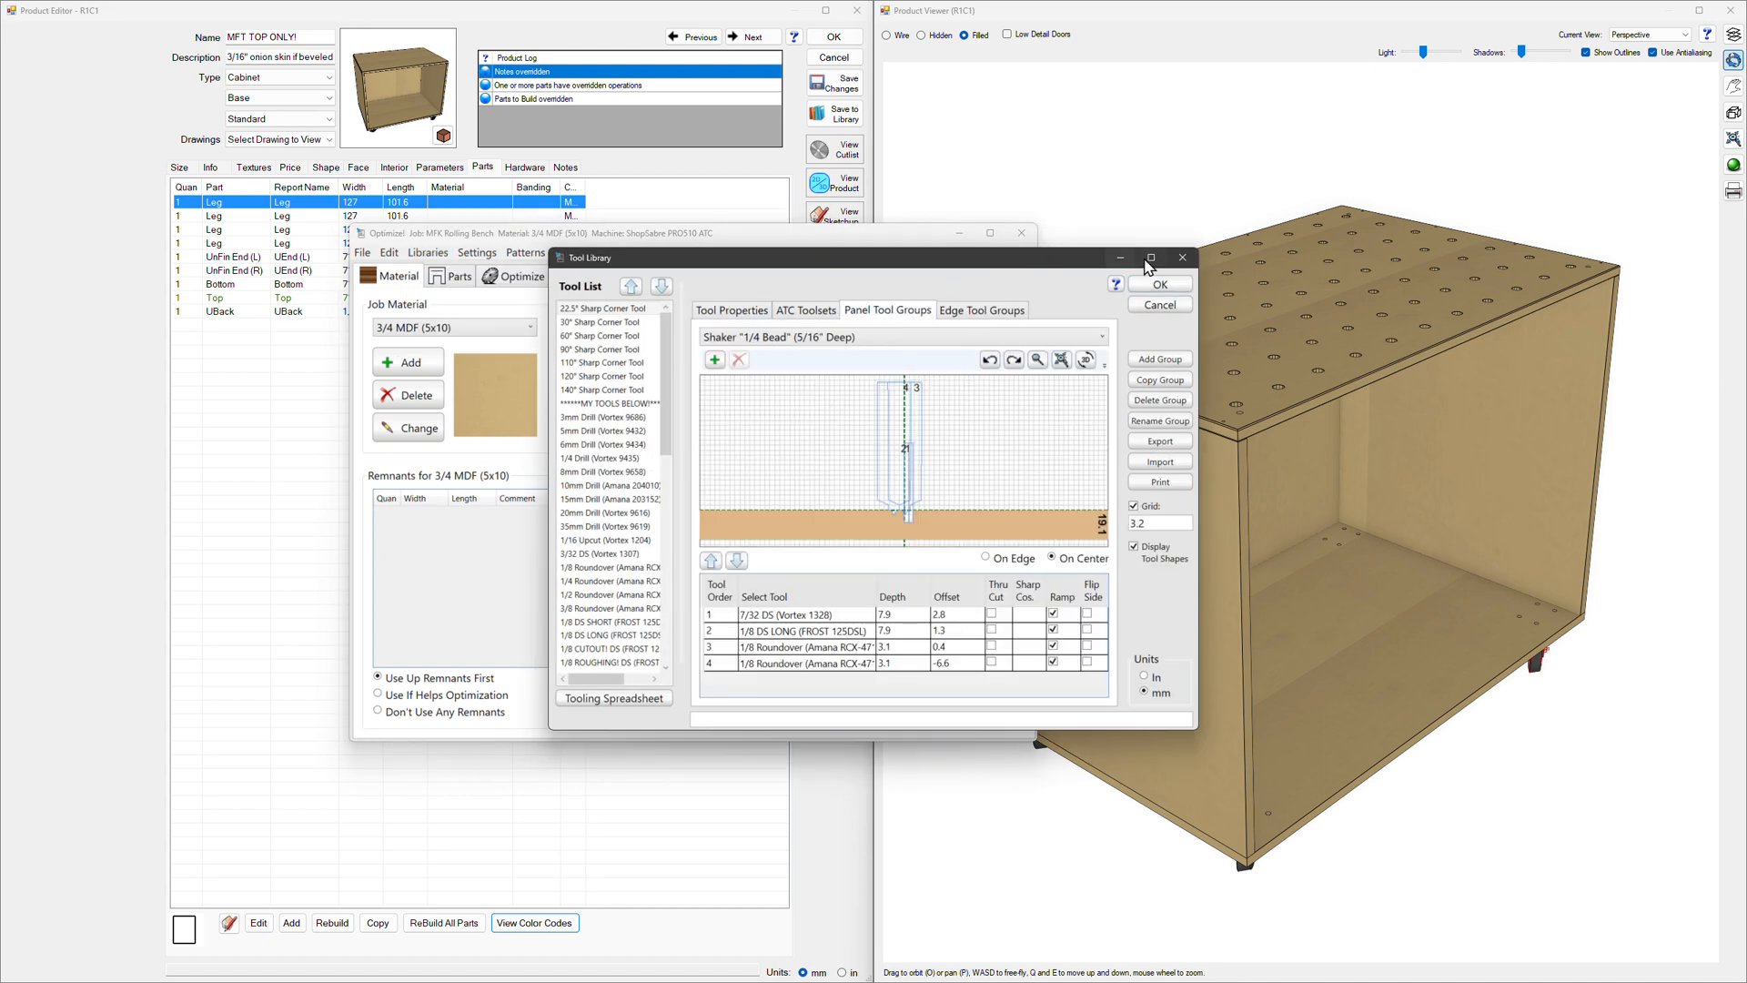
pyautogui.click(1150, 256)
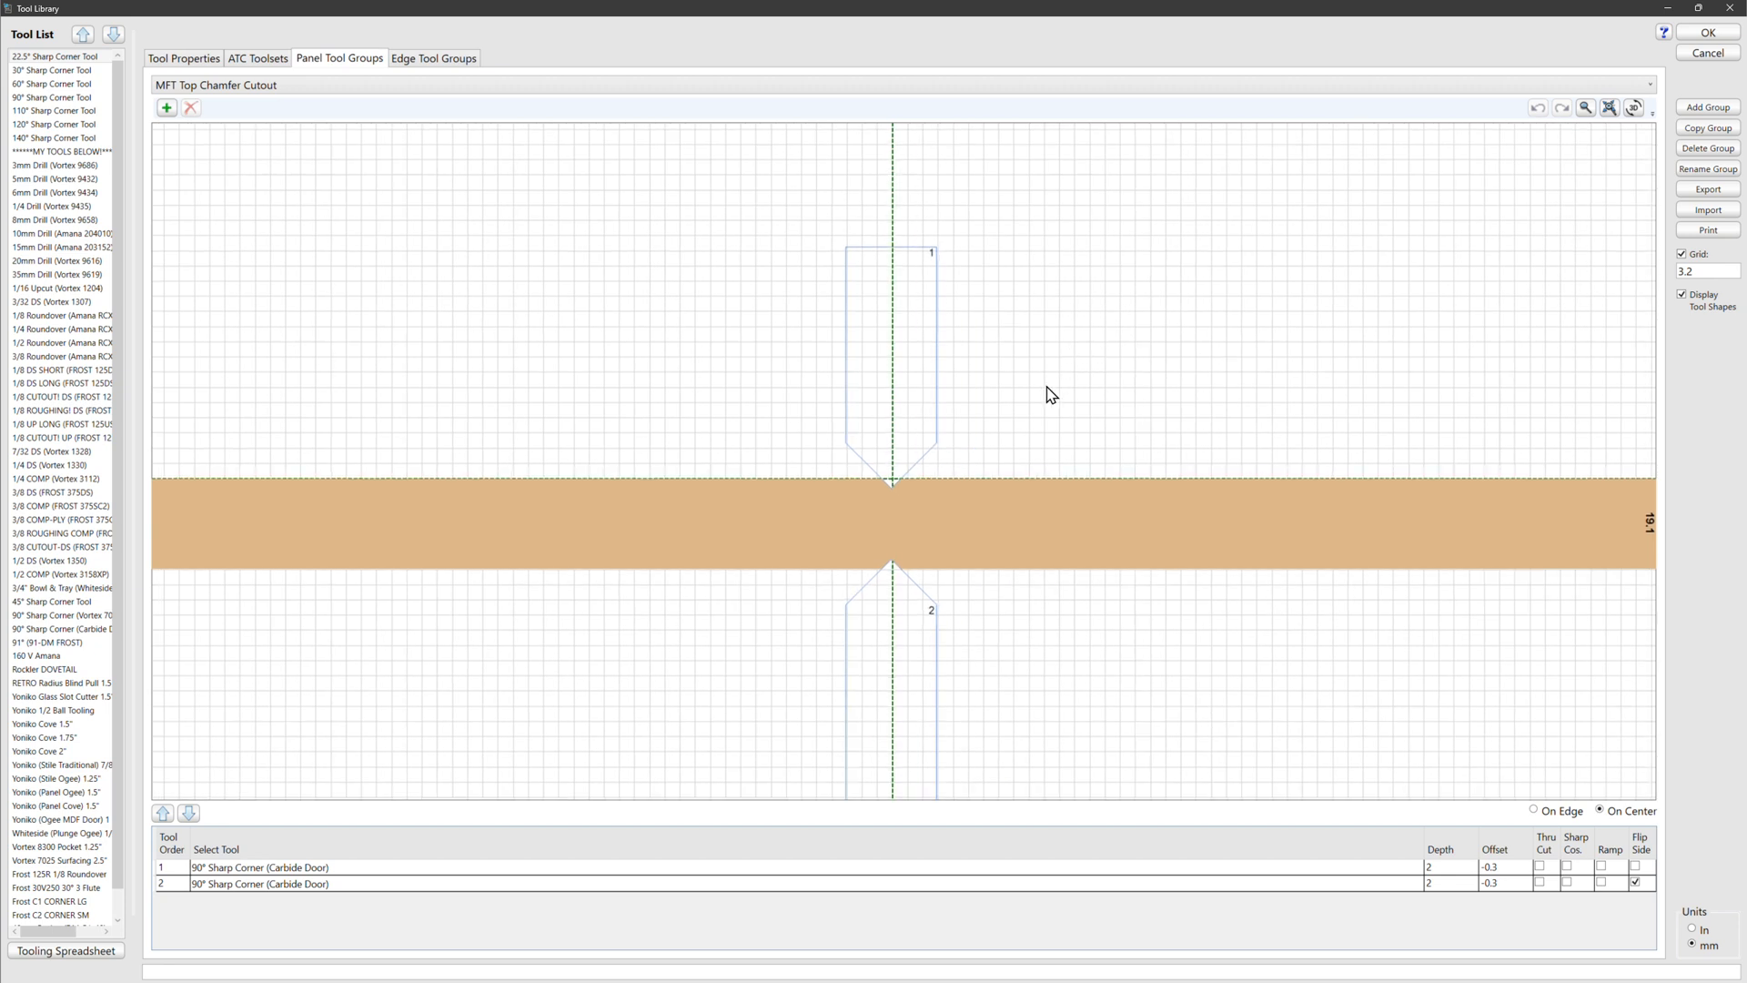
pyautogui.moveTo(1030, 526)
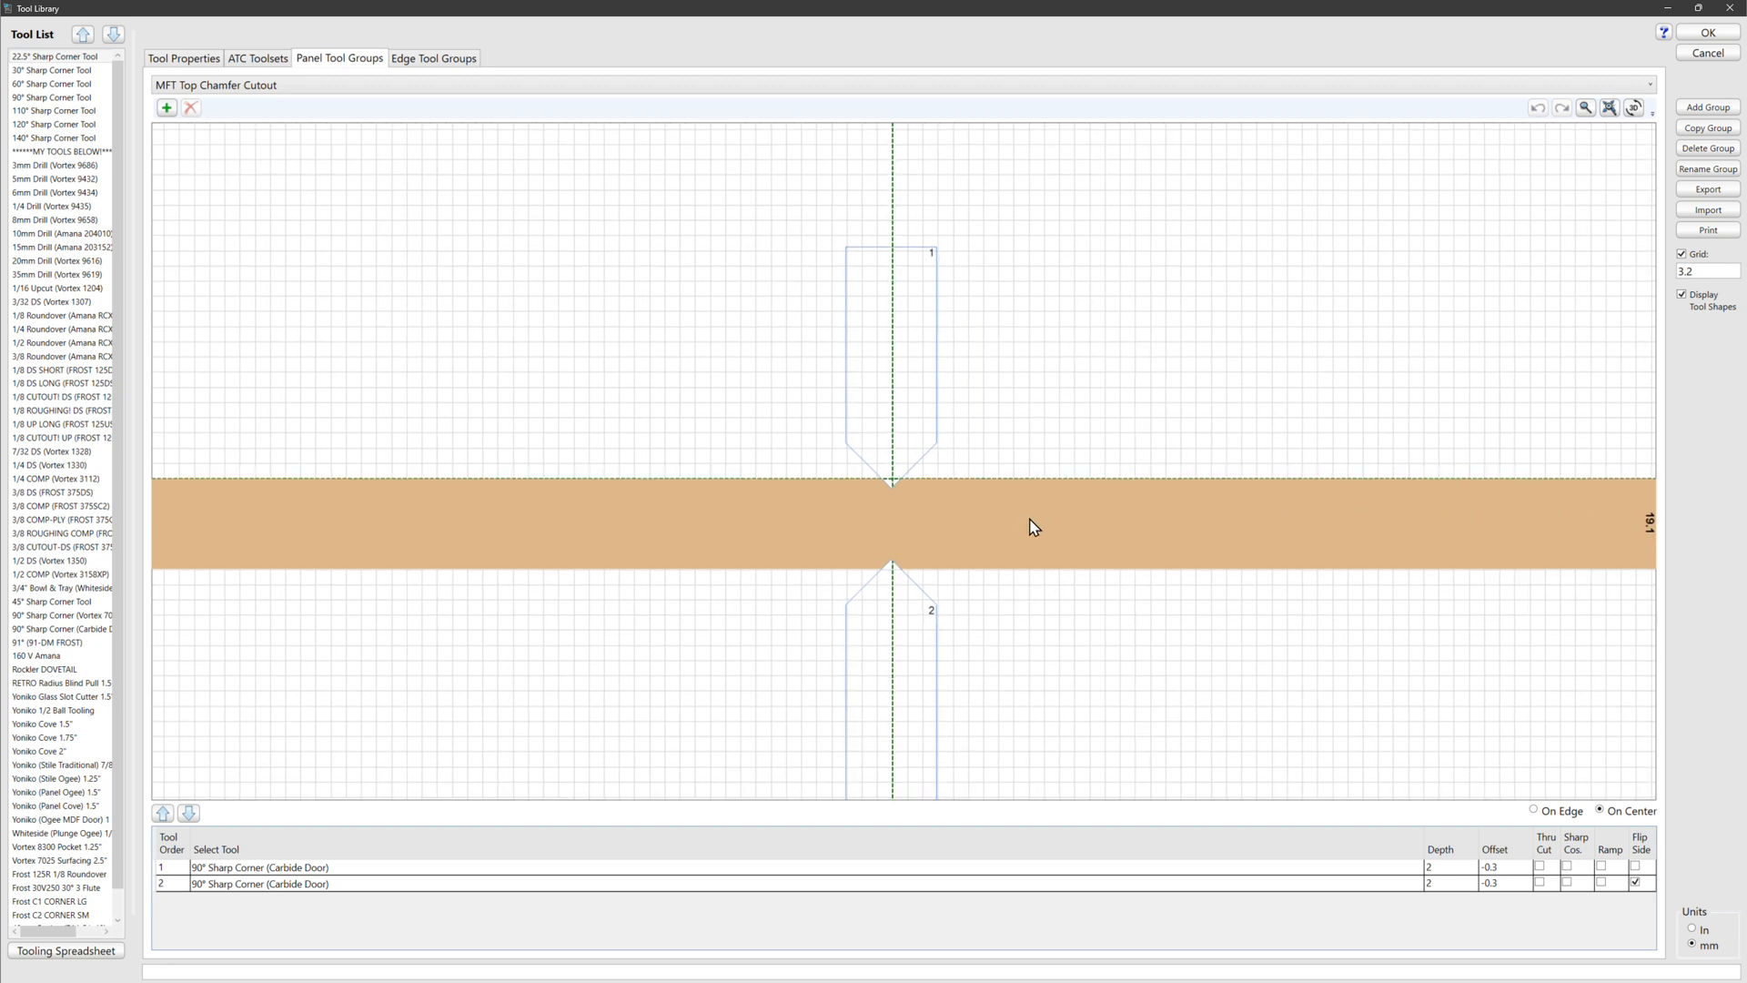
pyautogui.moveTo(882, 488)
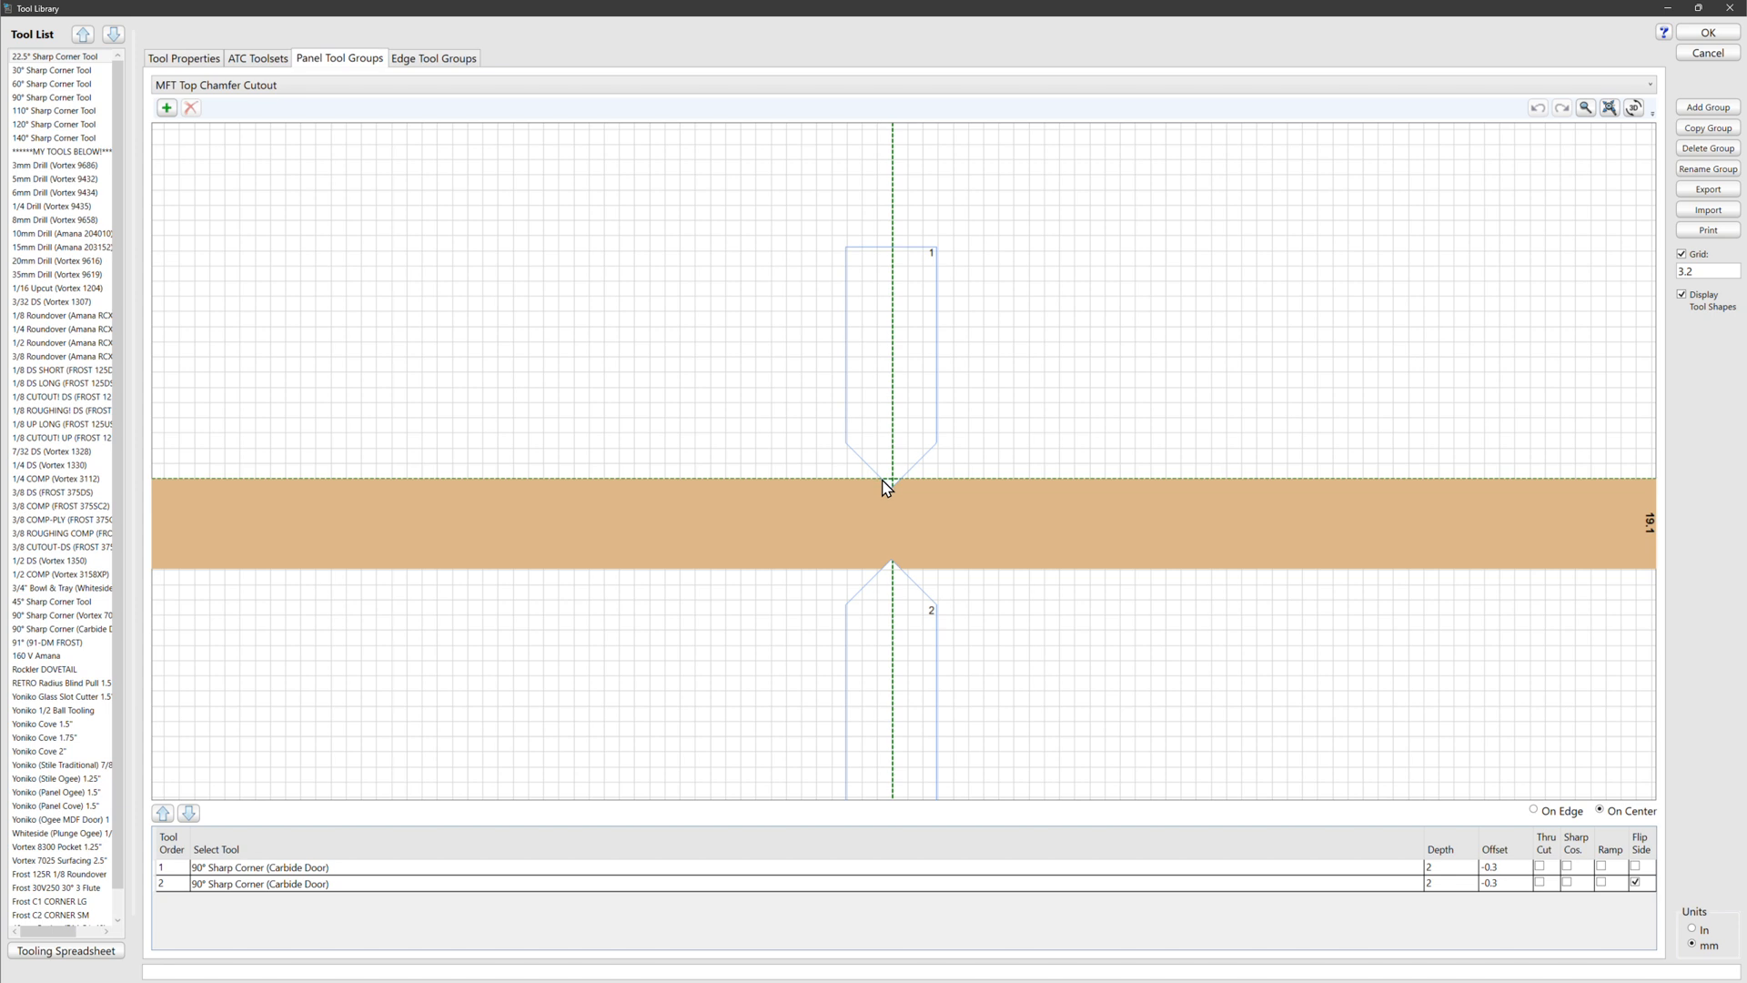
pyautogui.moveTo(924, 592)
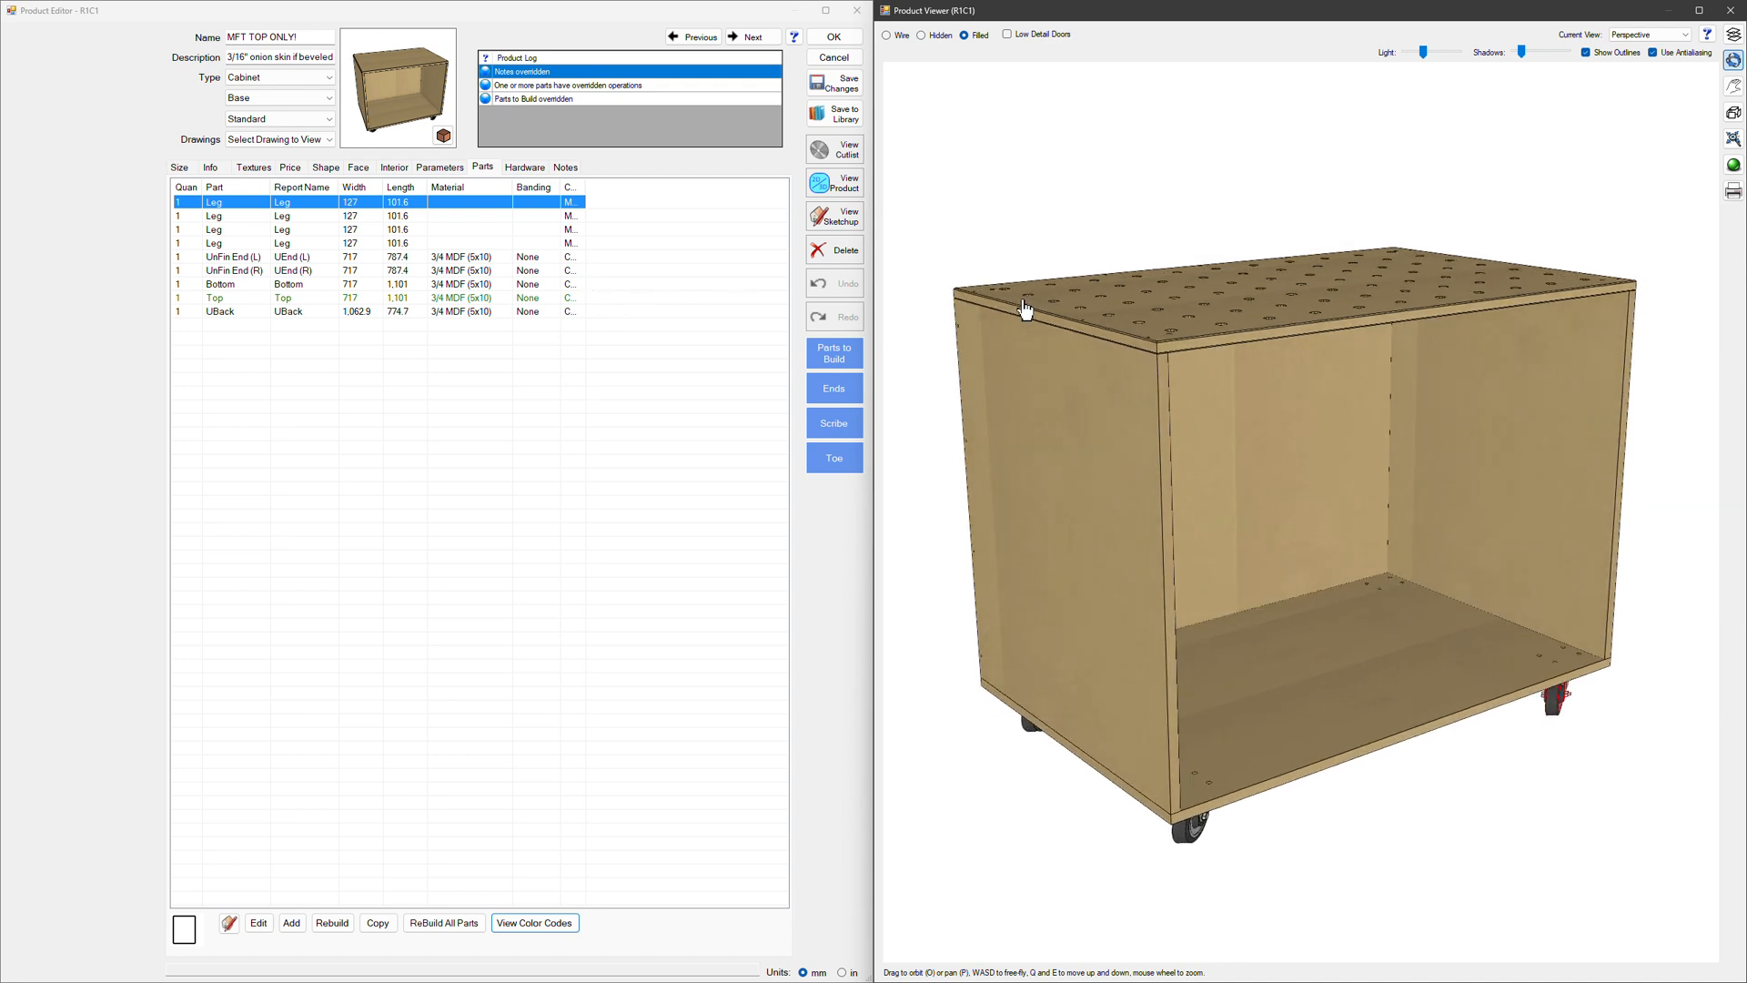
# Step: Review the Parameters overrides and accept both cabinet Ends as Unfinished End
pyautogui.click(438, 166)
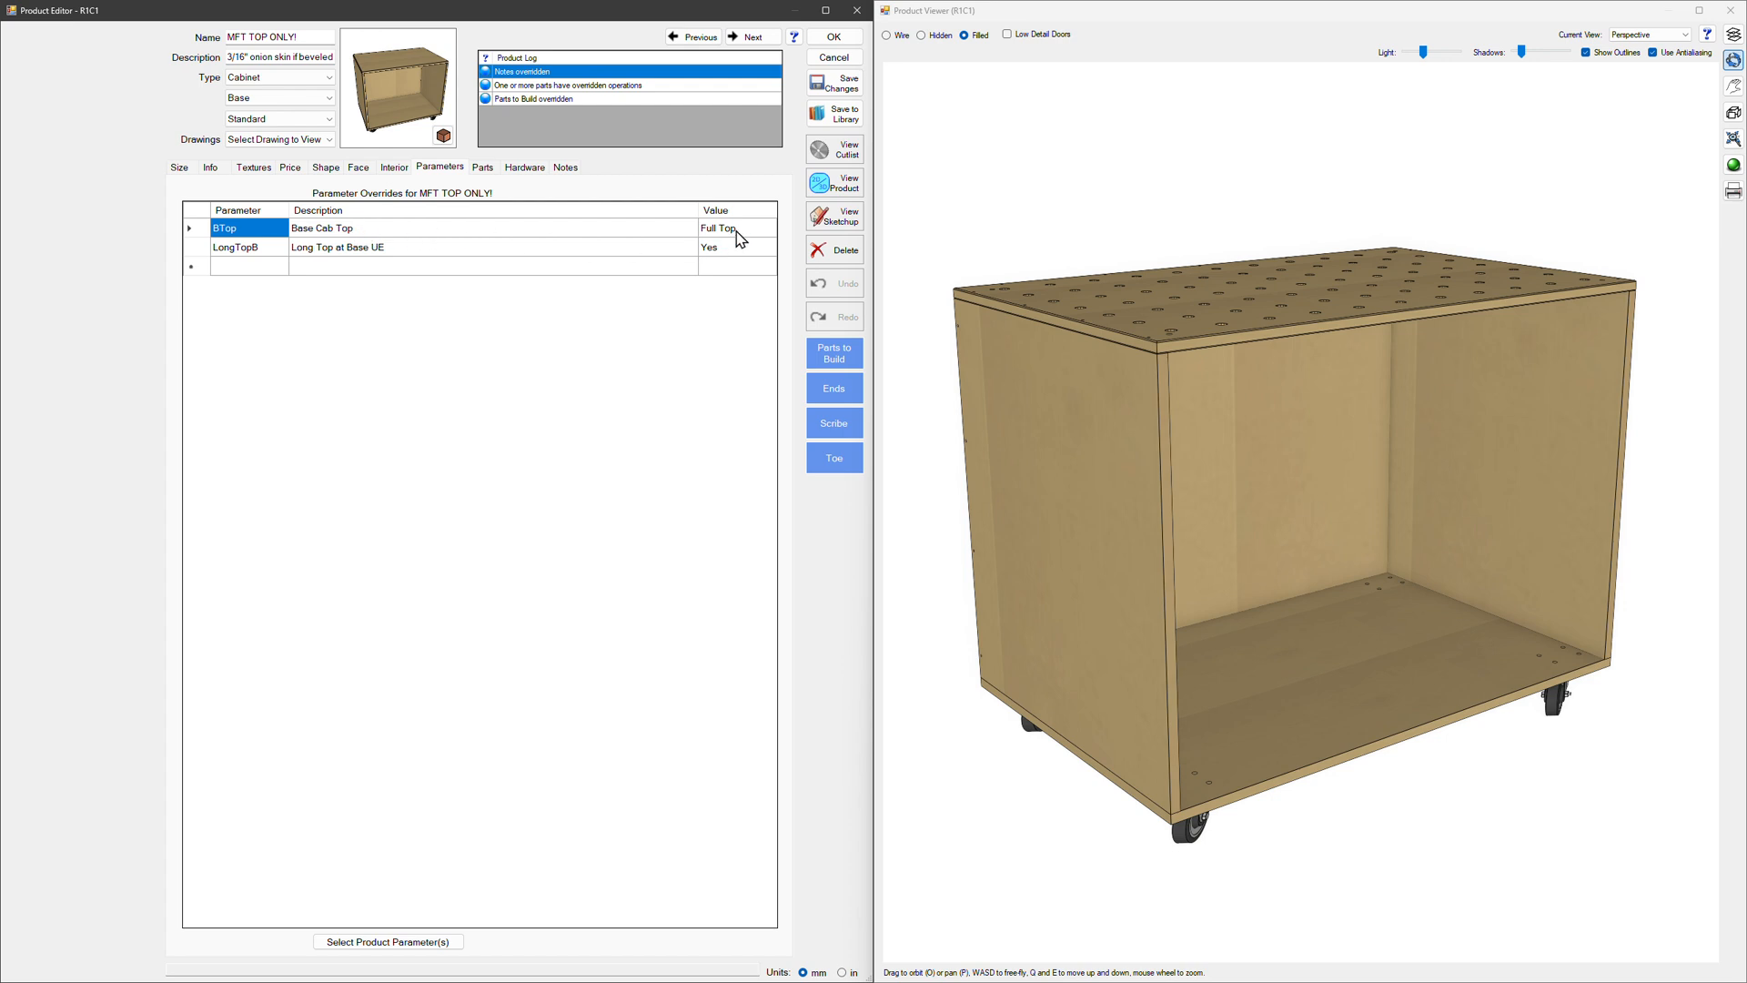
pyautogui.moveTo(702, 242)
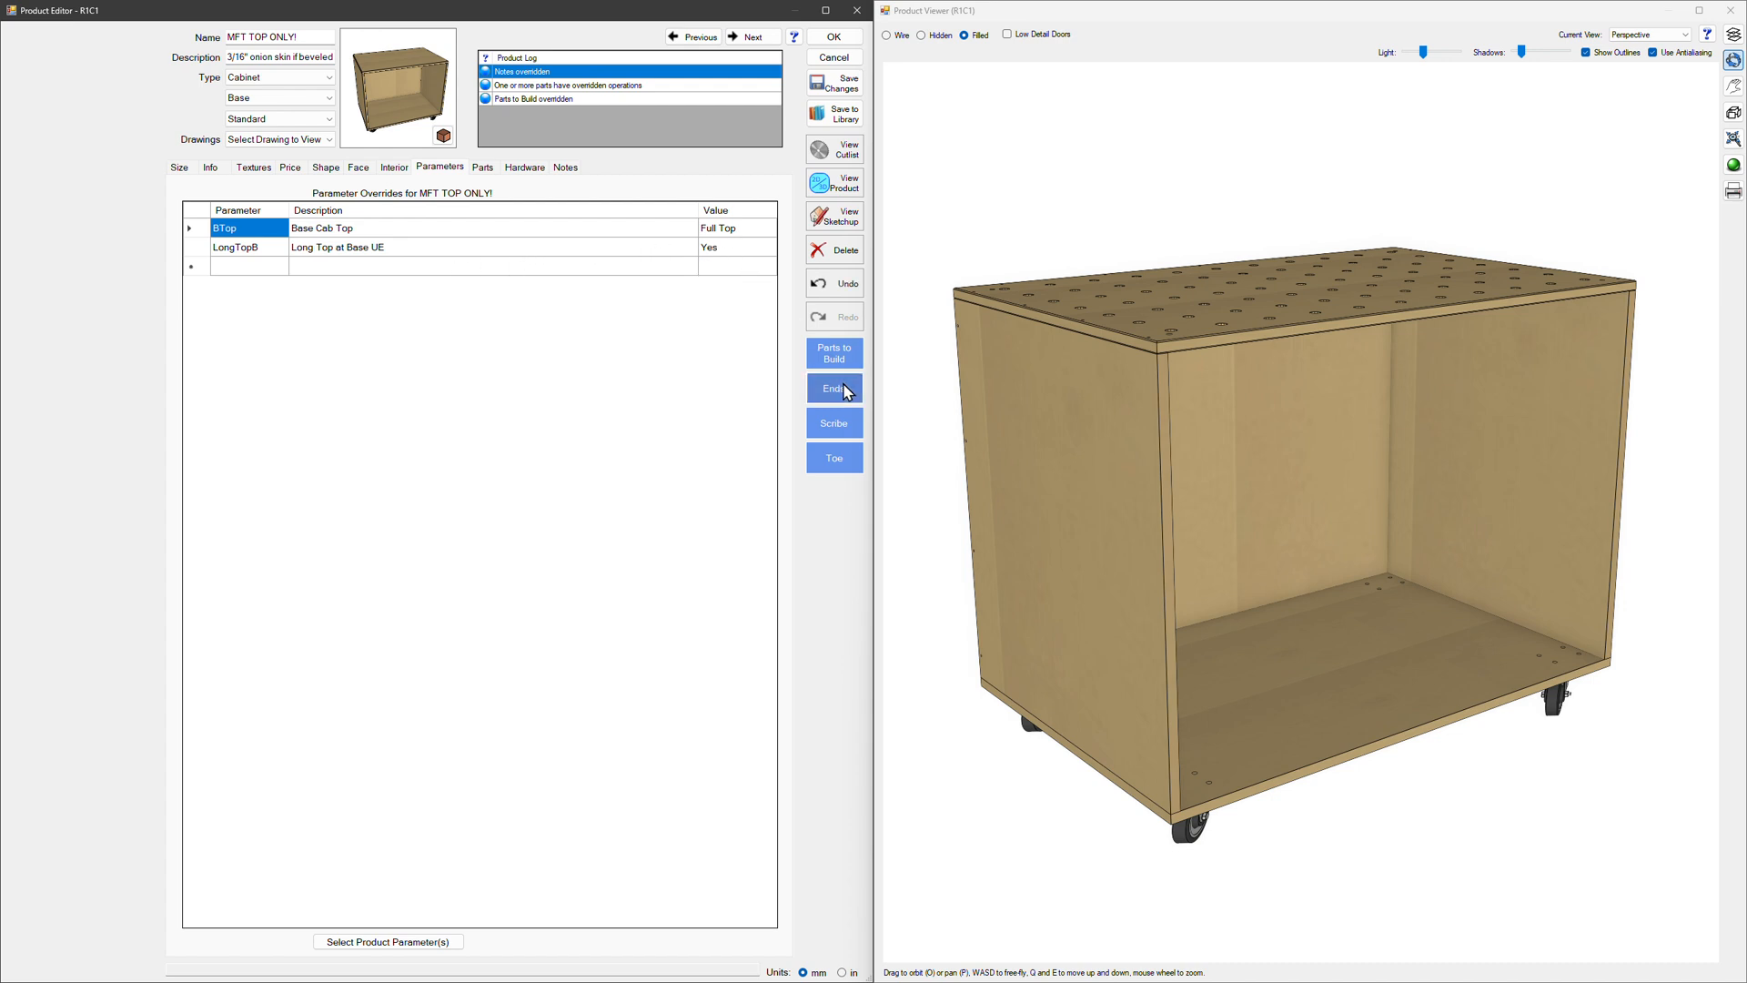
pyautogui.click(834, 387)
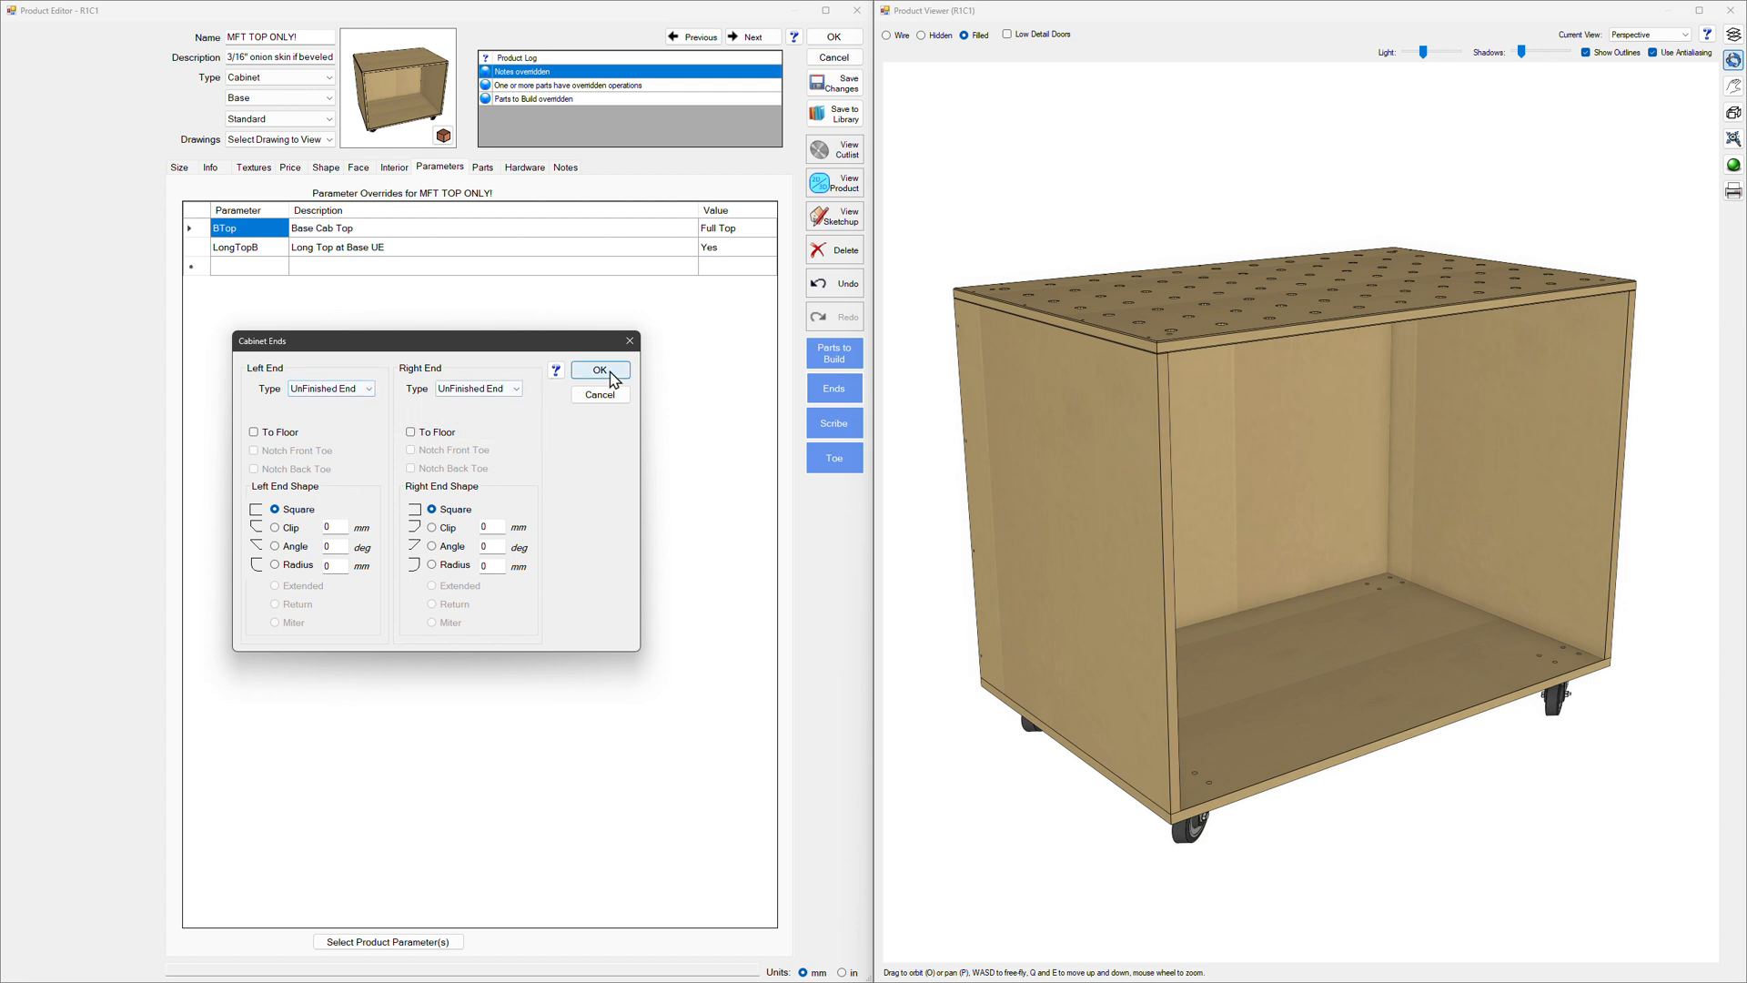
pyautogui.click(599, 369)
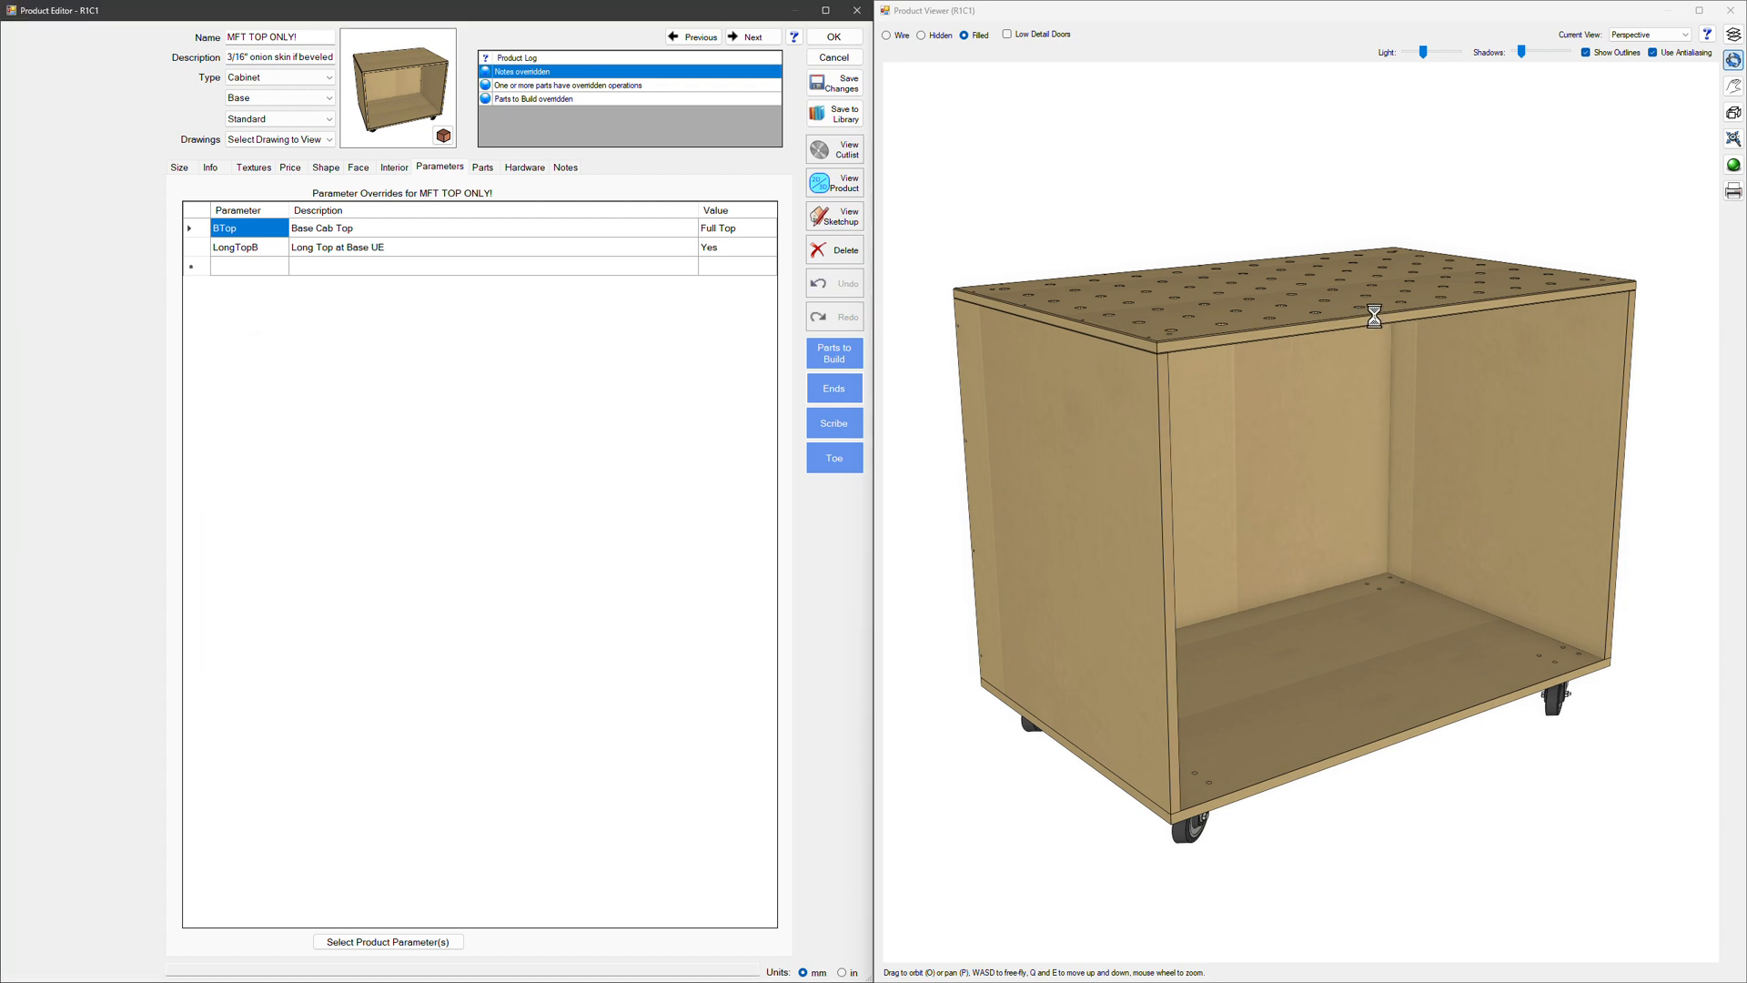
pyautogui.moveTo(1180, 321)
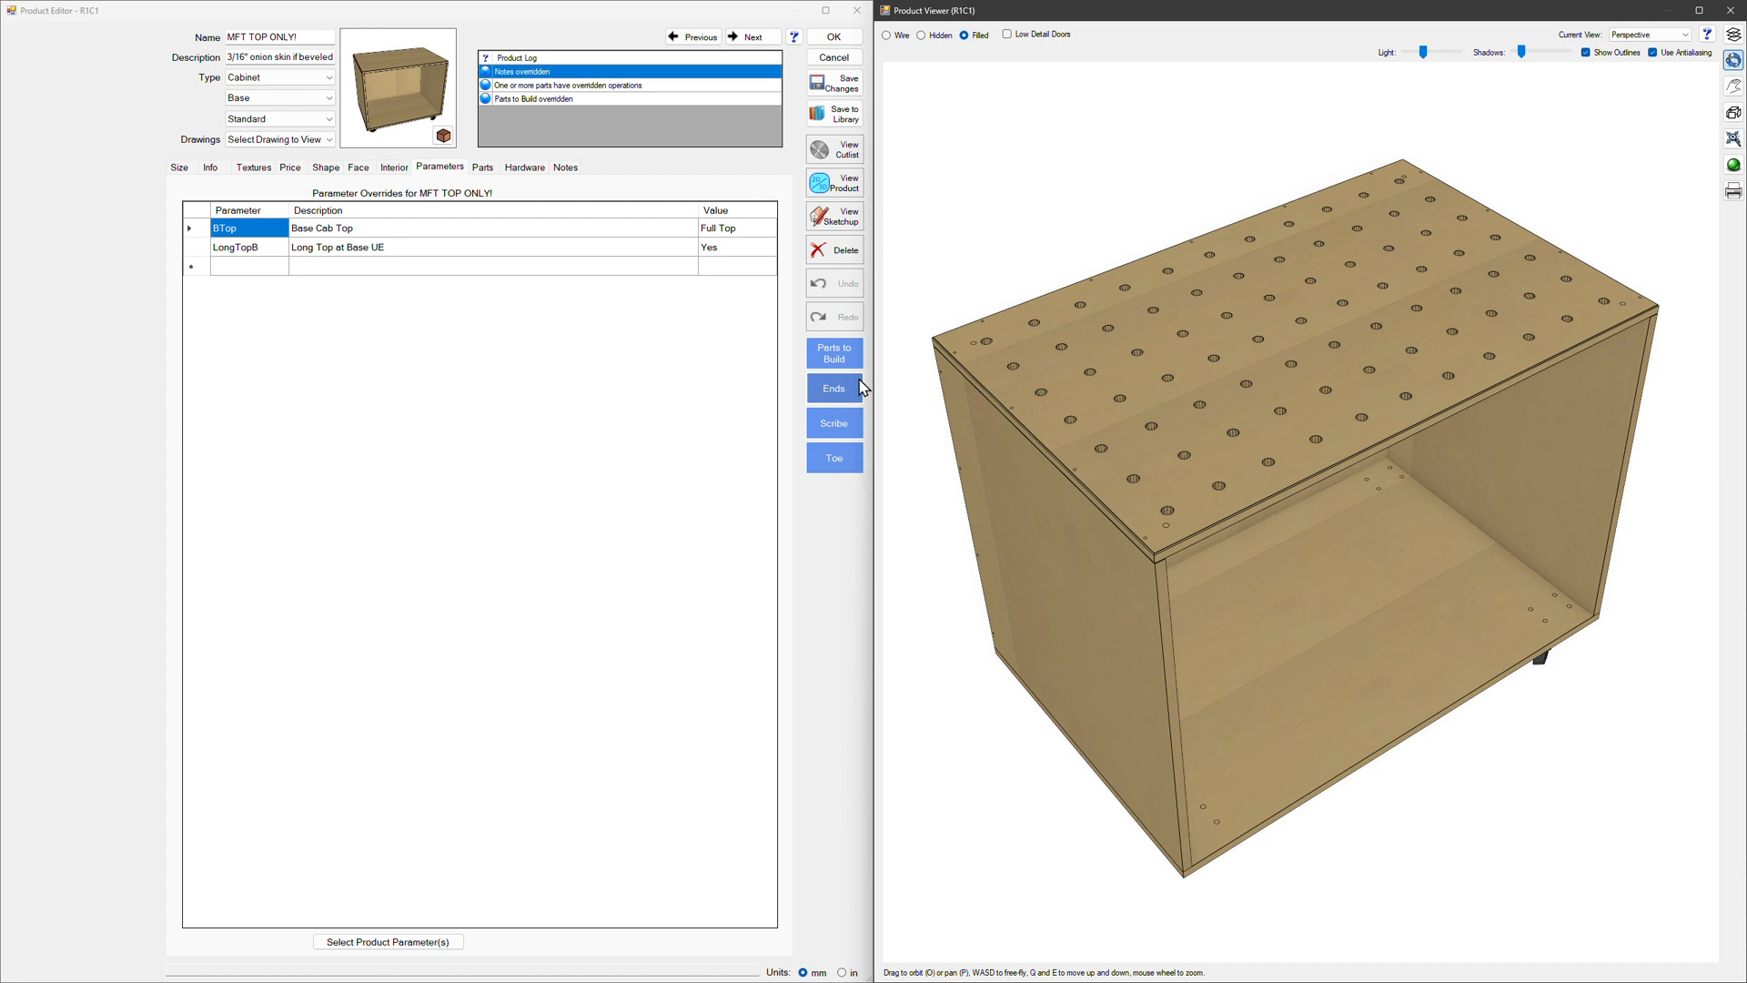
pyautogui.moveTo(670, 415)
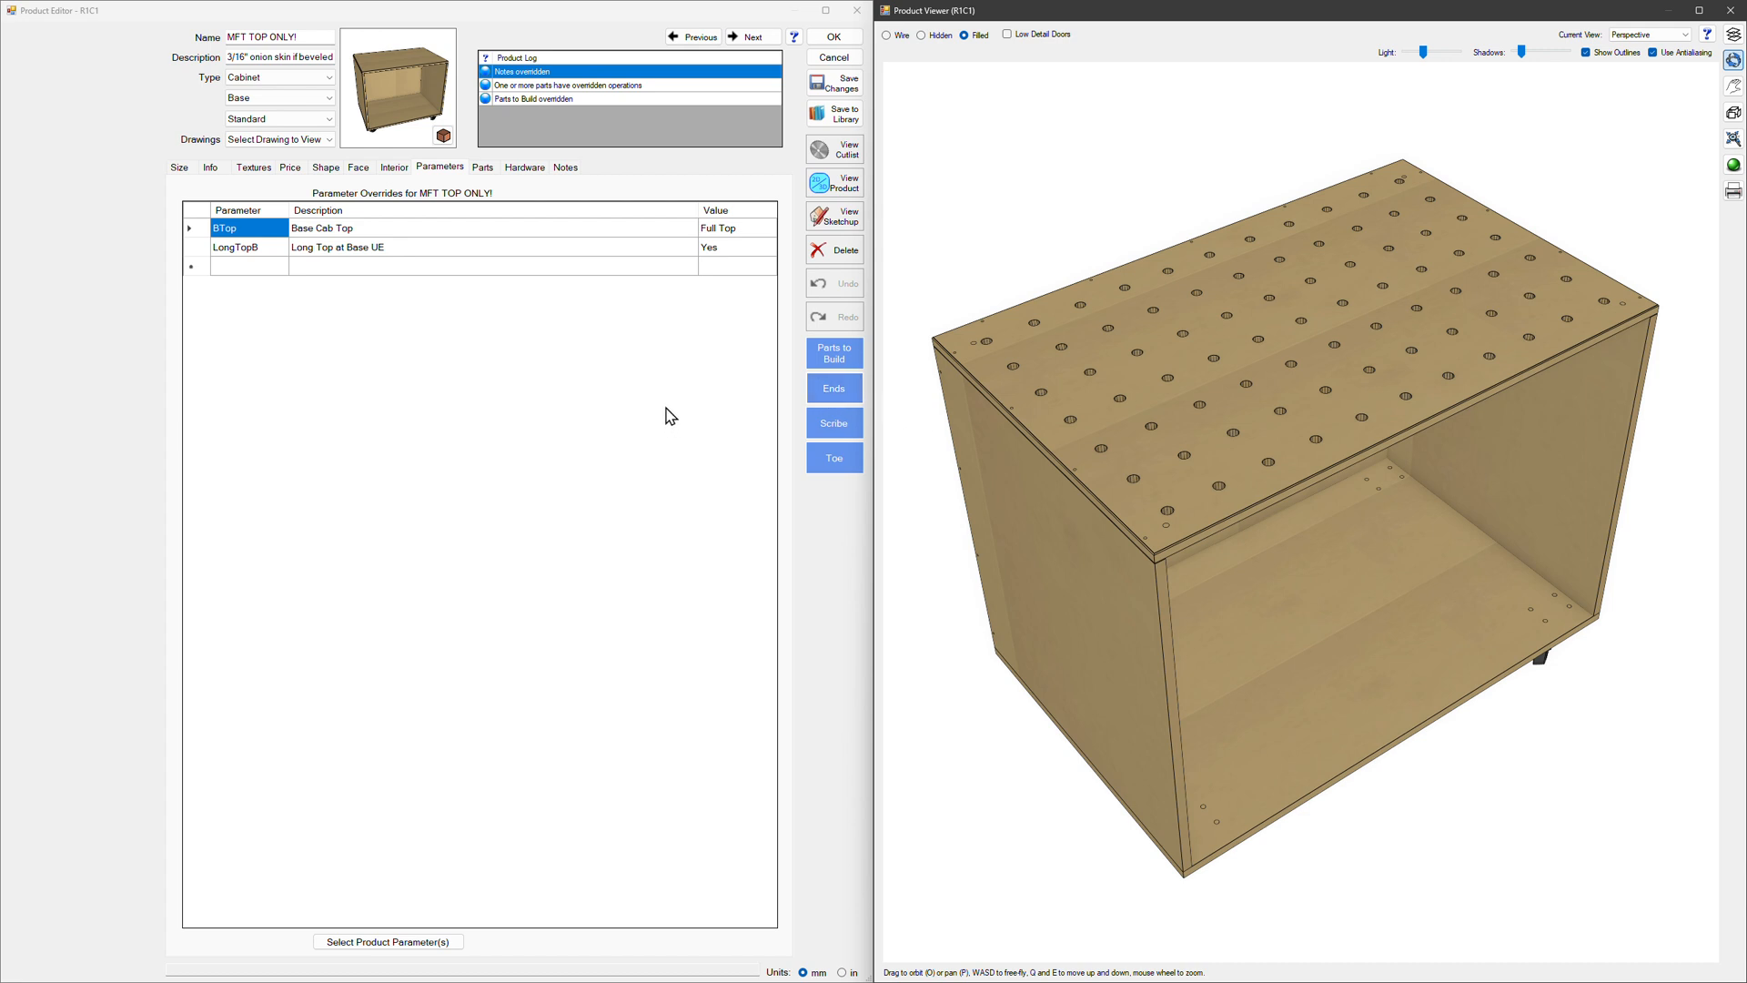
pyautogui.moveTo(834, 351)
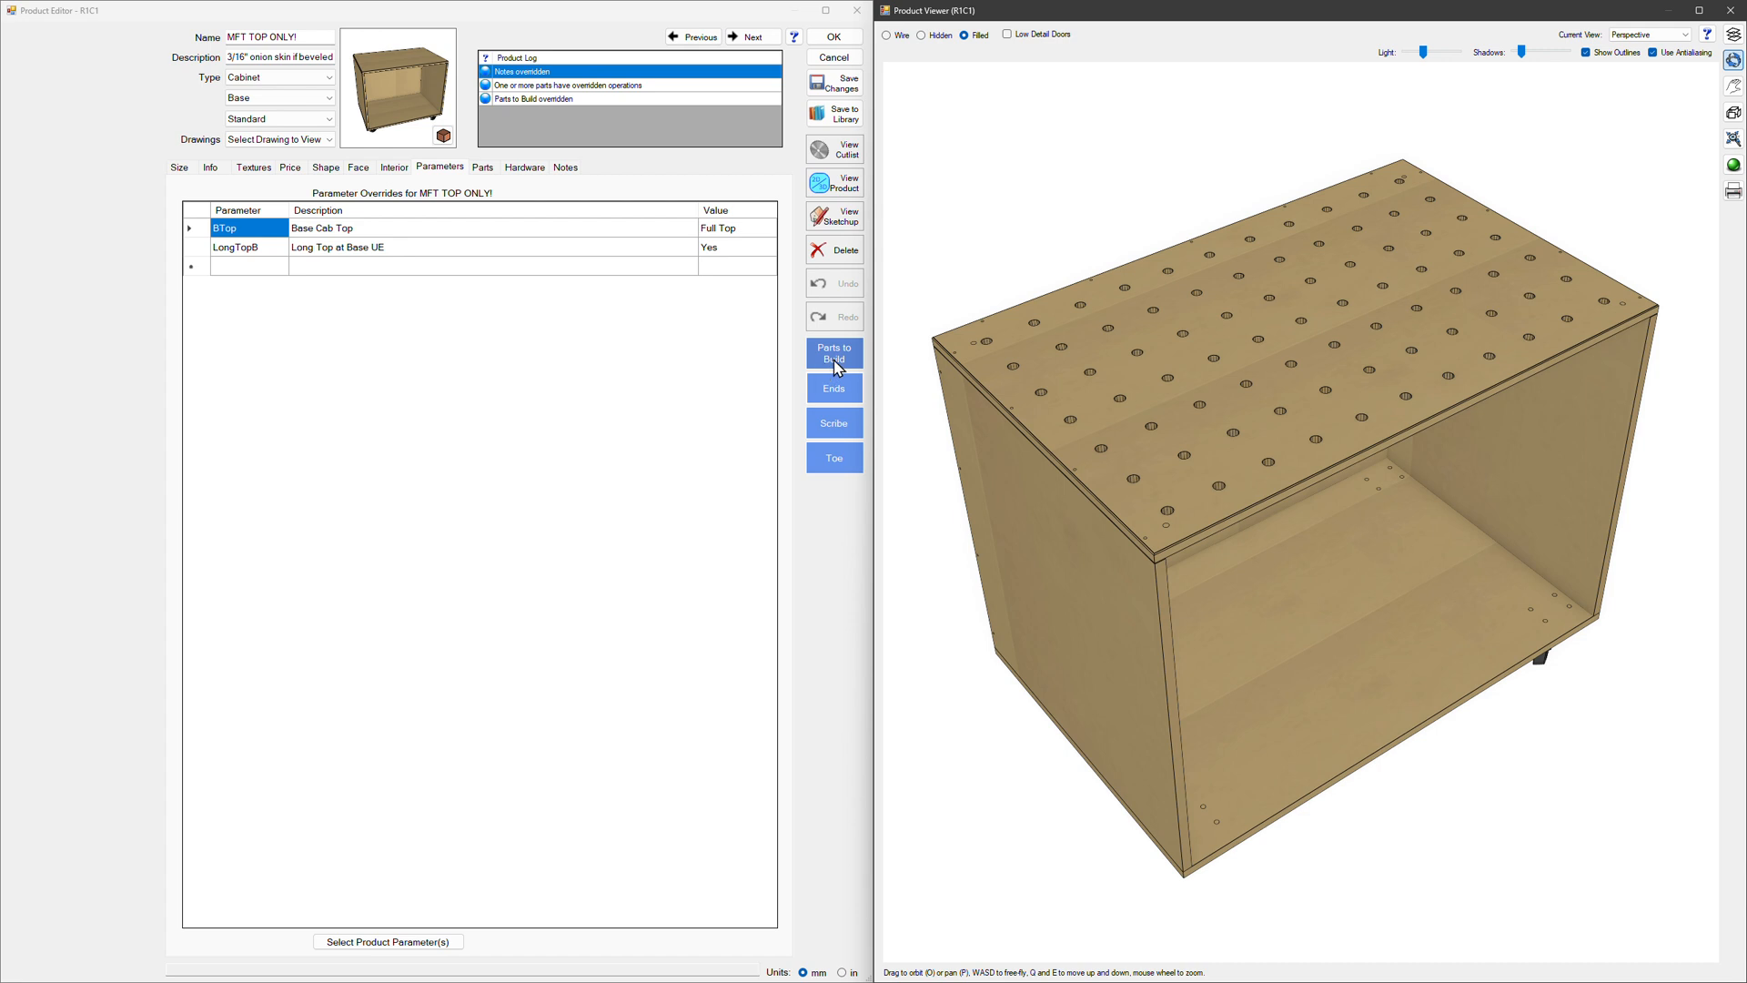
# Step: In Parts to Build keep only Top checked so just the perforated panel builds
pyautogui.click(834, 353)
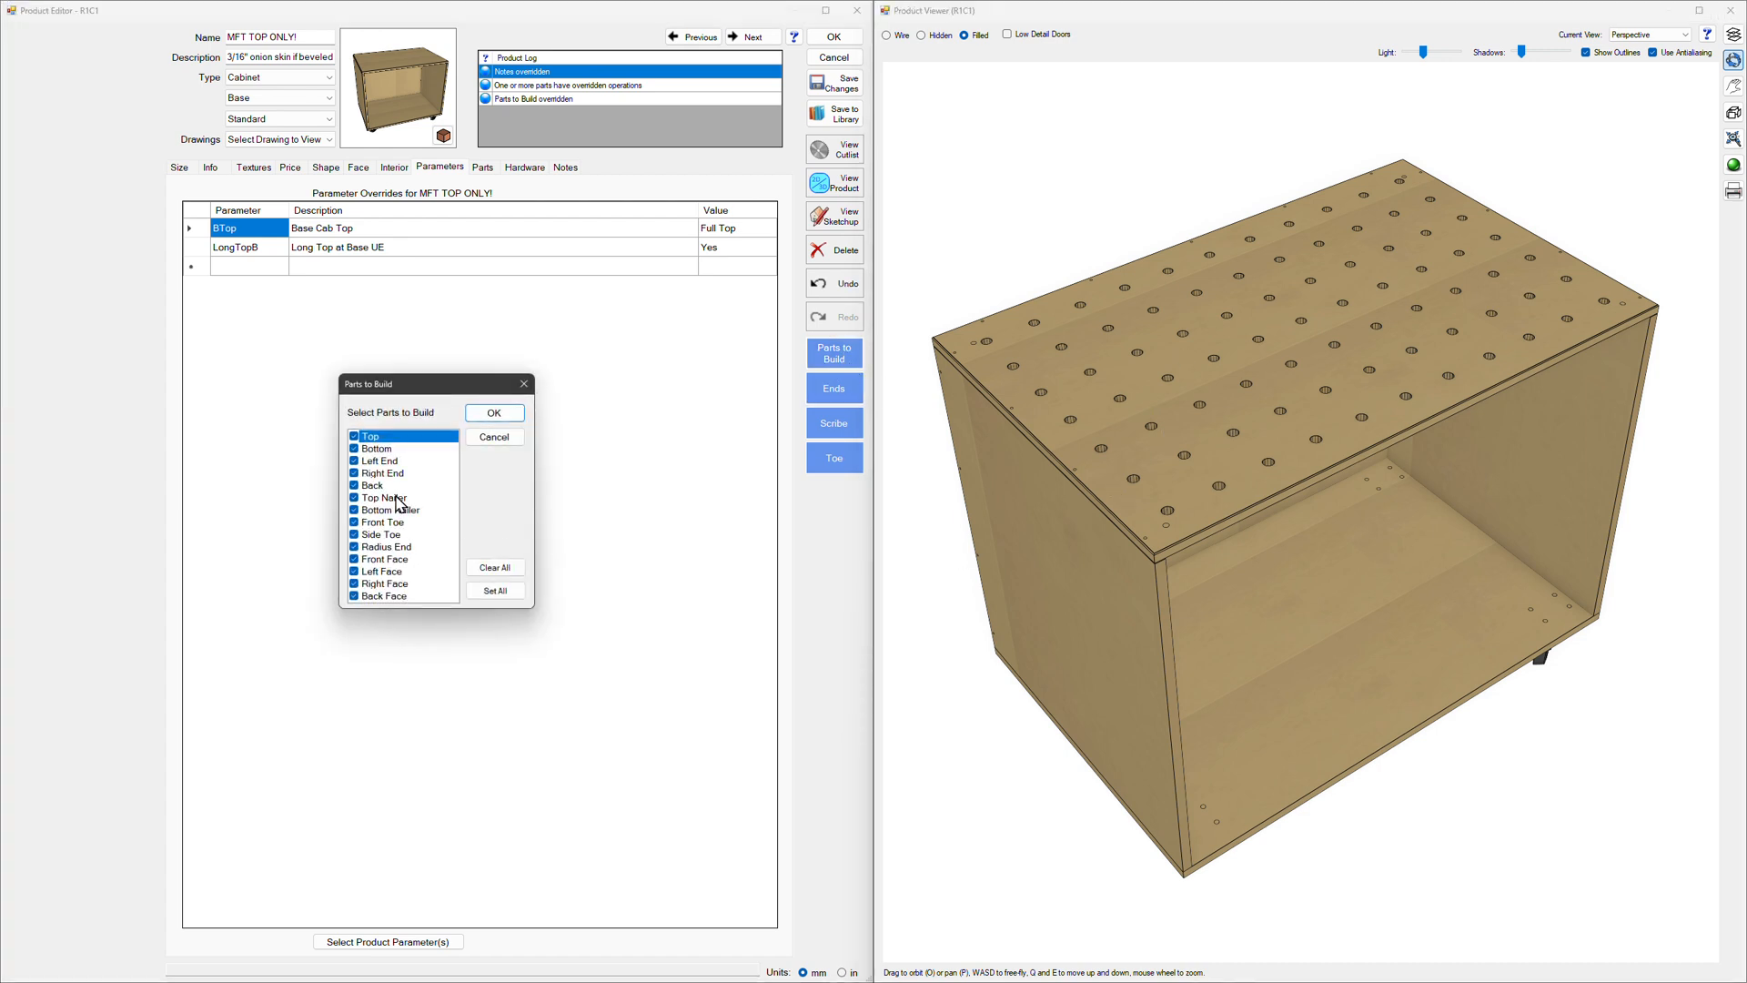
pyautogui.click(493, 567)
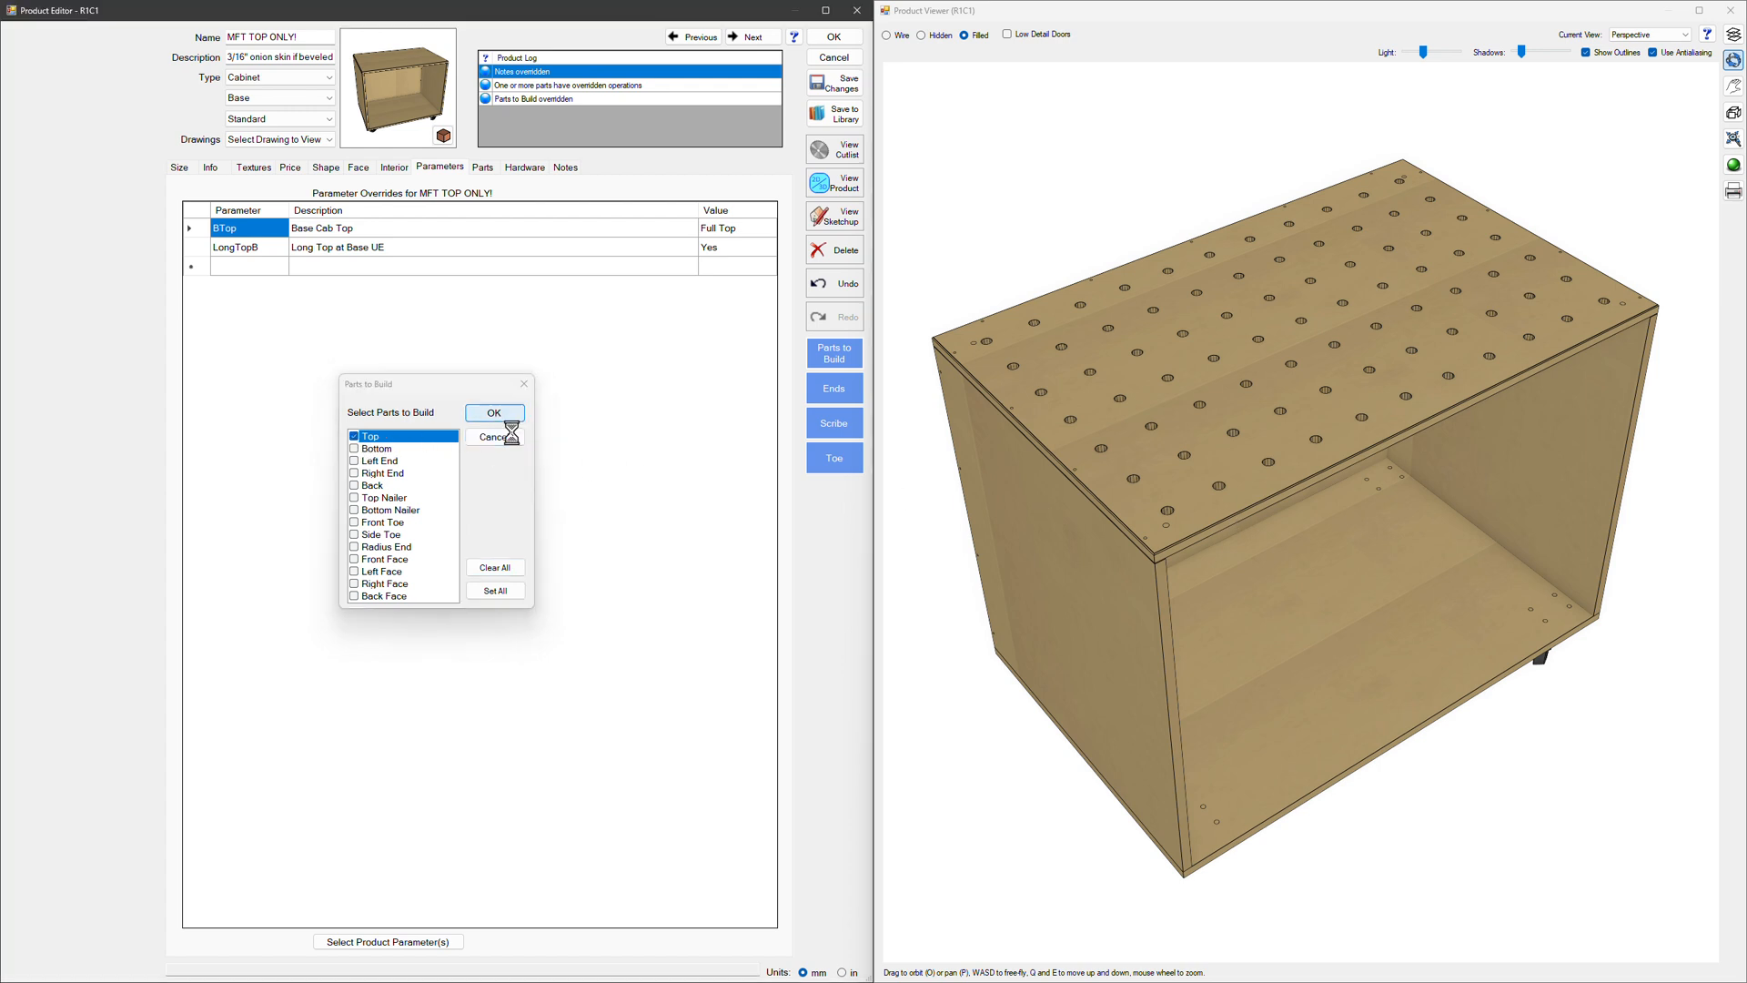
pyautogui.click(495, 413)
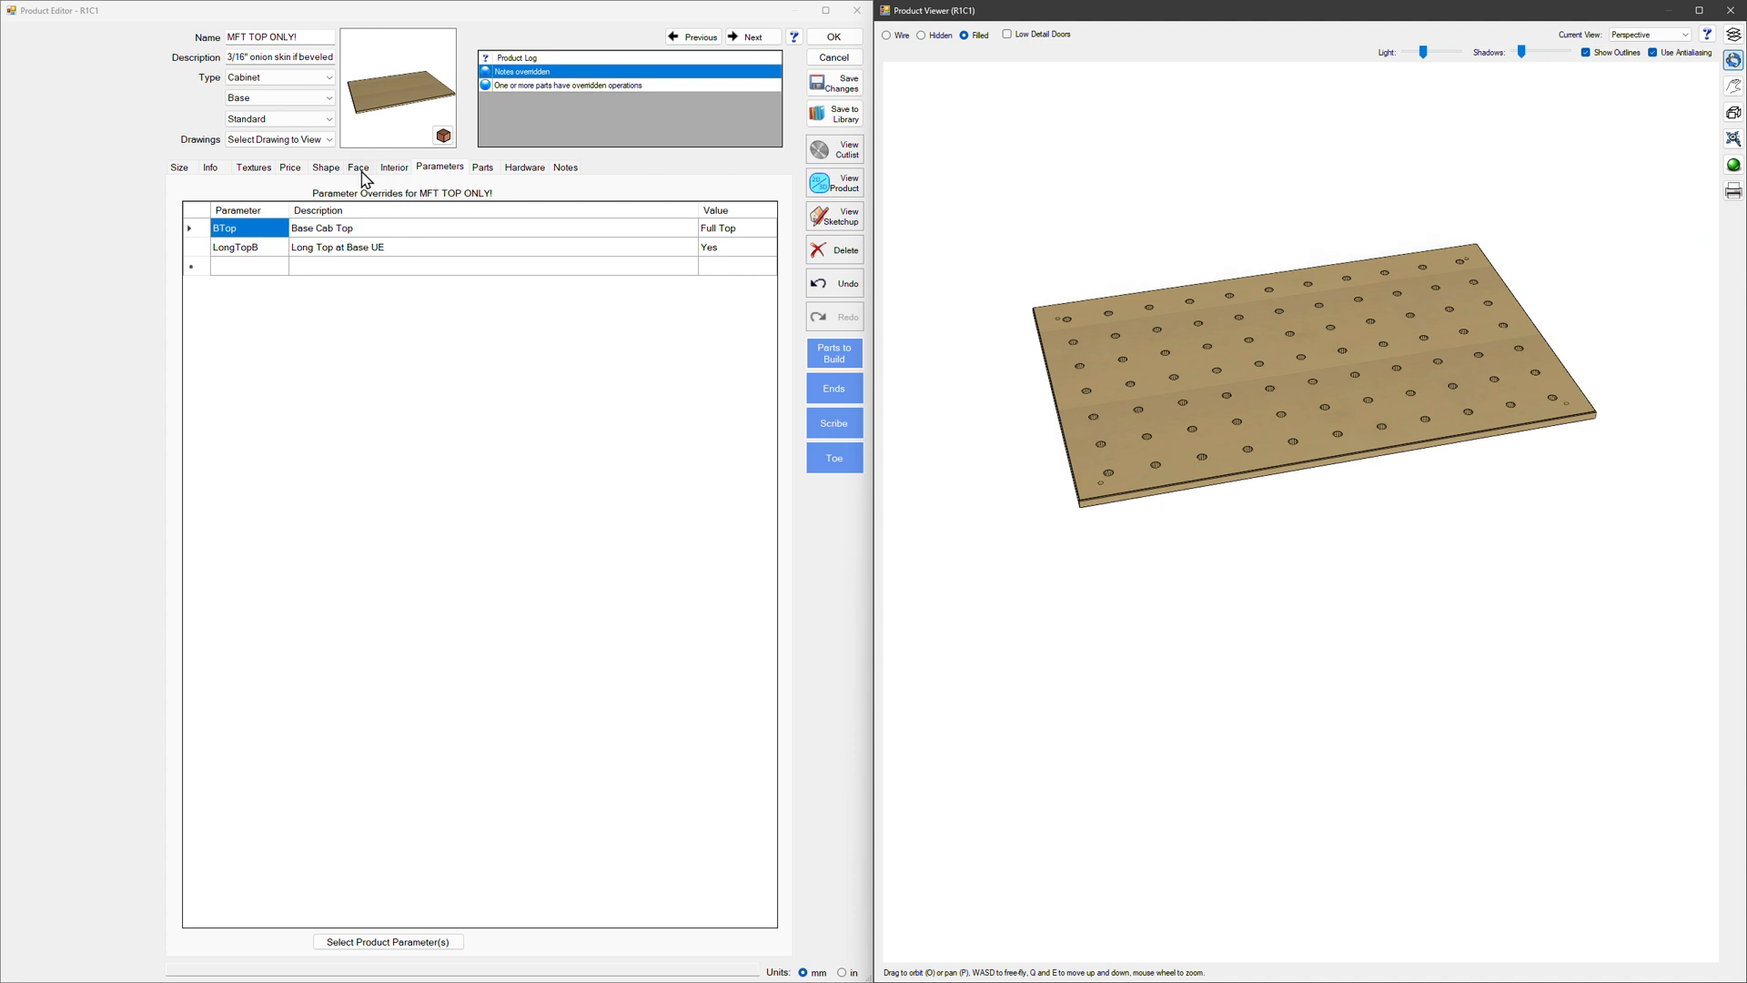
# Step: Set the product Width to 1101 on the Size tab and locate the Top part in the Parts list
pyautogui.click(211, 168)
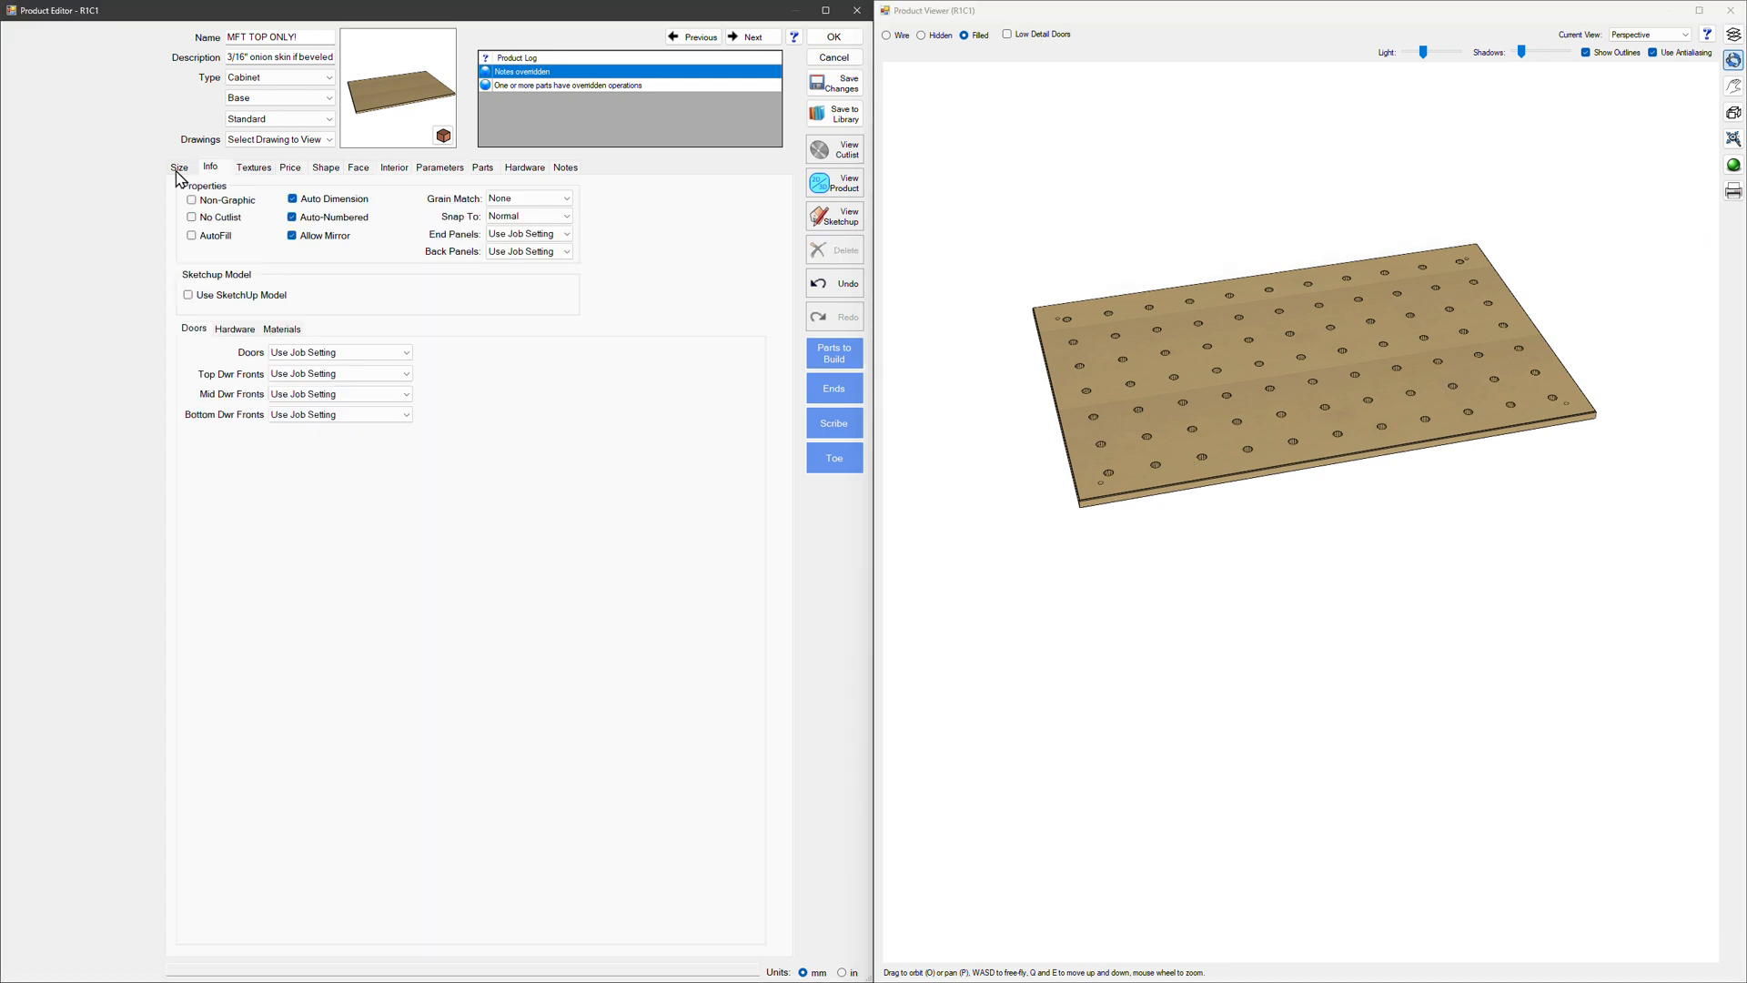
pyautogui.click(178, 166)
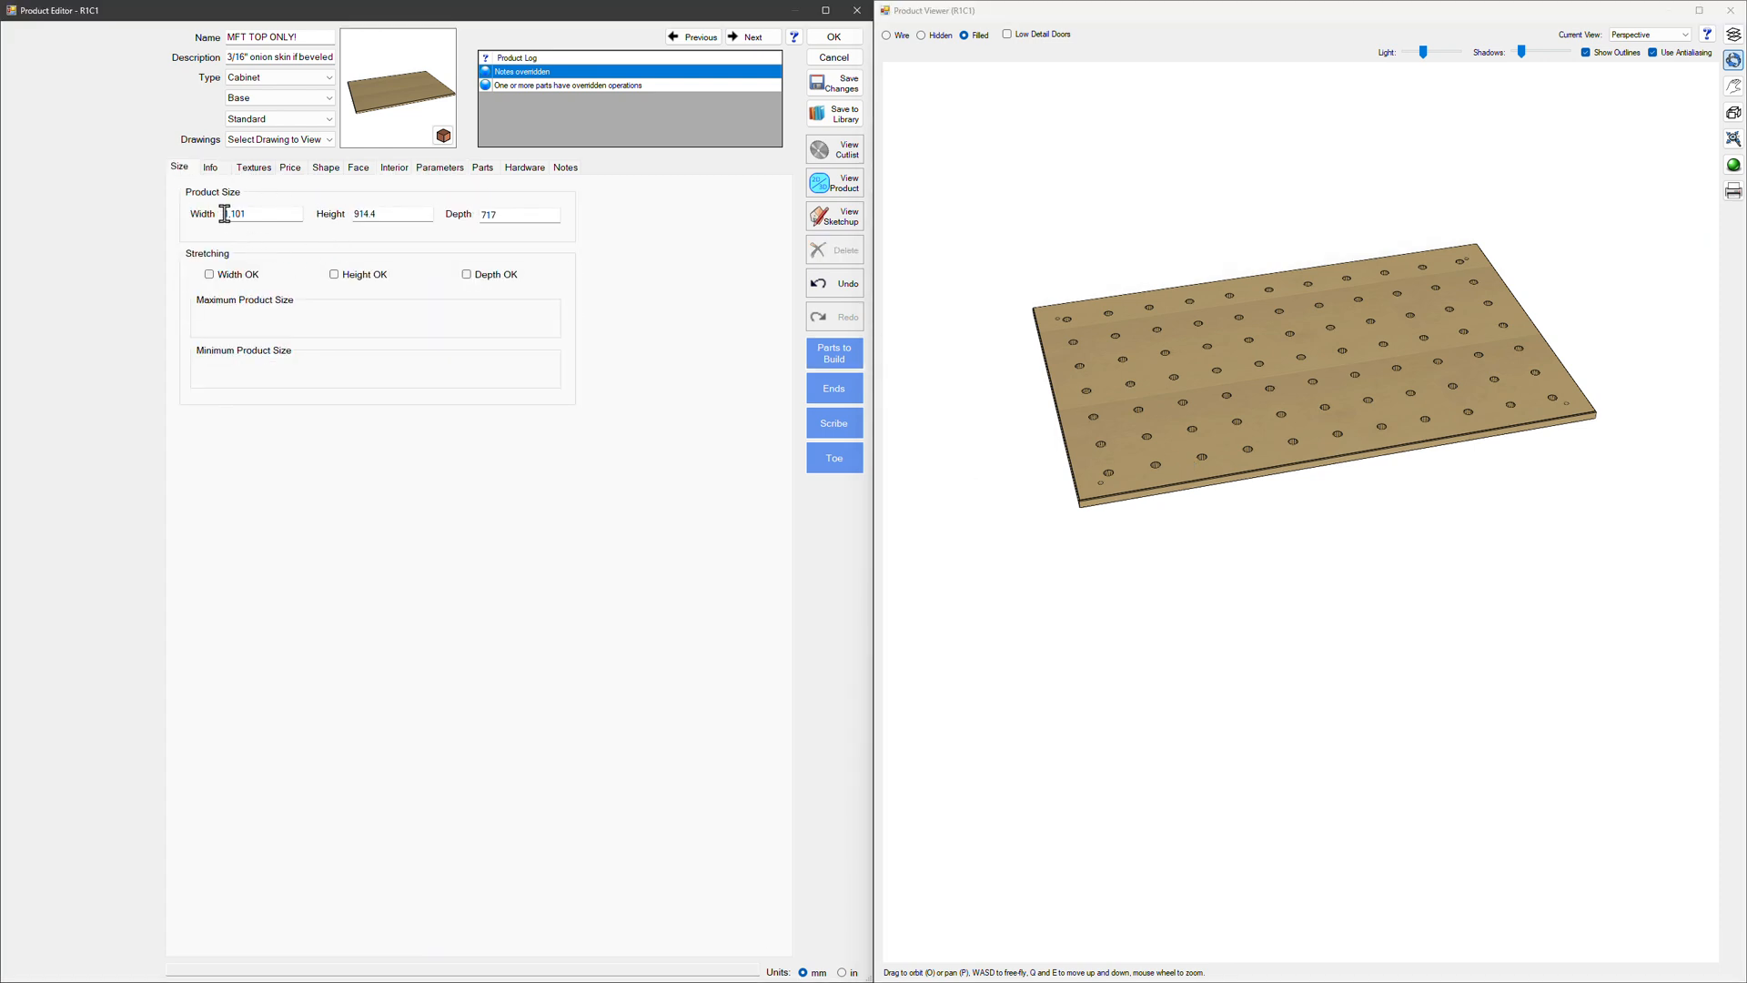
pyautogui.moveTo(261, 229)
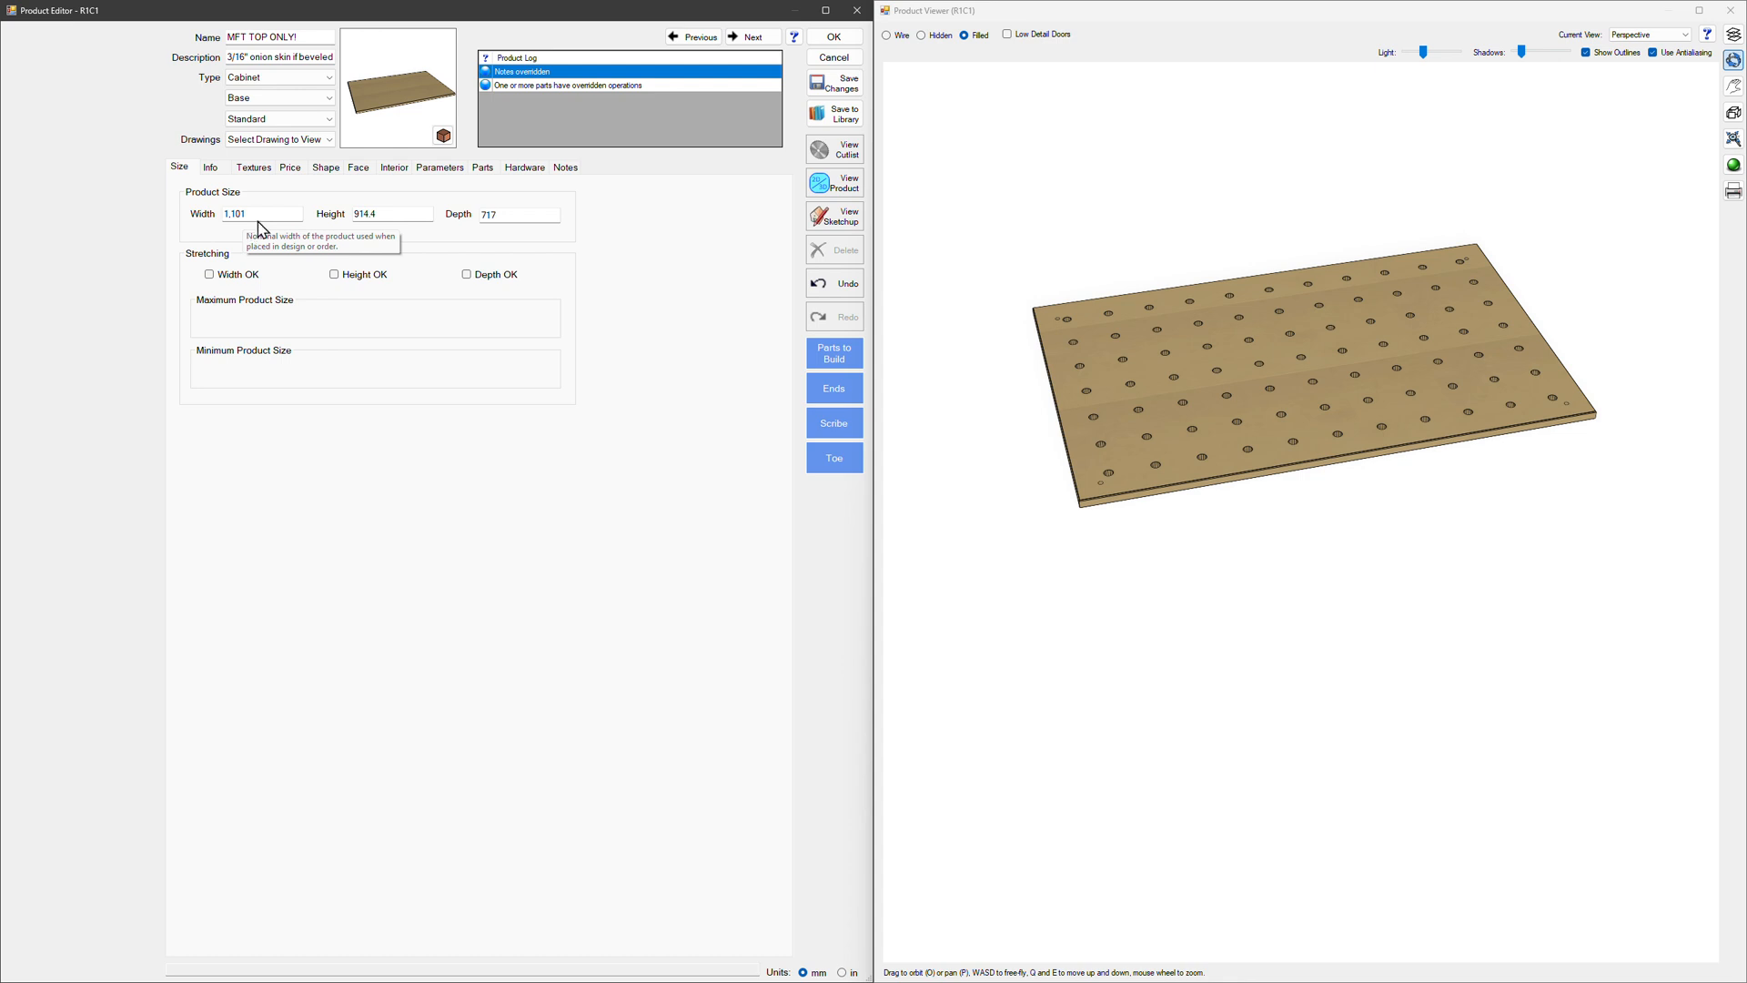
pyautogui.moveTo(495, 235)
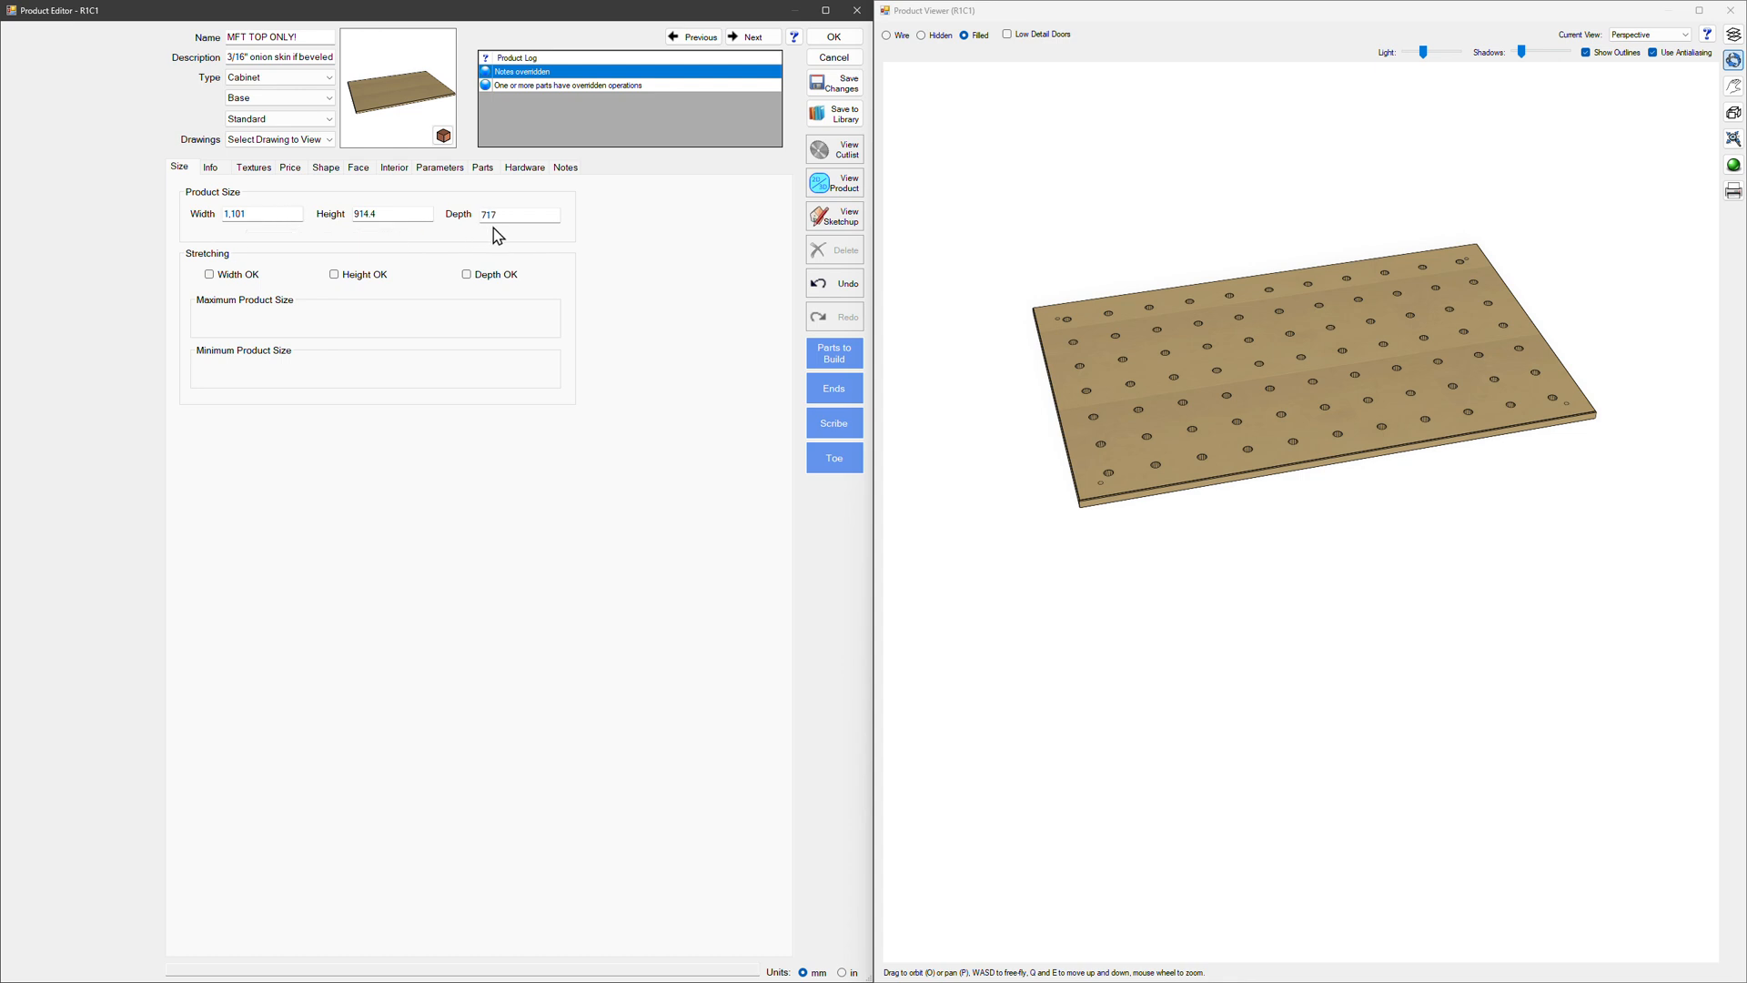
pyautogui.scroll(3)
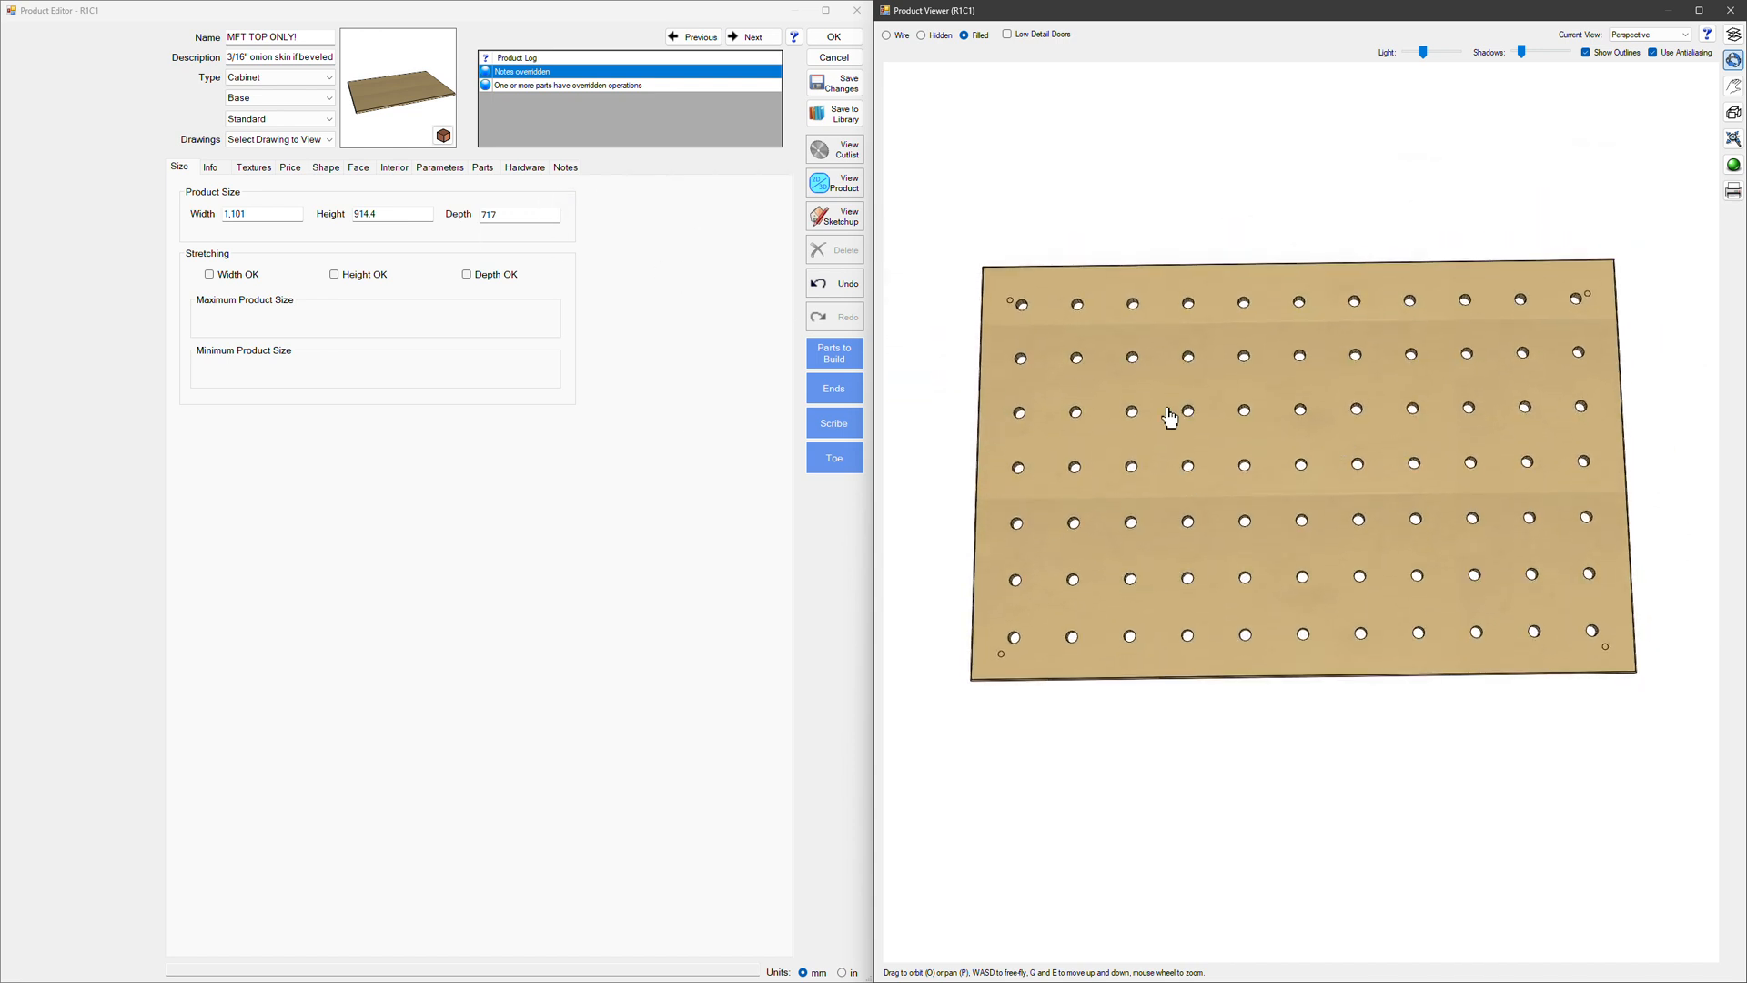
pyautogui.click(483, 168)
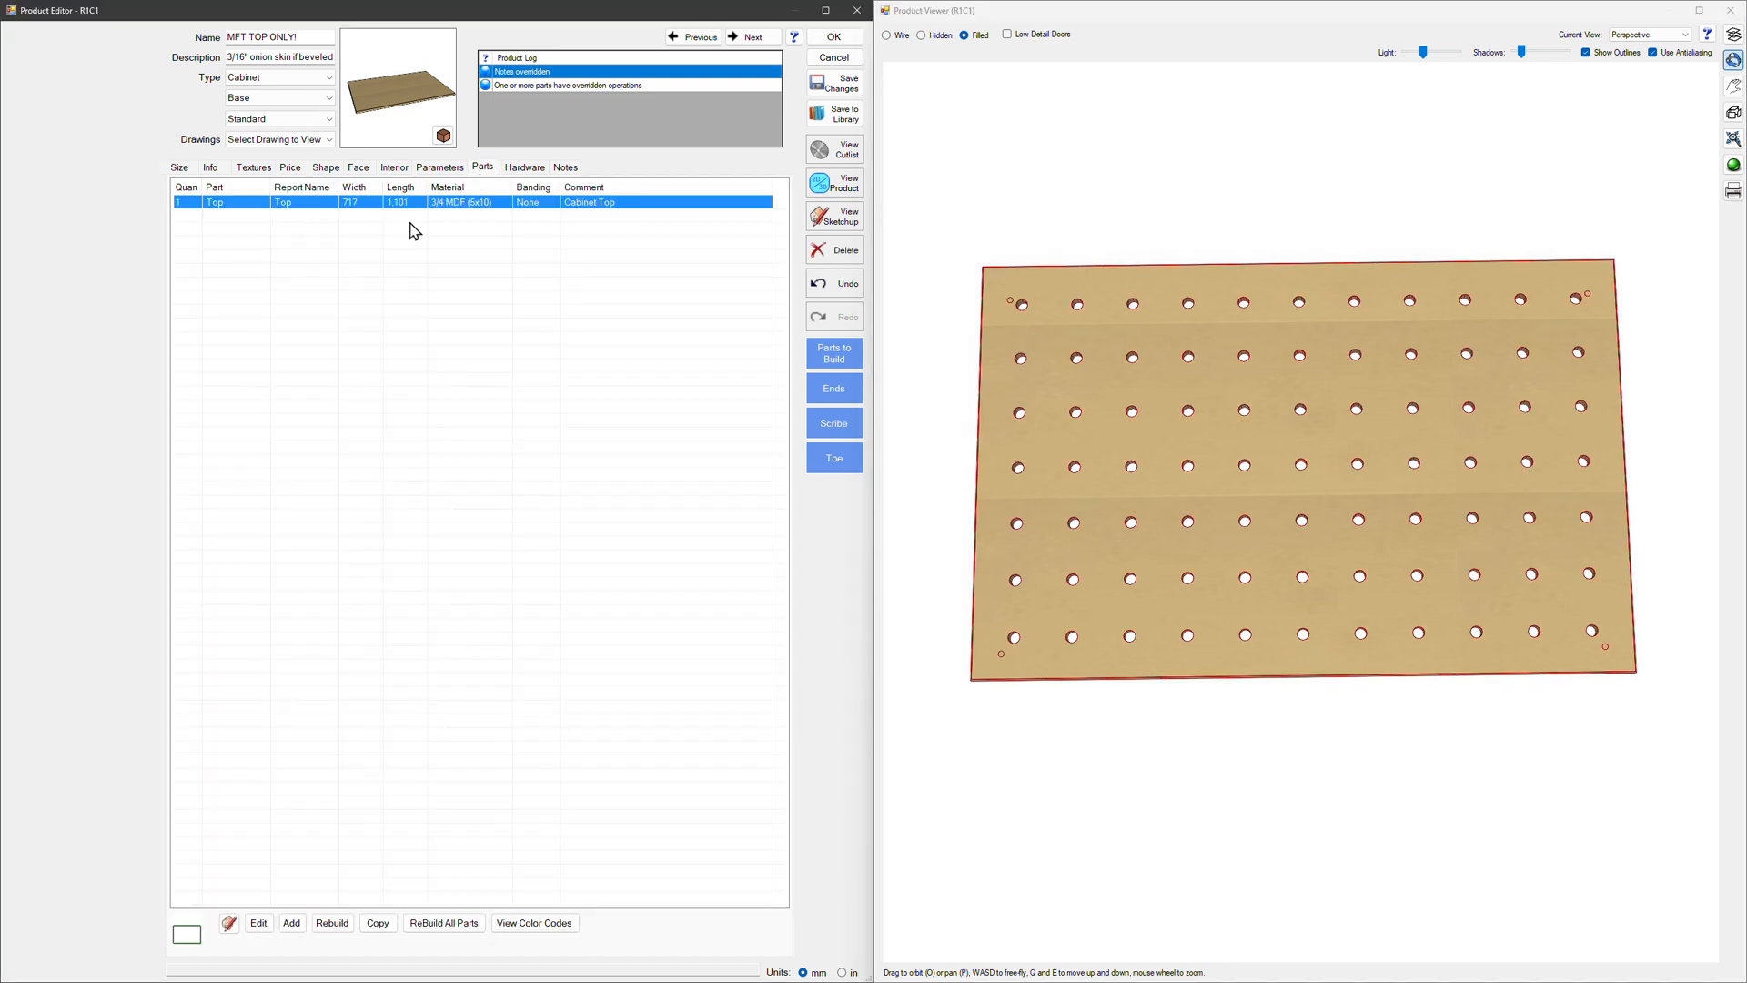
pyautogui.moveTo(546, 213)
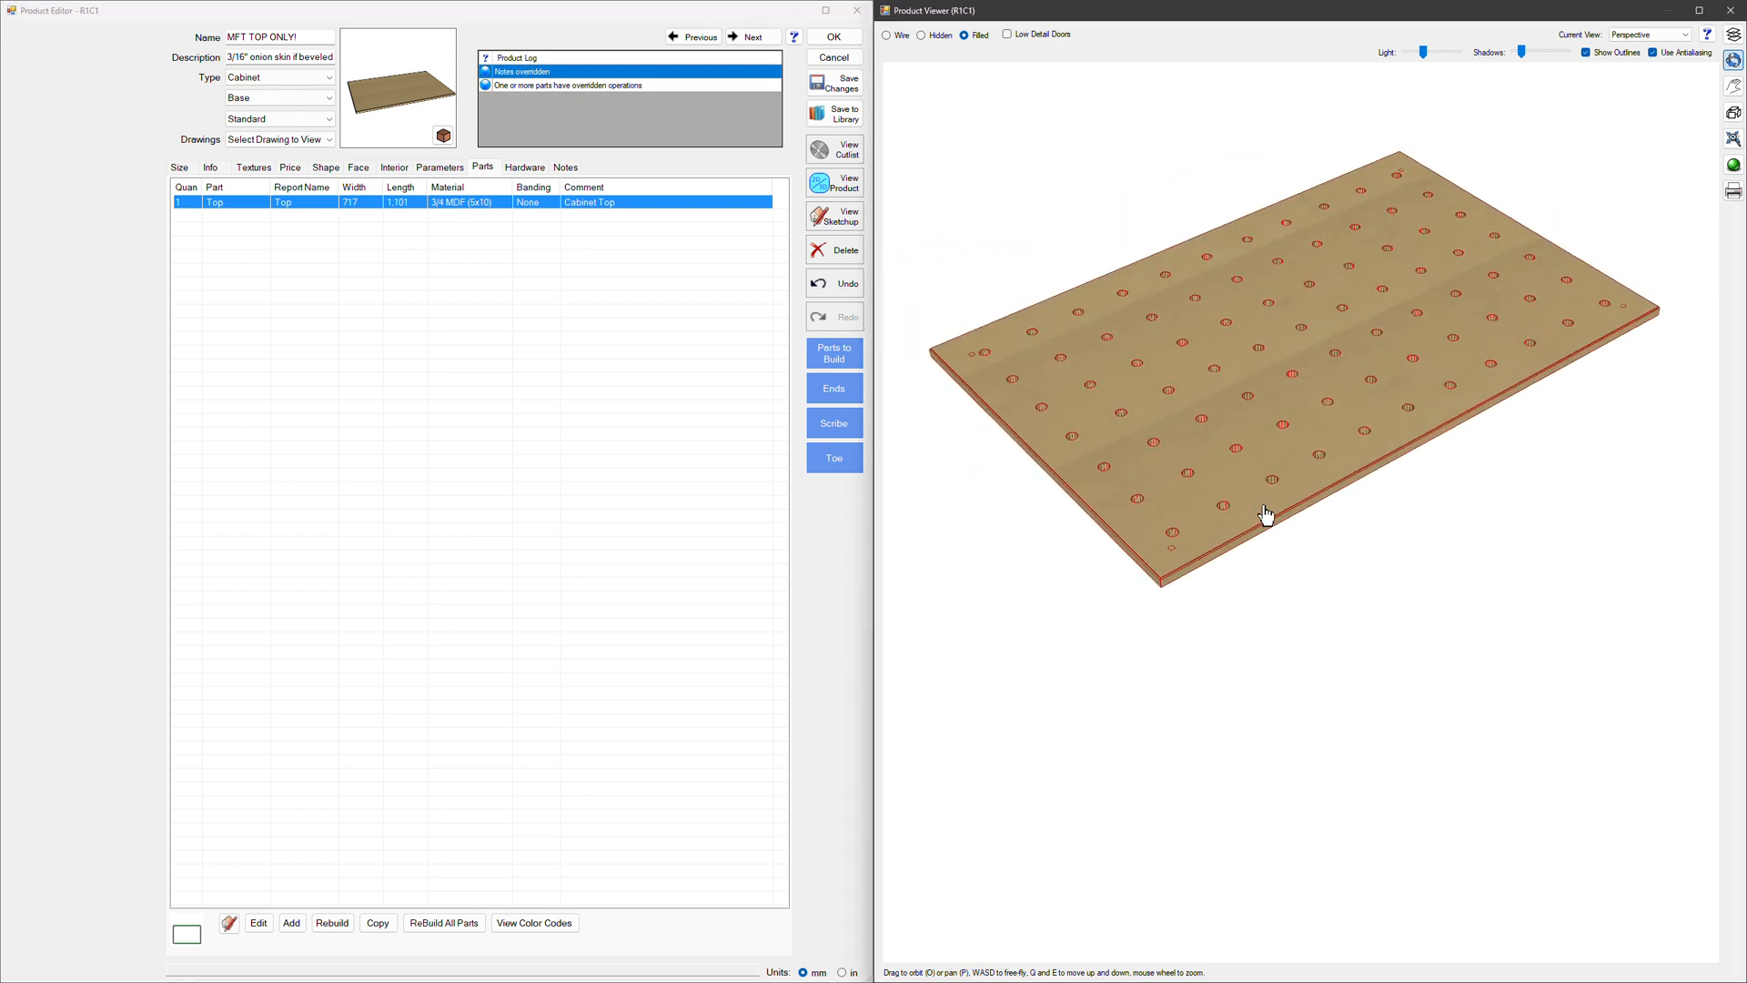
pyautogui.scroll(3)
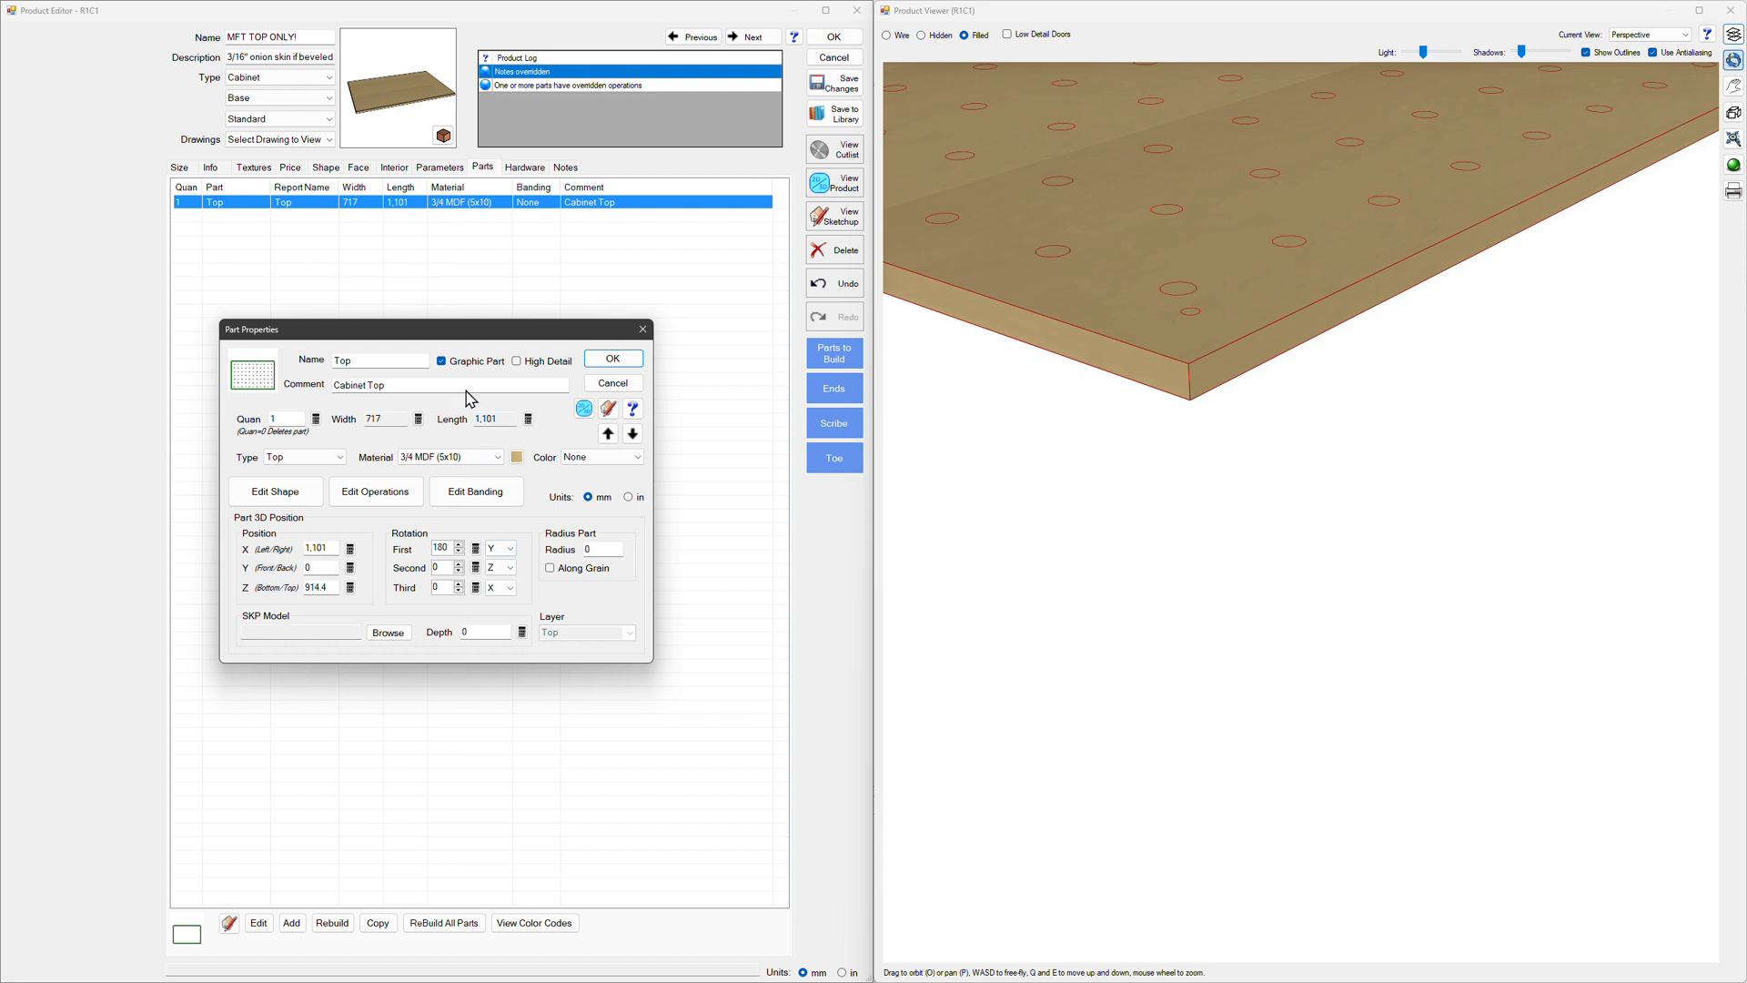
pyautogui.click(375, 492)
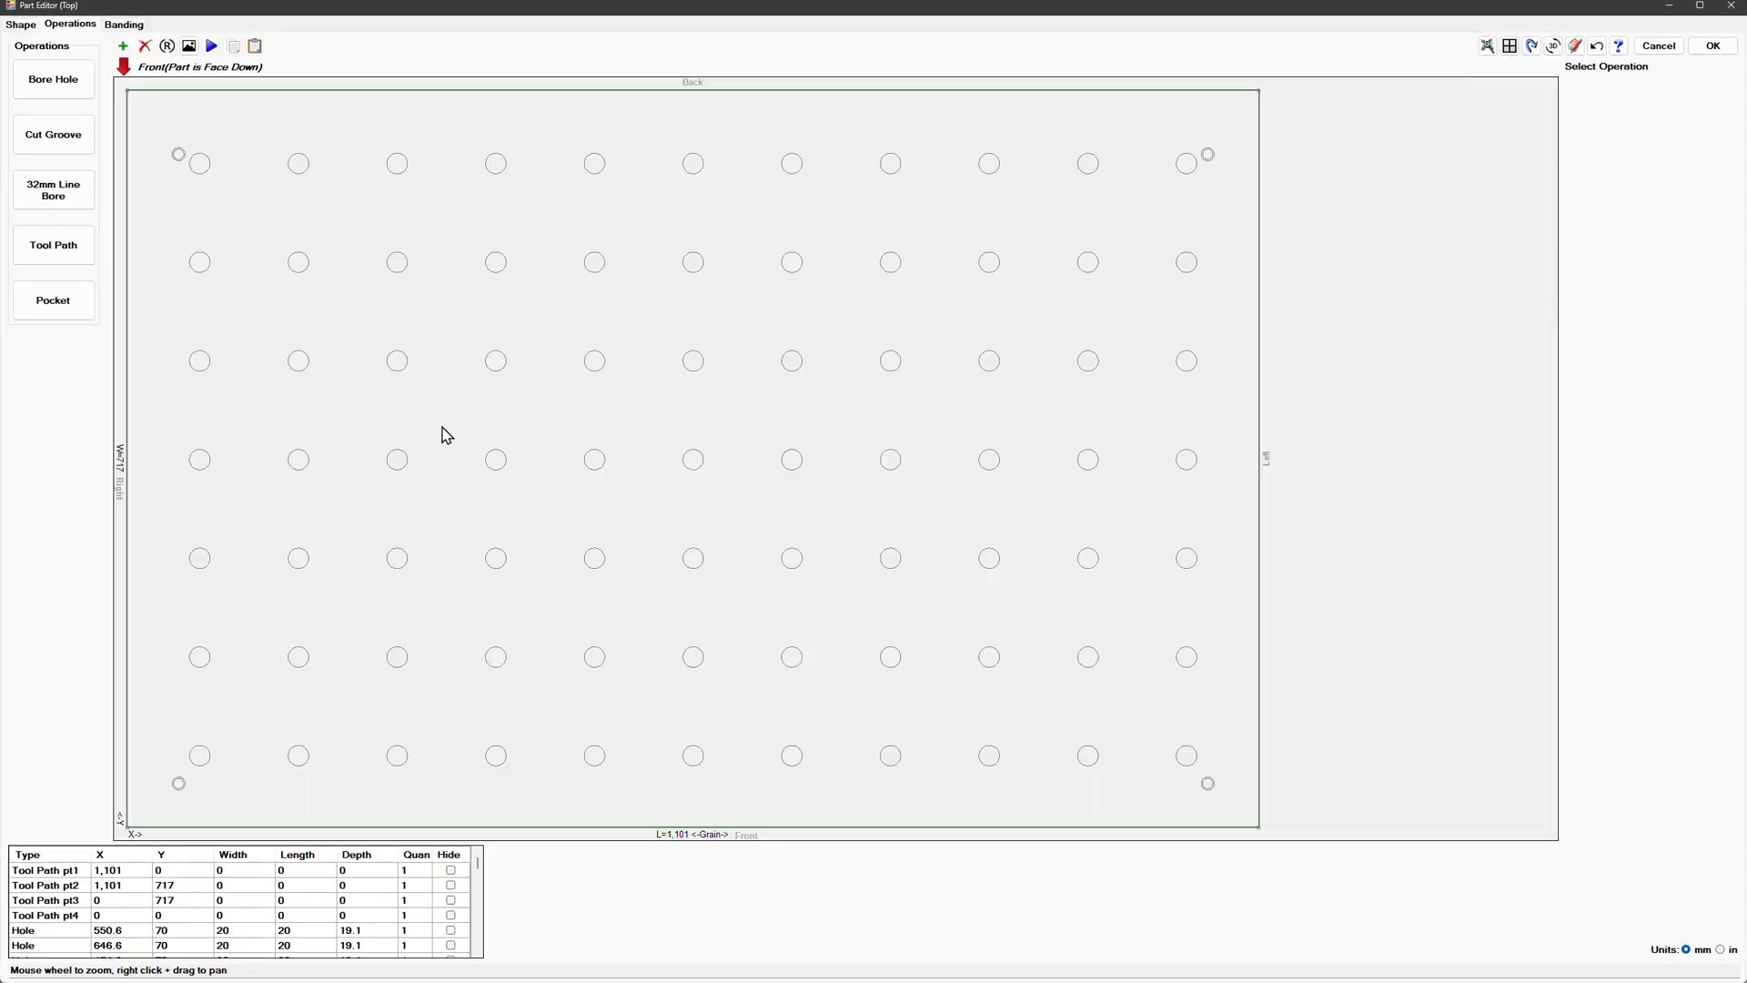
pyautogui.moveTo(1263, 100)
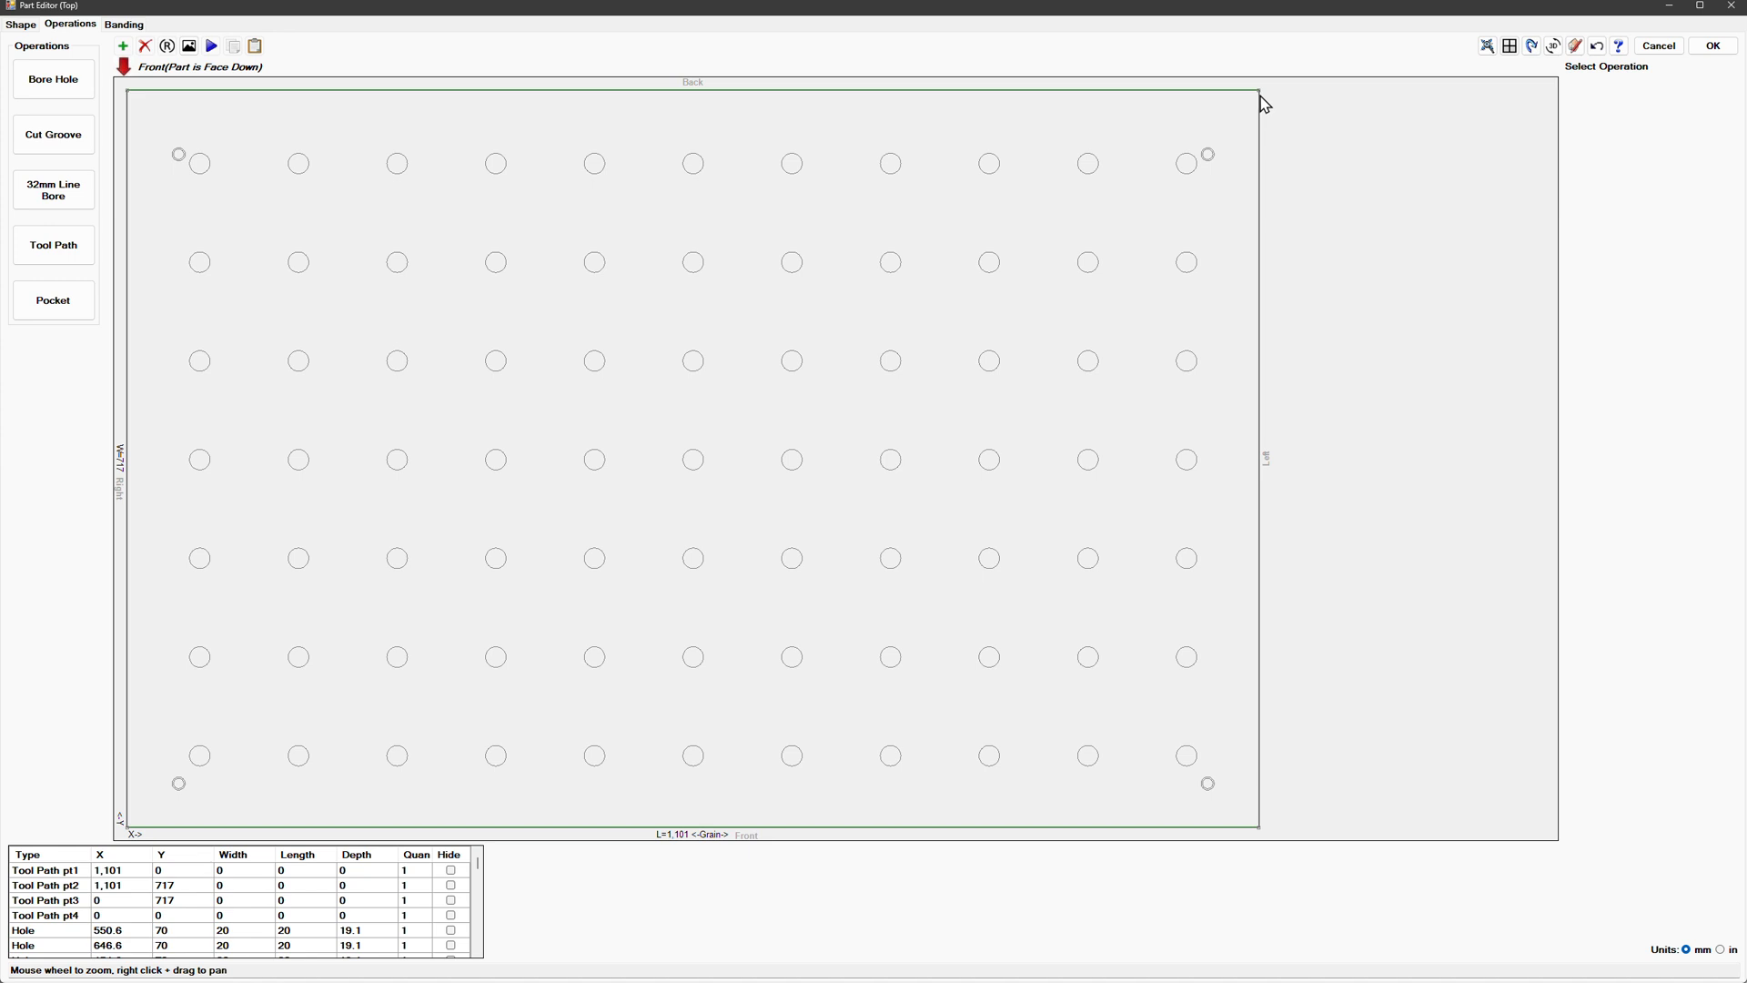
pyautogui.rightClick(1257, 91)
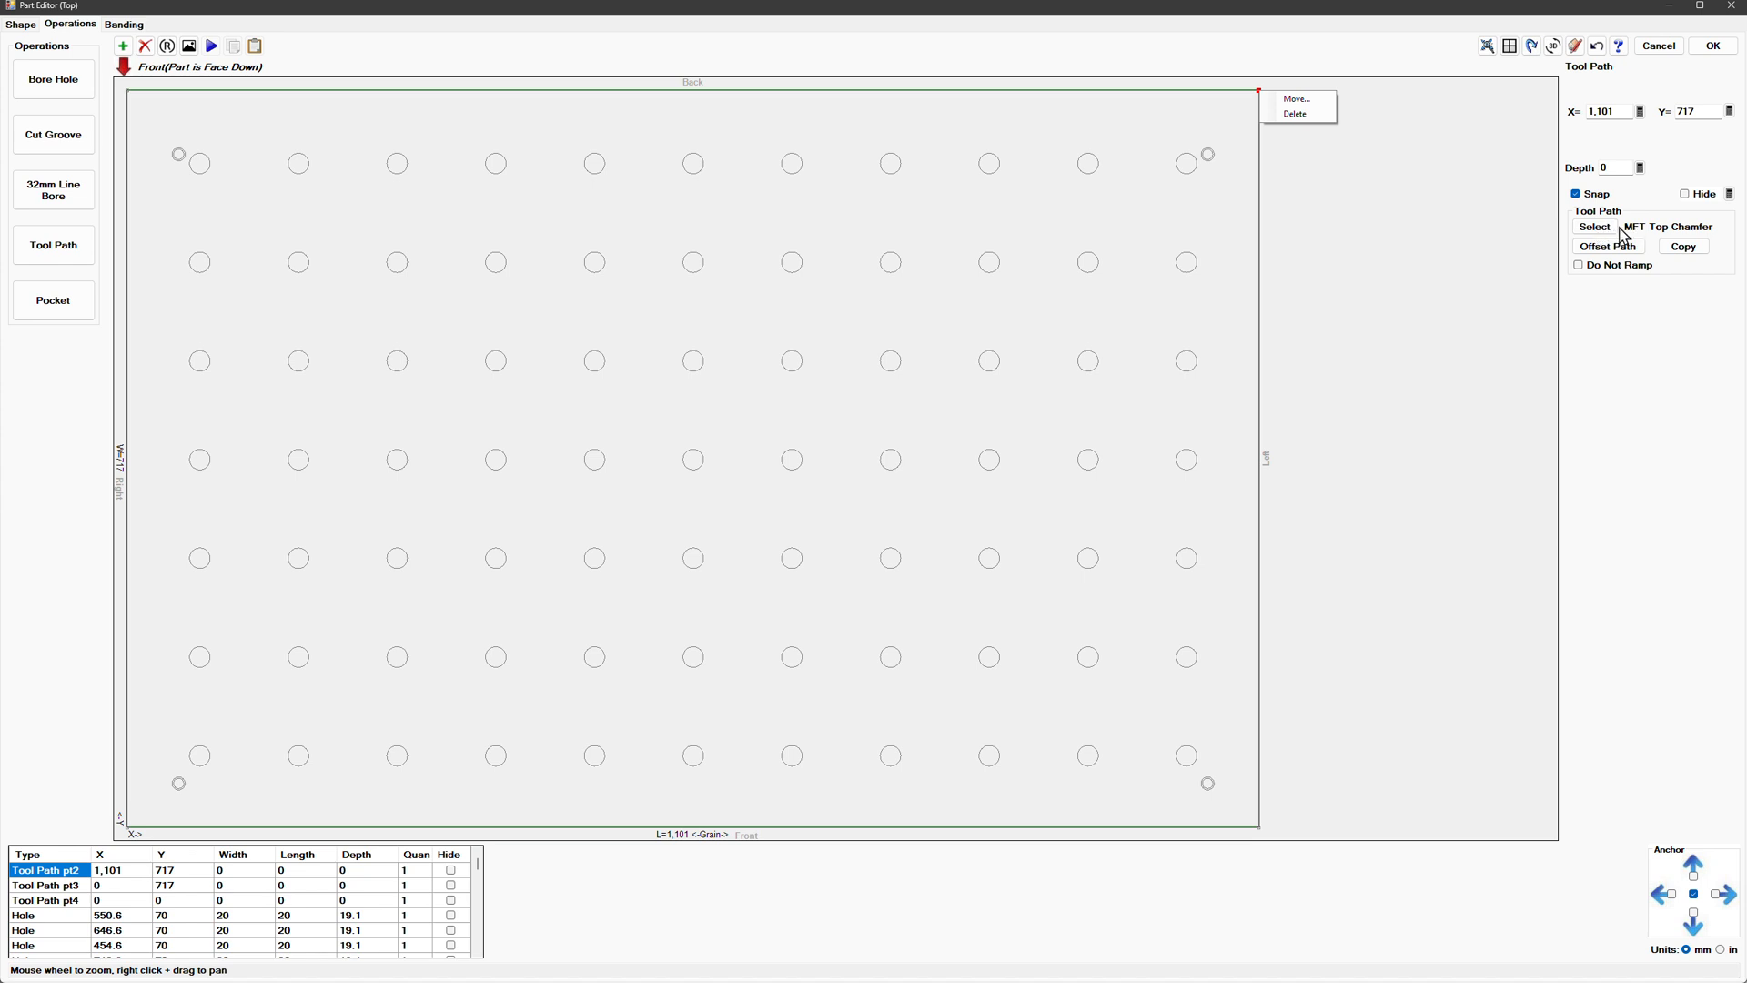
pyautogui.moveTo(1366, 186)
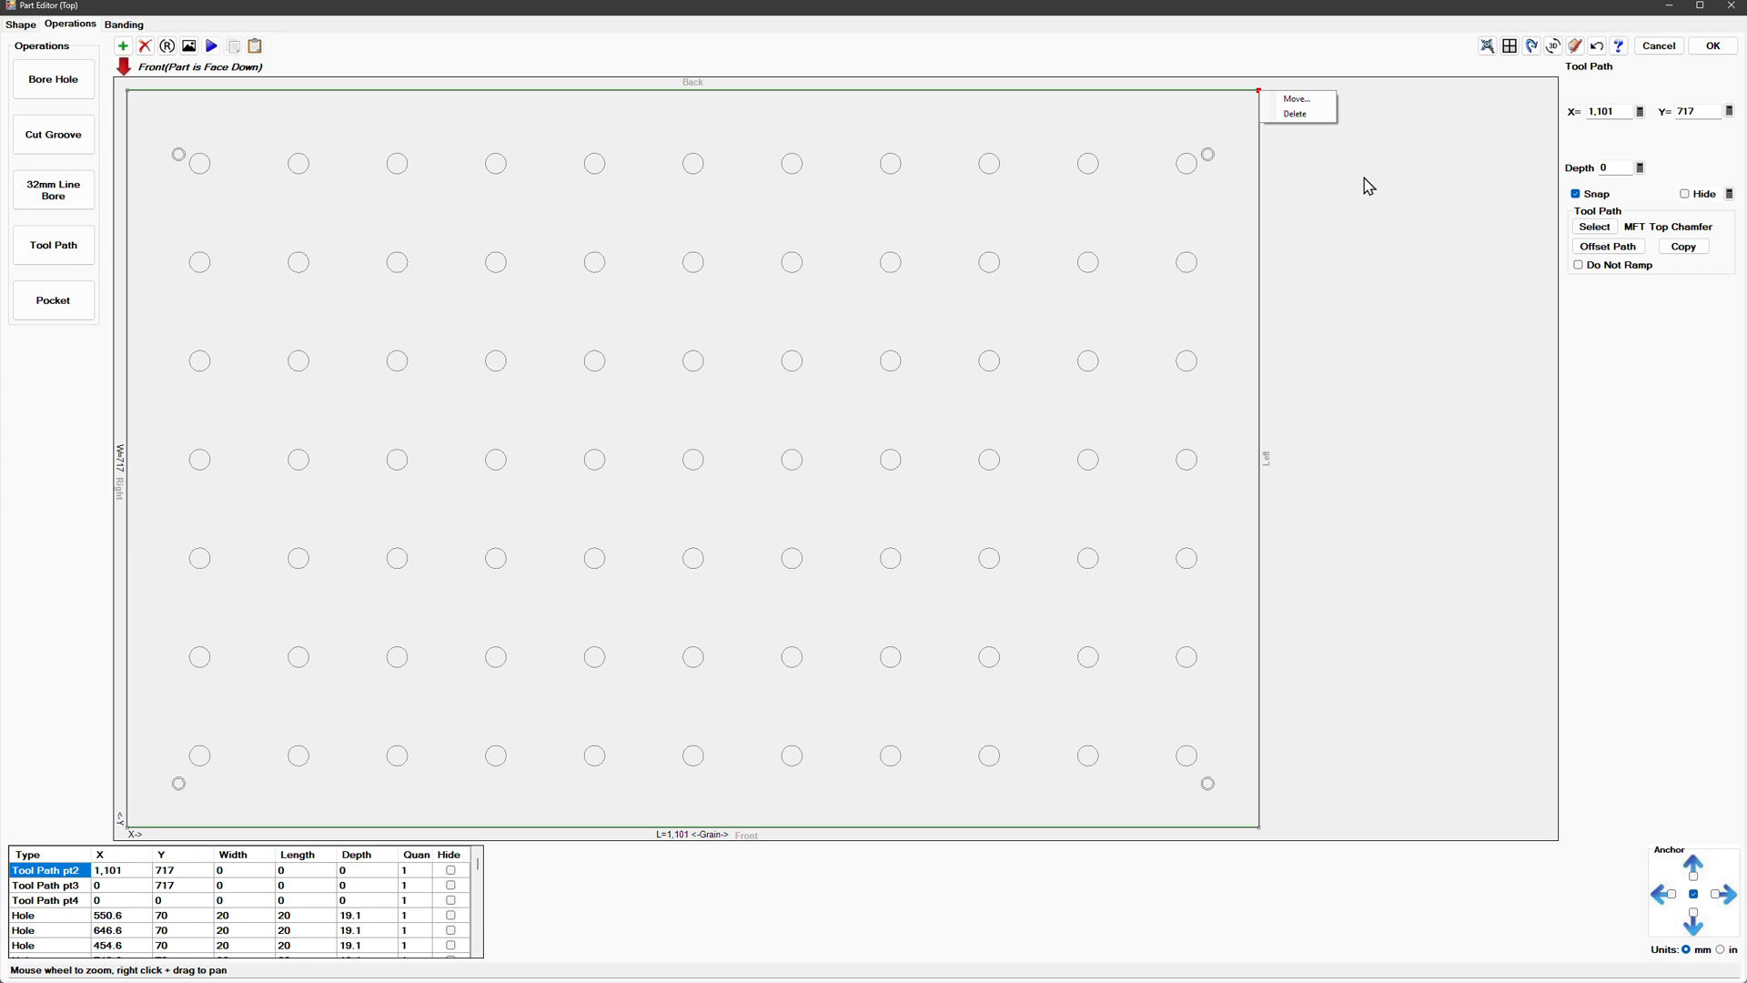
pyautogui.moveTo(95, 193)
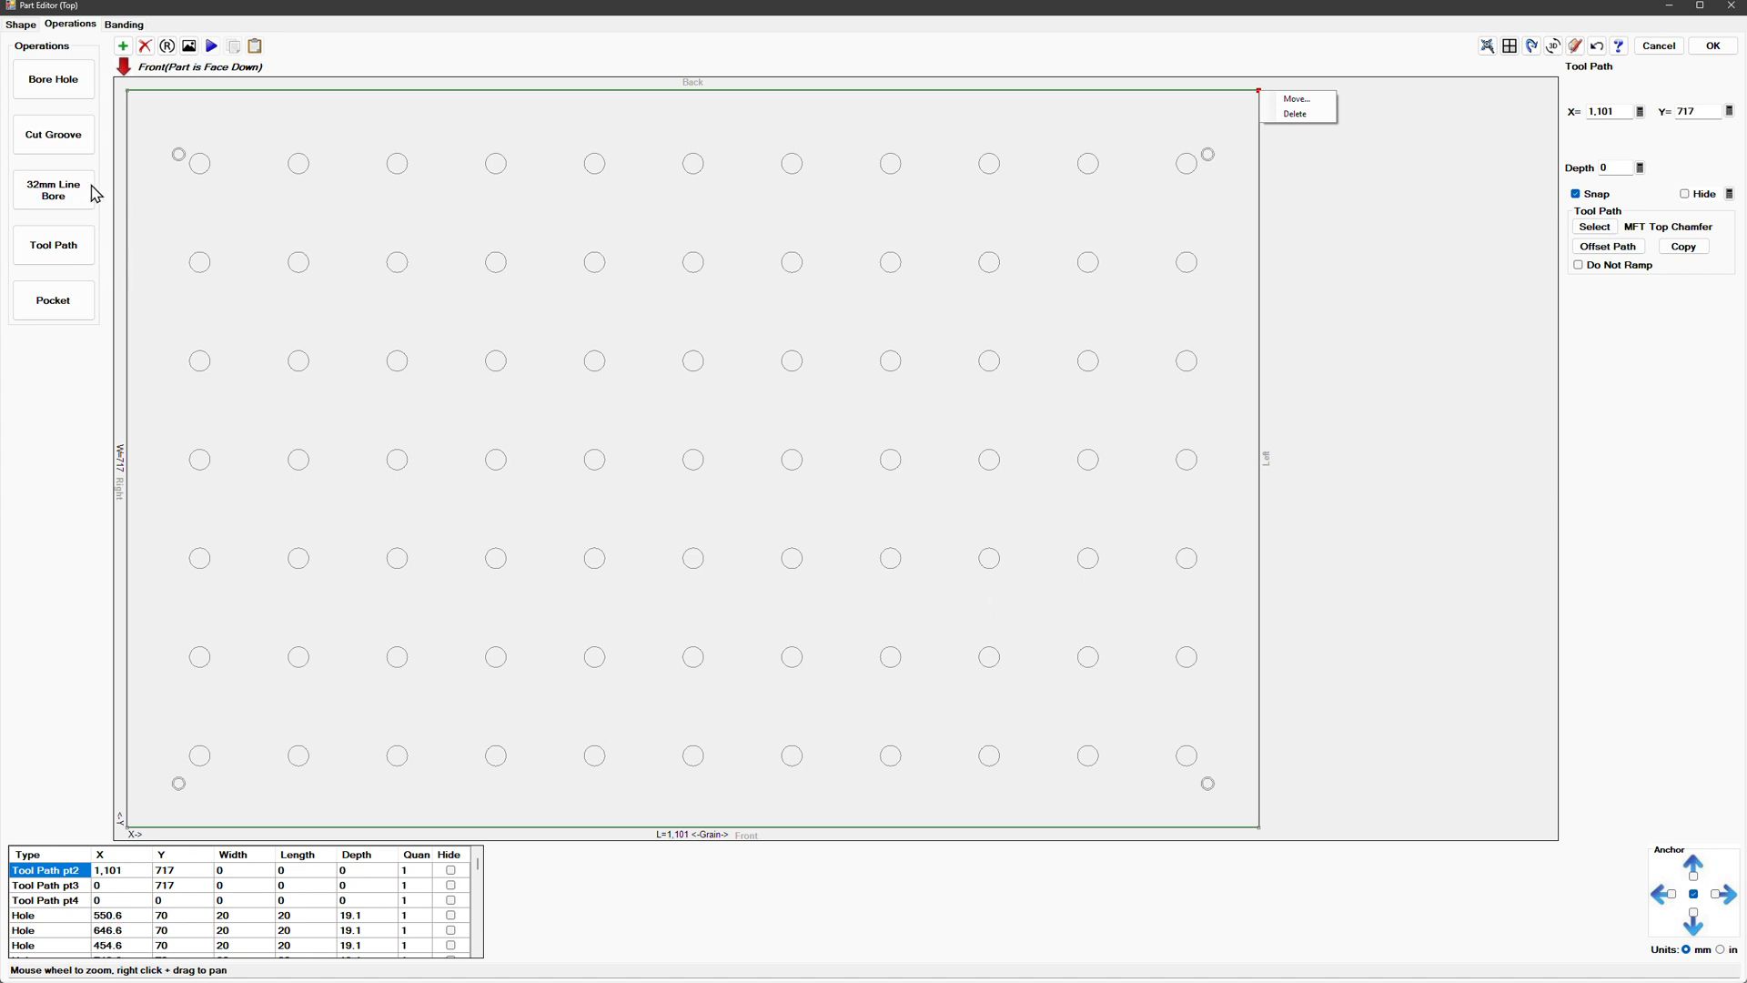
pyautogui.moveTo(109, 260)
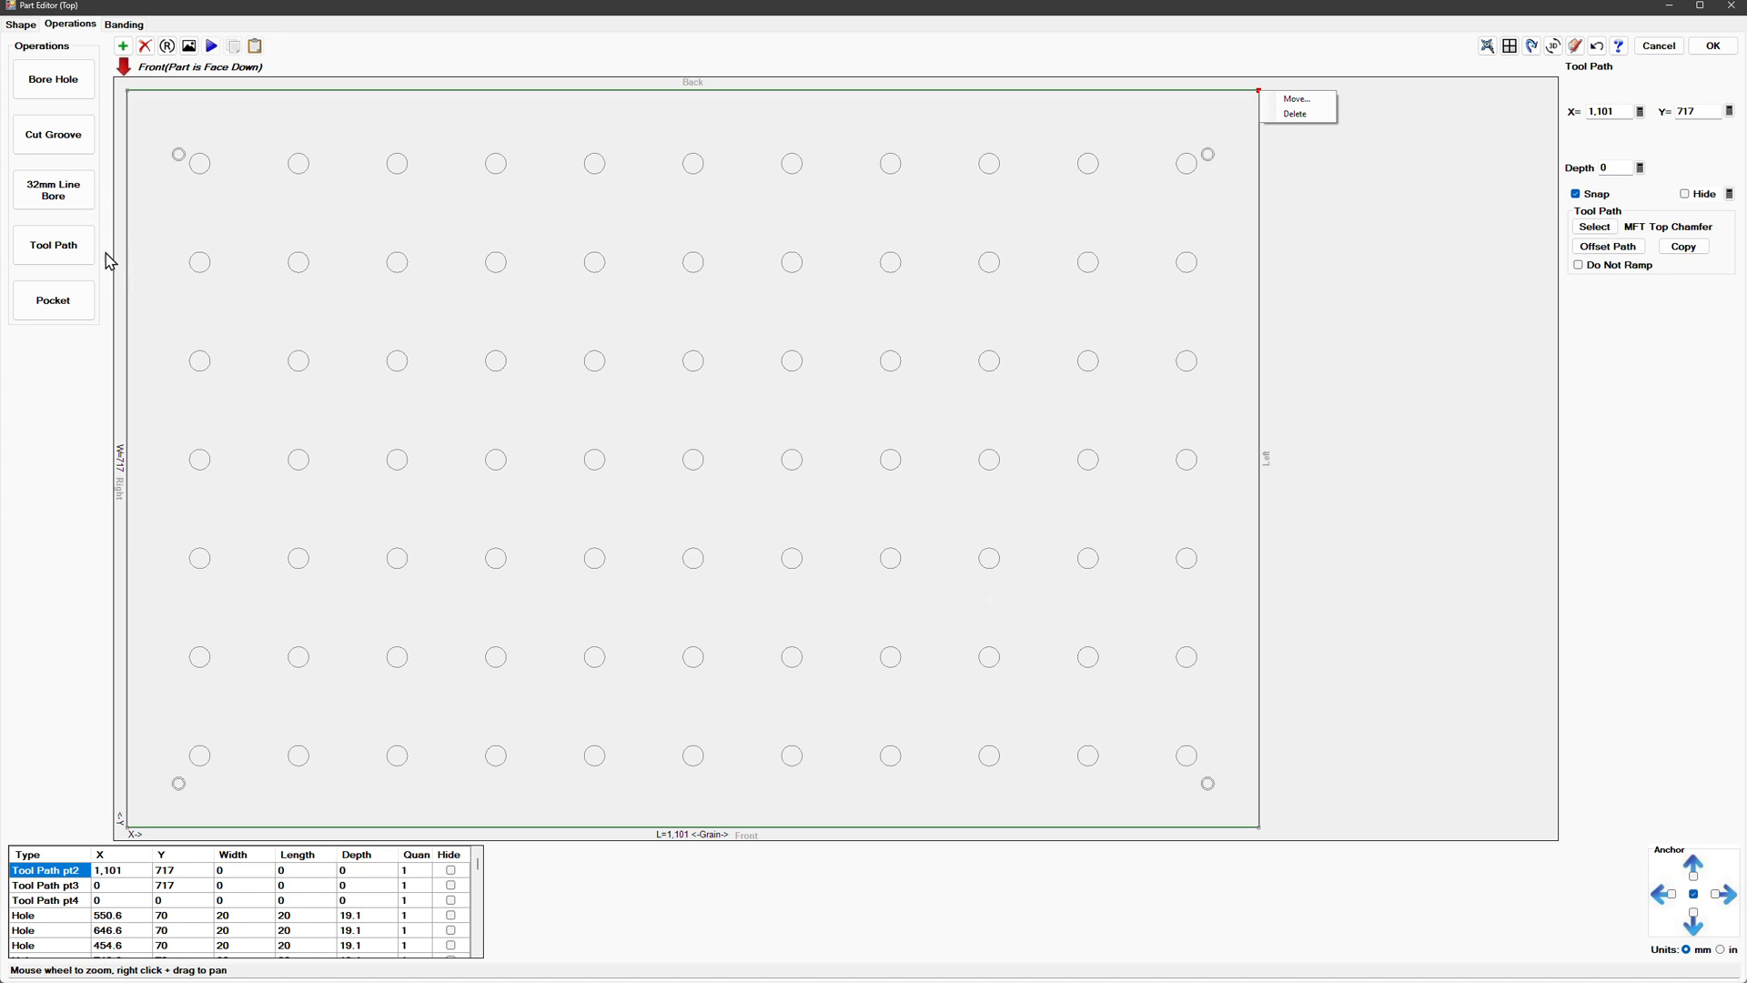
pyautogui.moveTo(84, 146)
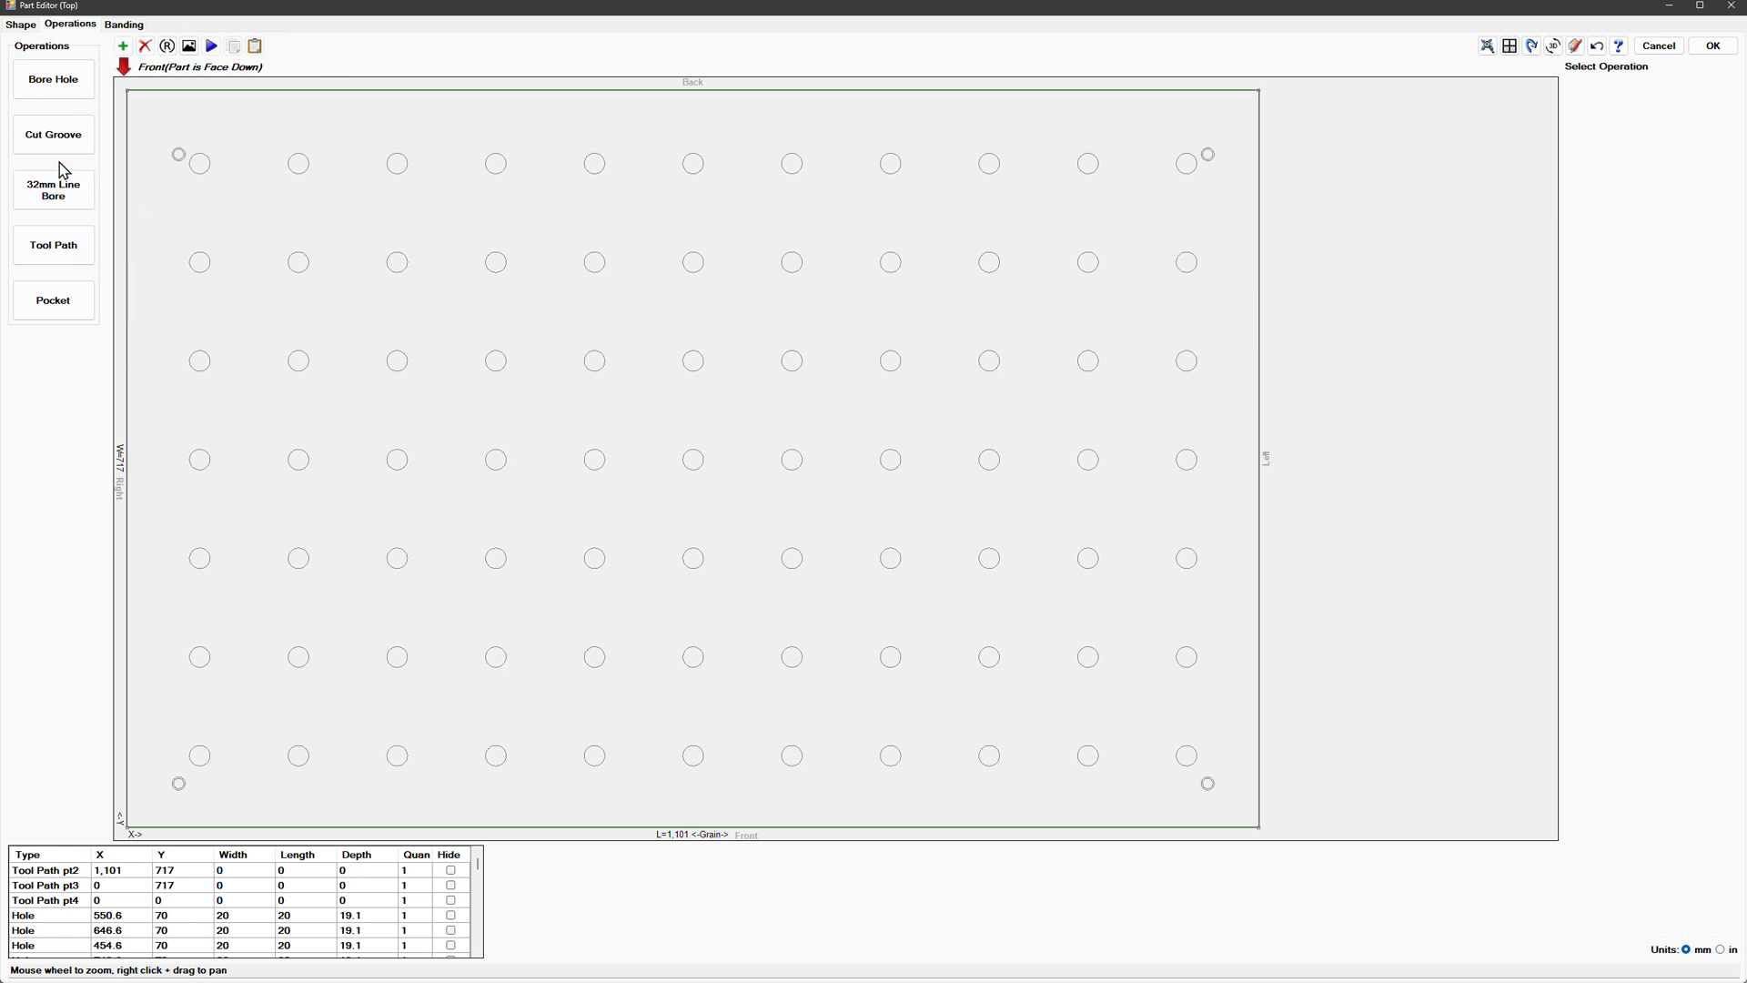
pyautogui.click(53, 246)
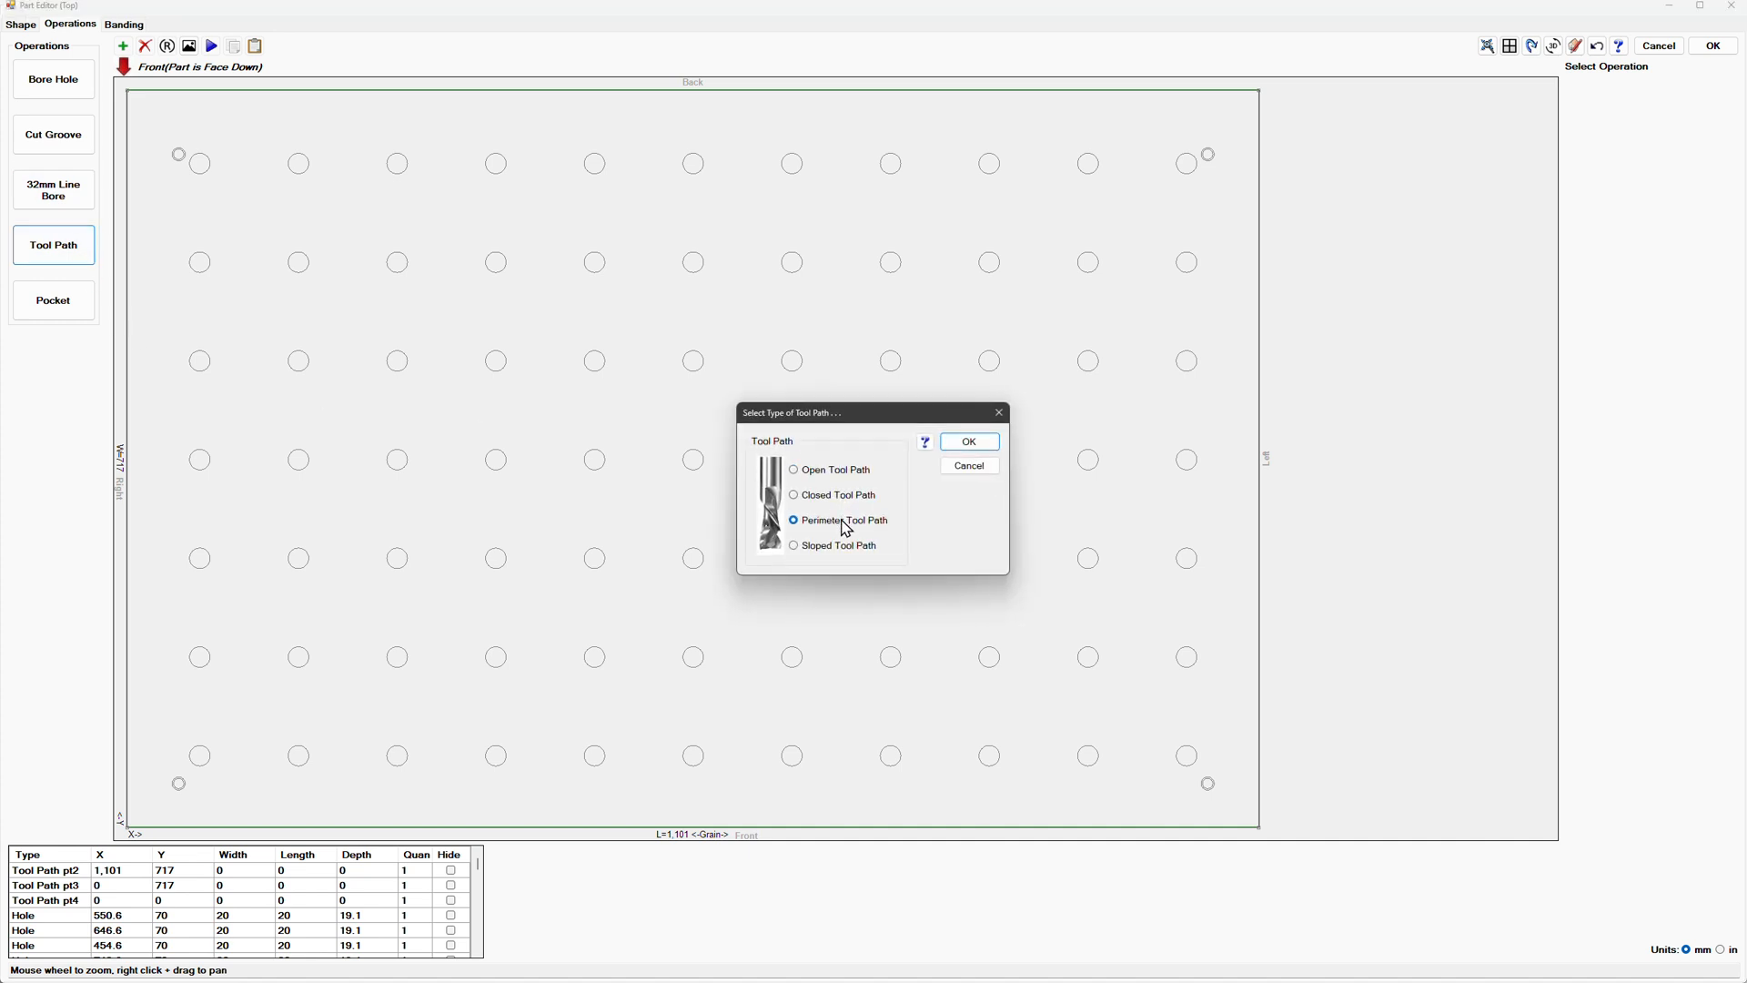
pyautogui.click(966, 440)
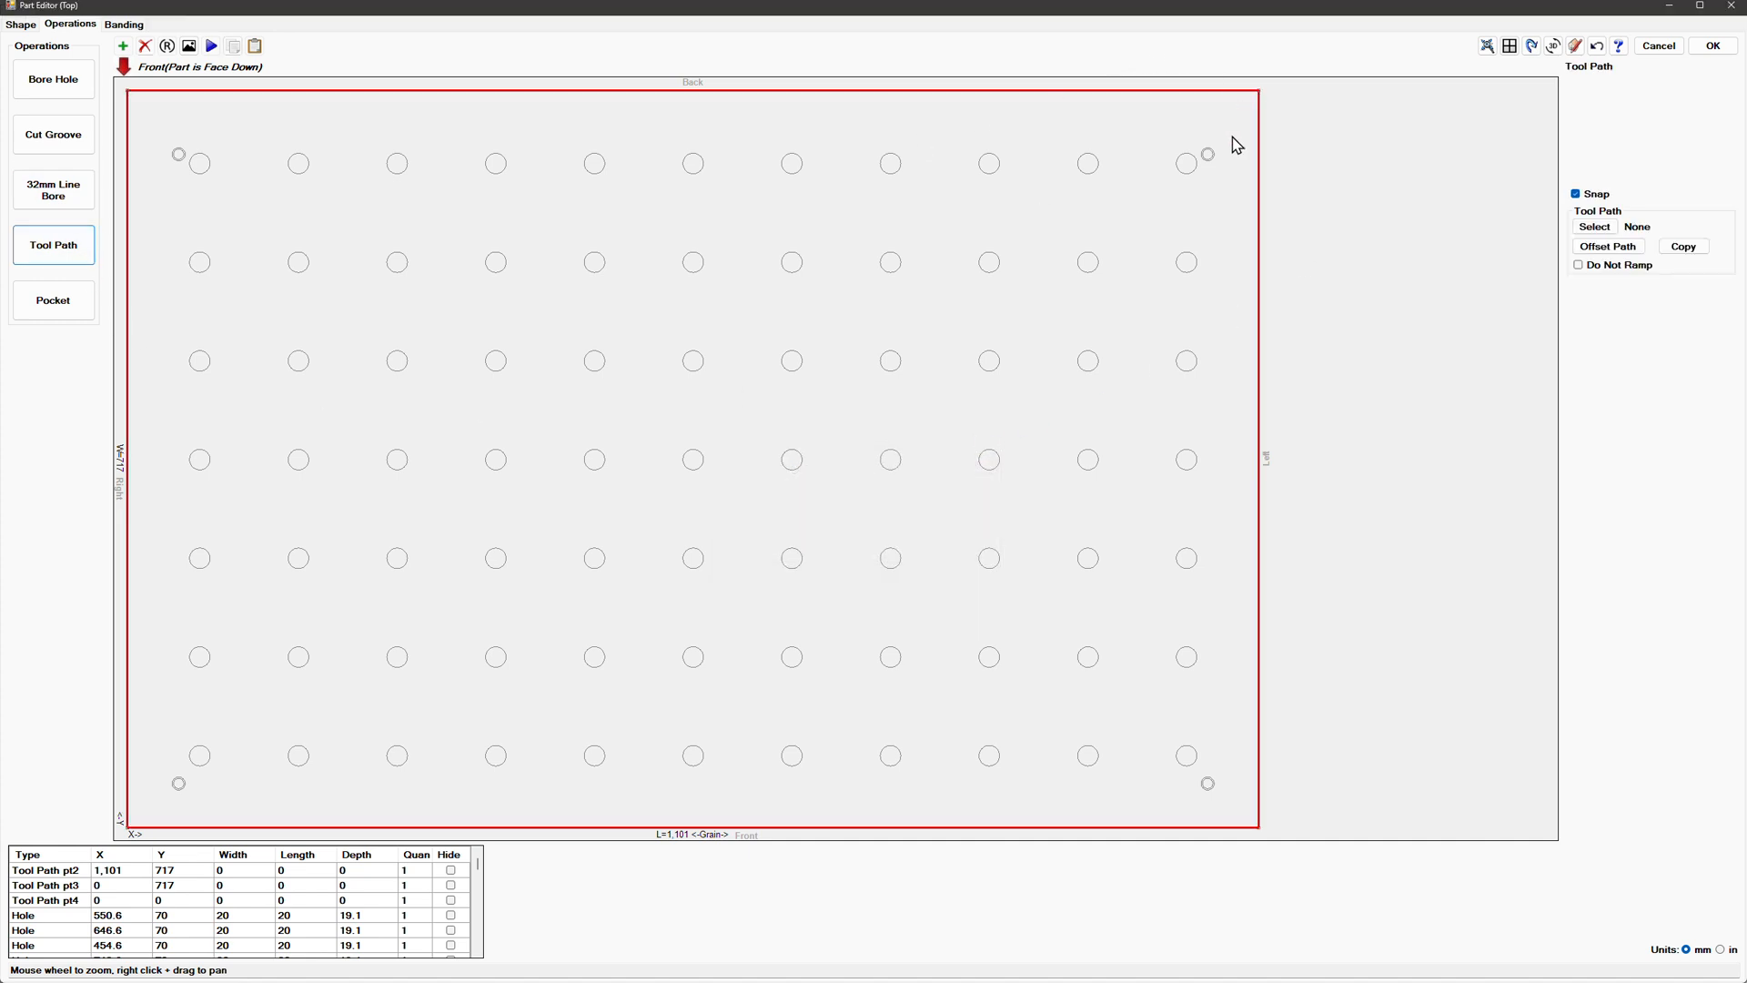
pyautogui.moveTo(1606, 246)
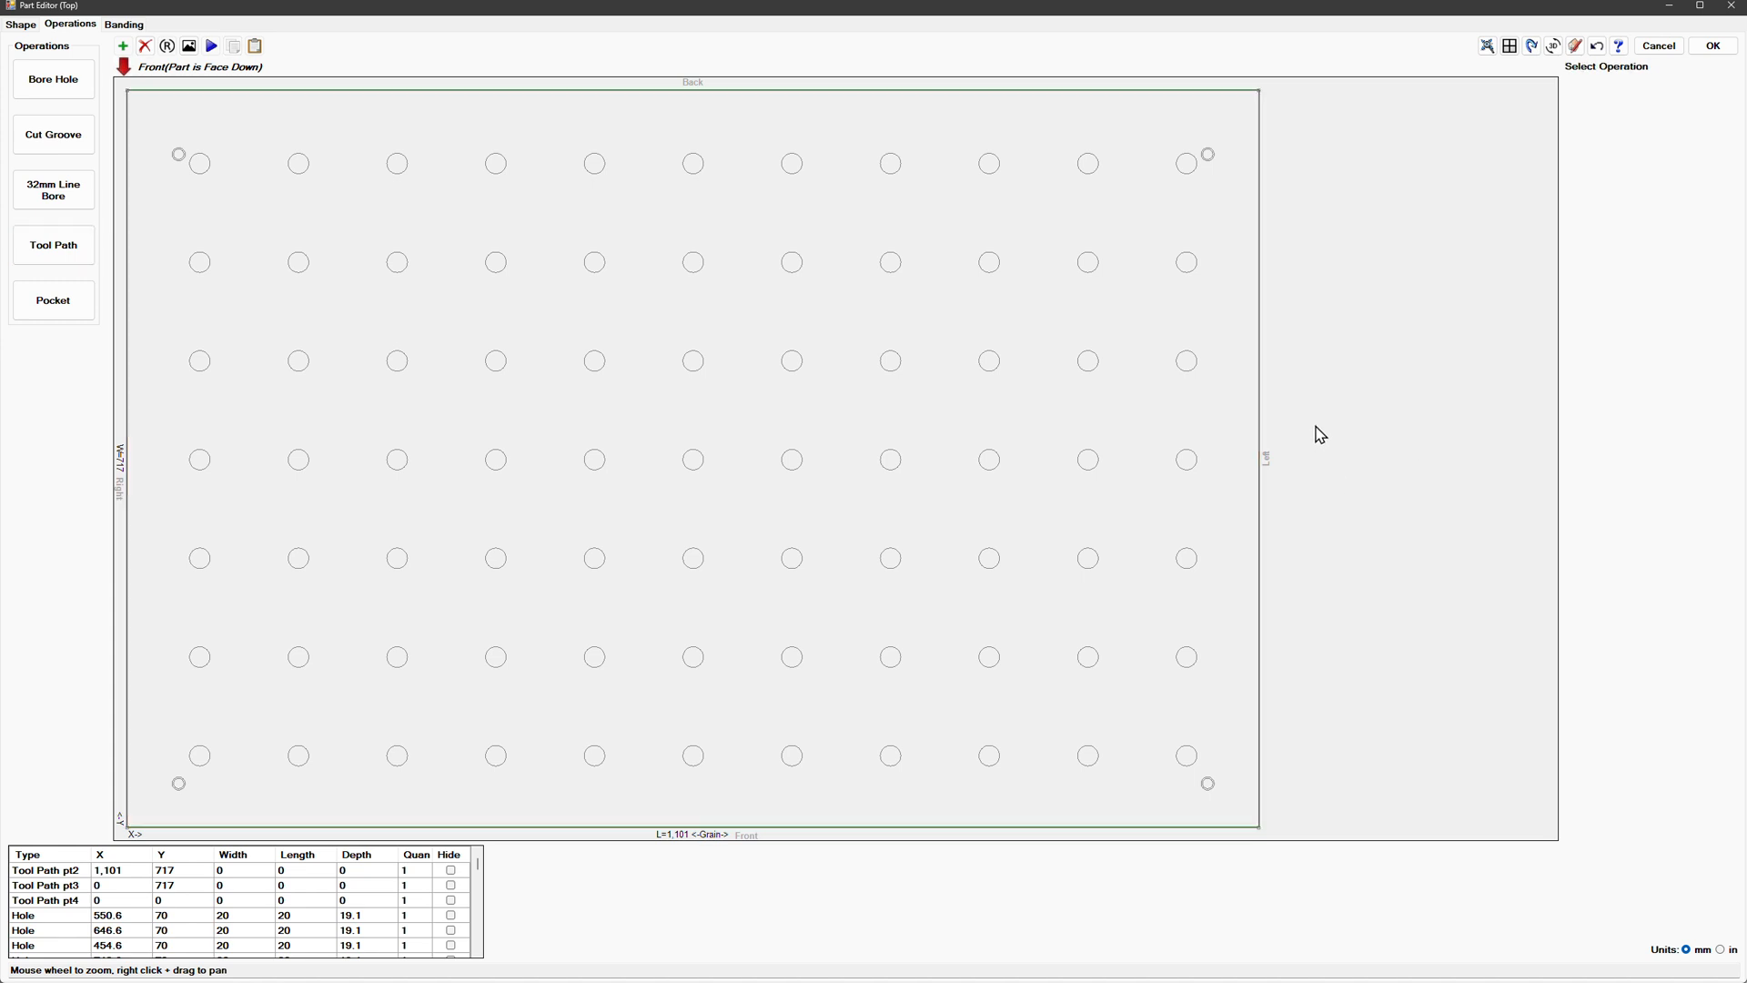
pyautogui.moveTo(1625, 9)
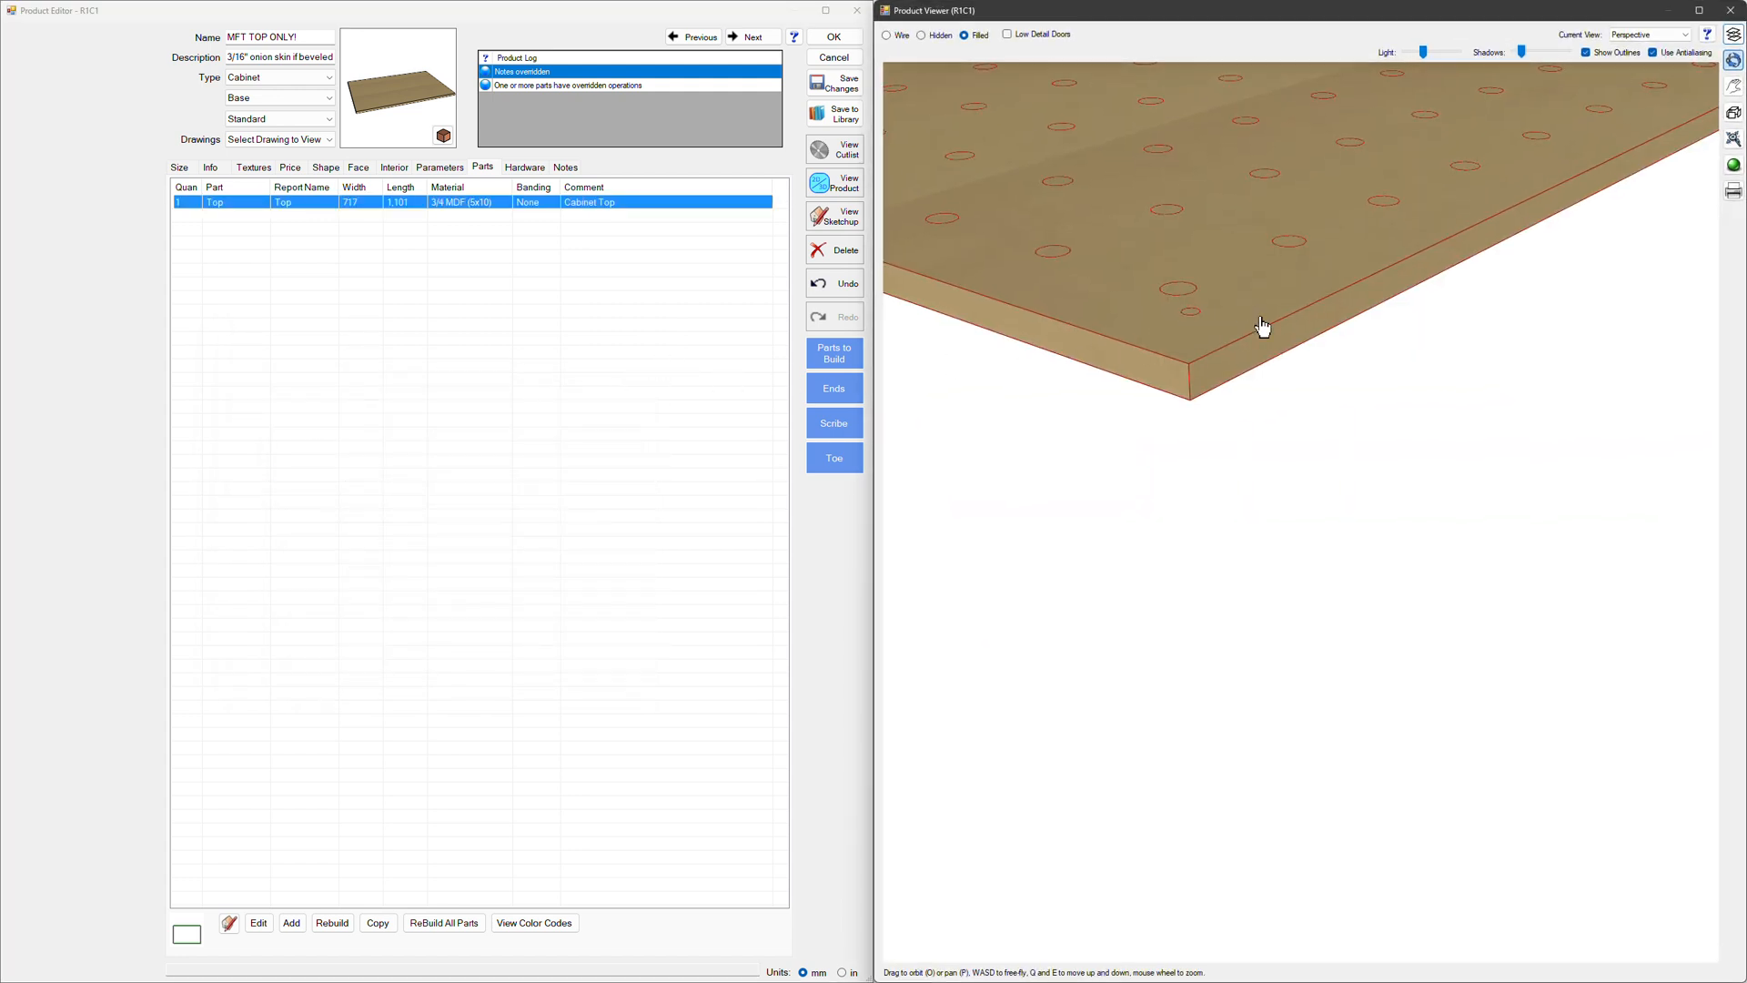
# Step: Rebuild the top part to regenerate its operations and close back to the Room 1 wall view
pyautogui.click(331, 921)
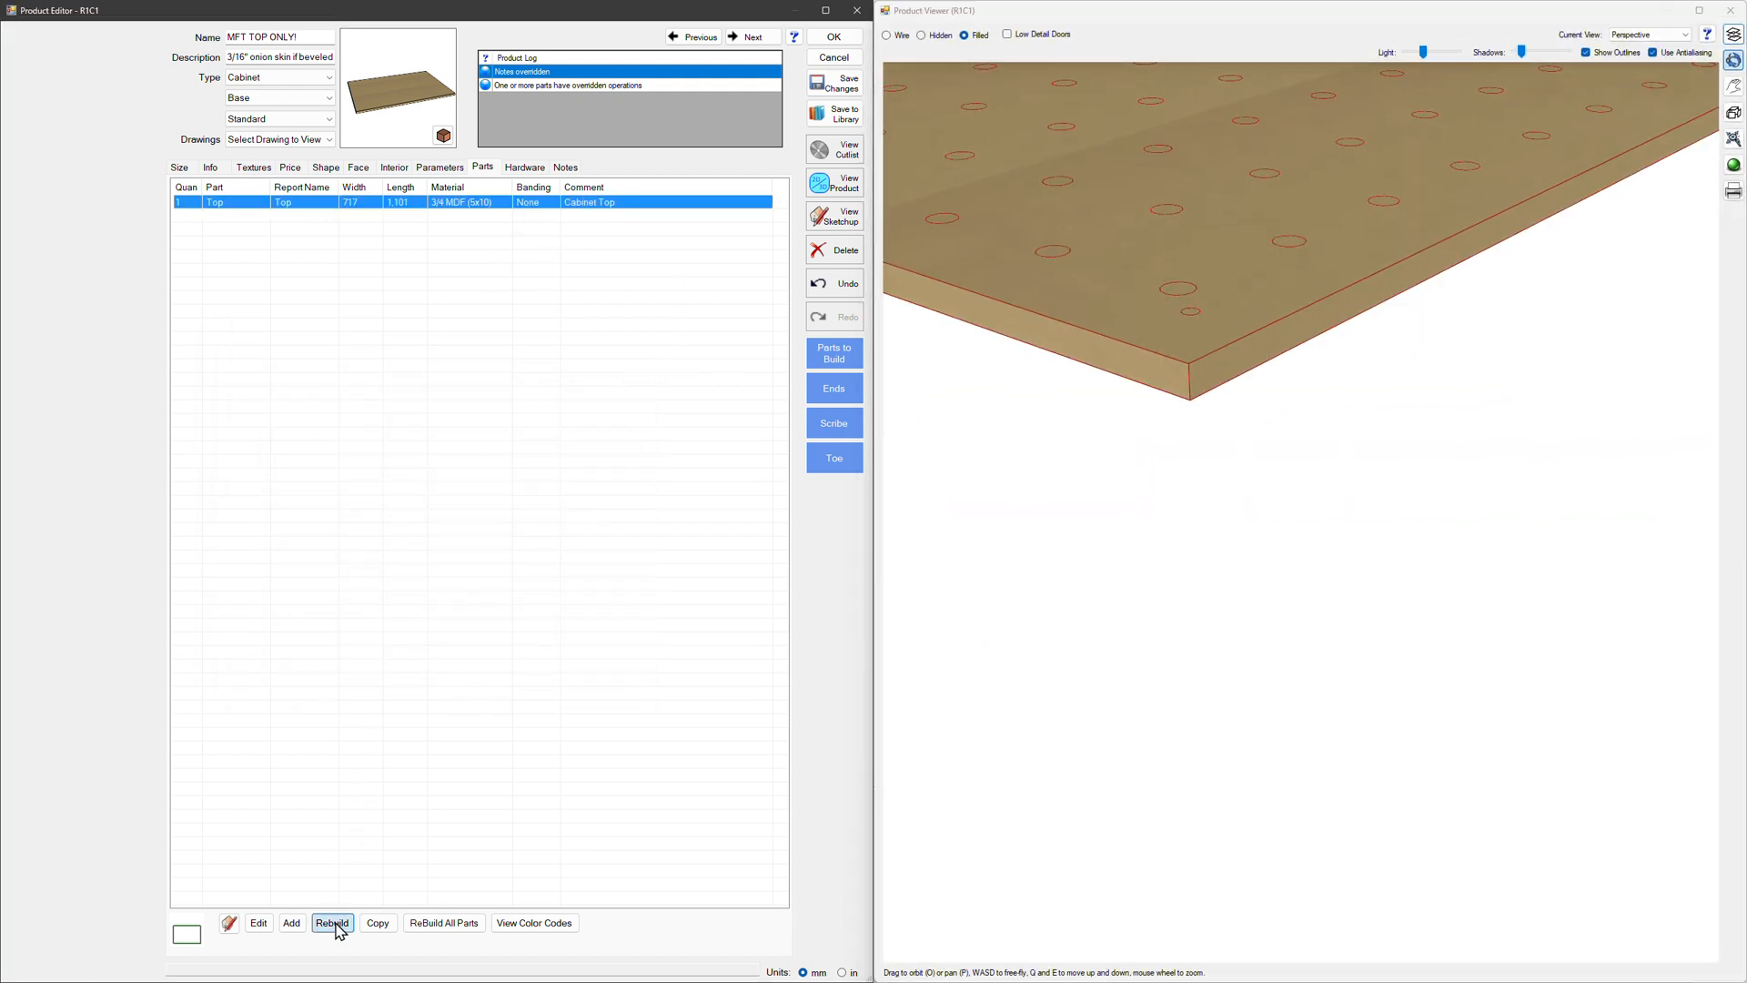
pyautogui.click(331, 921)
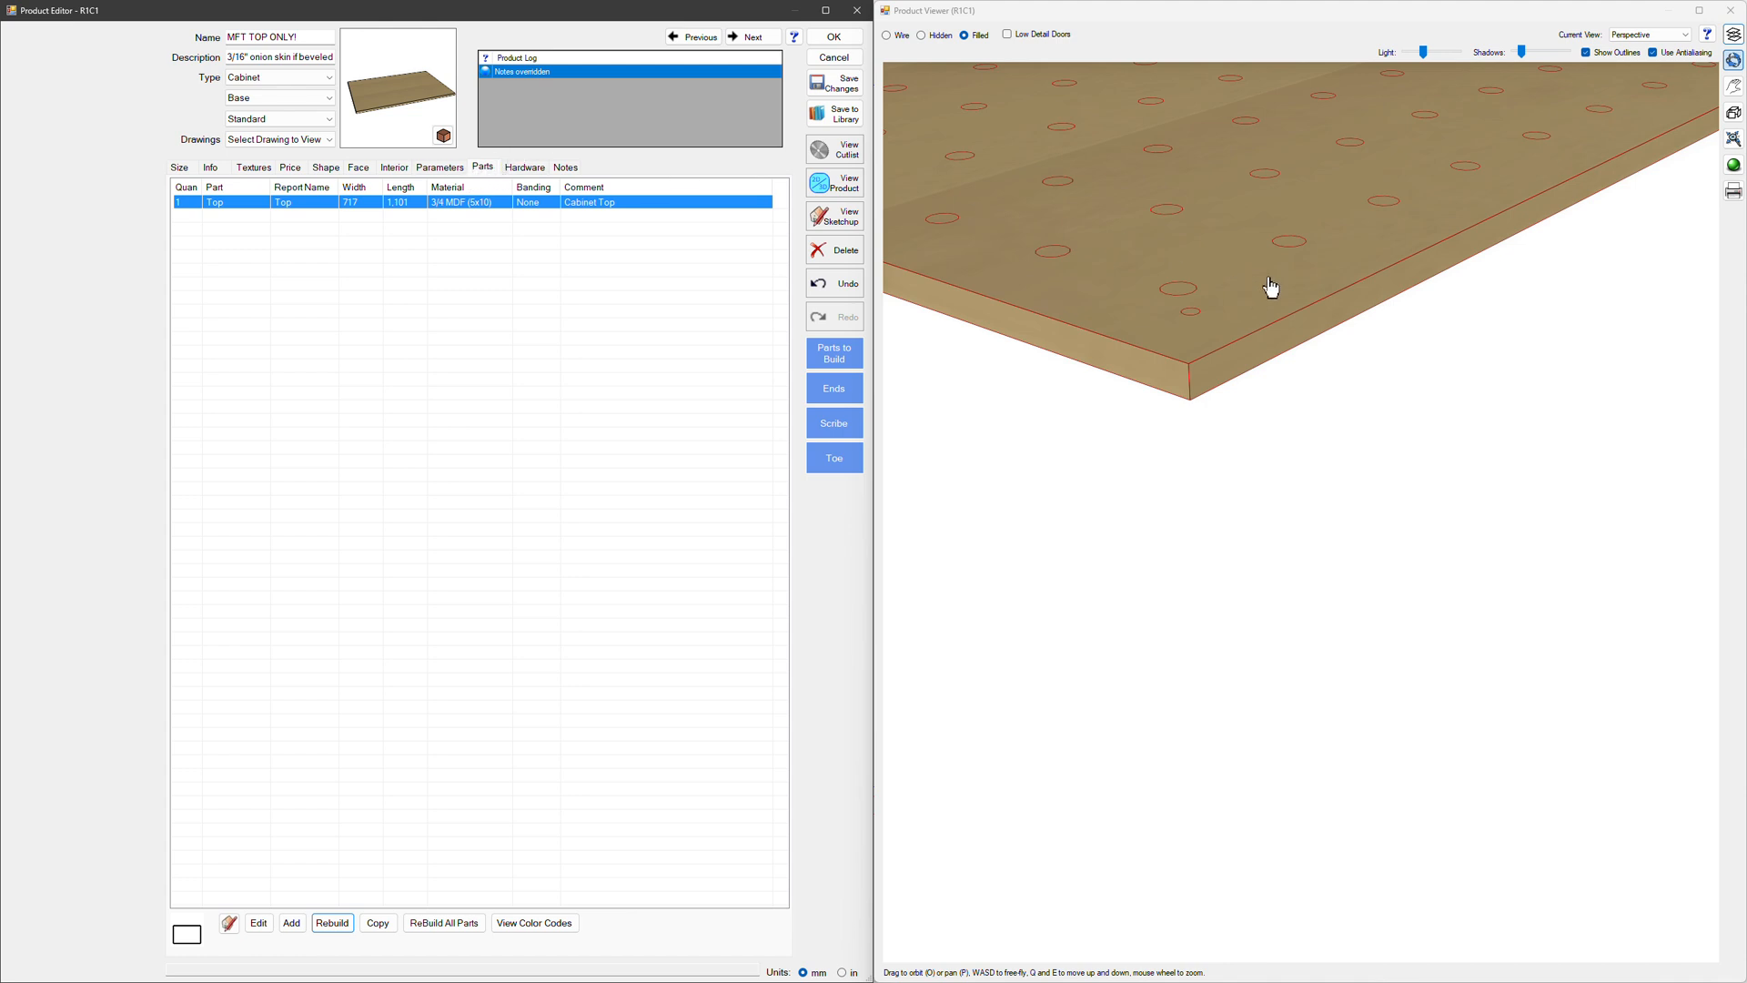
pyautogui.moveTo(908, 322)
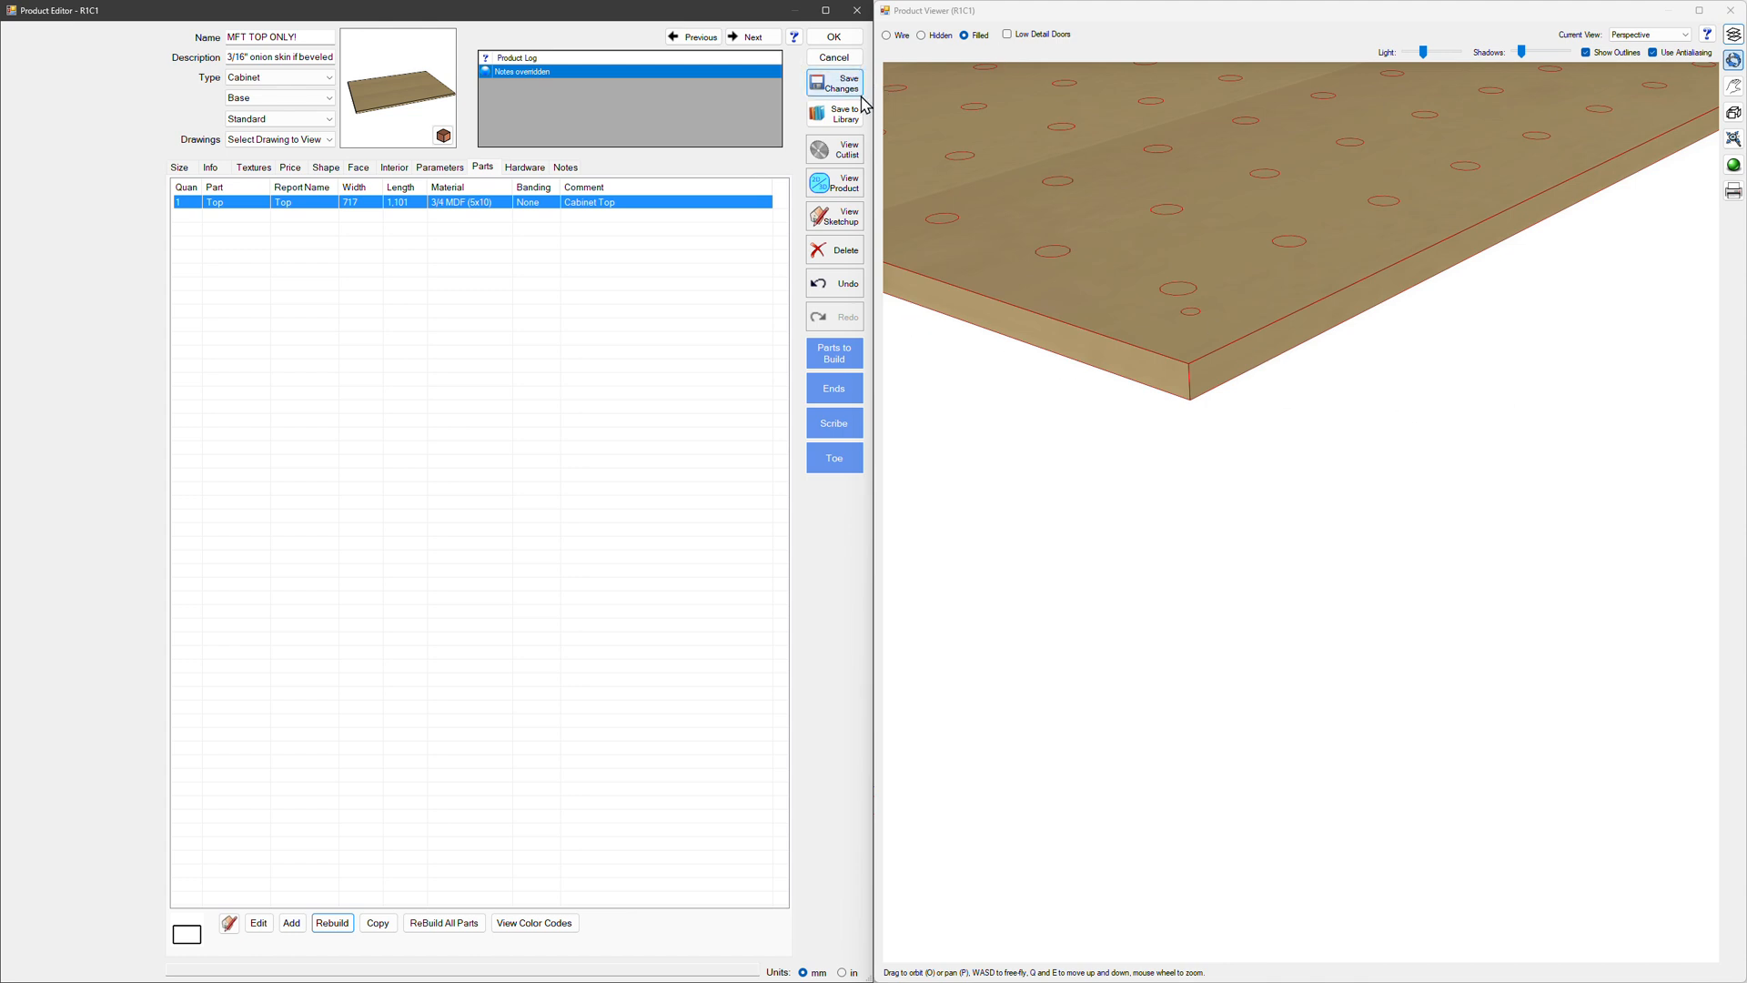
pyautogui.moveTo(1725, 33)
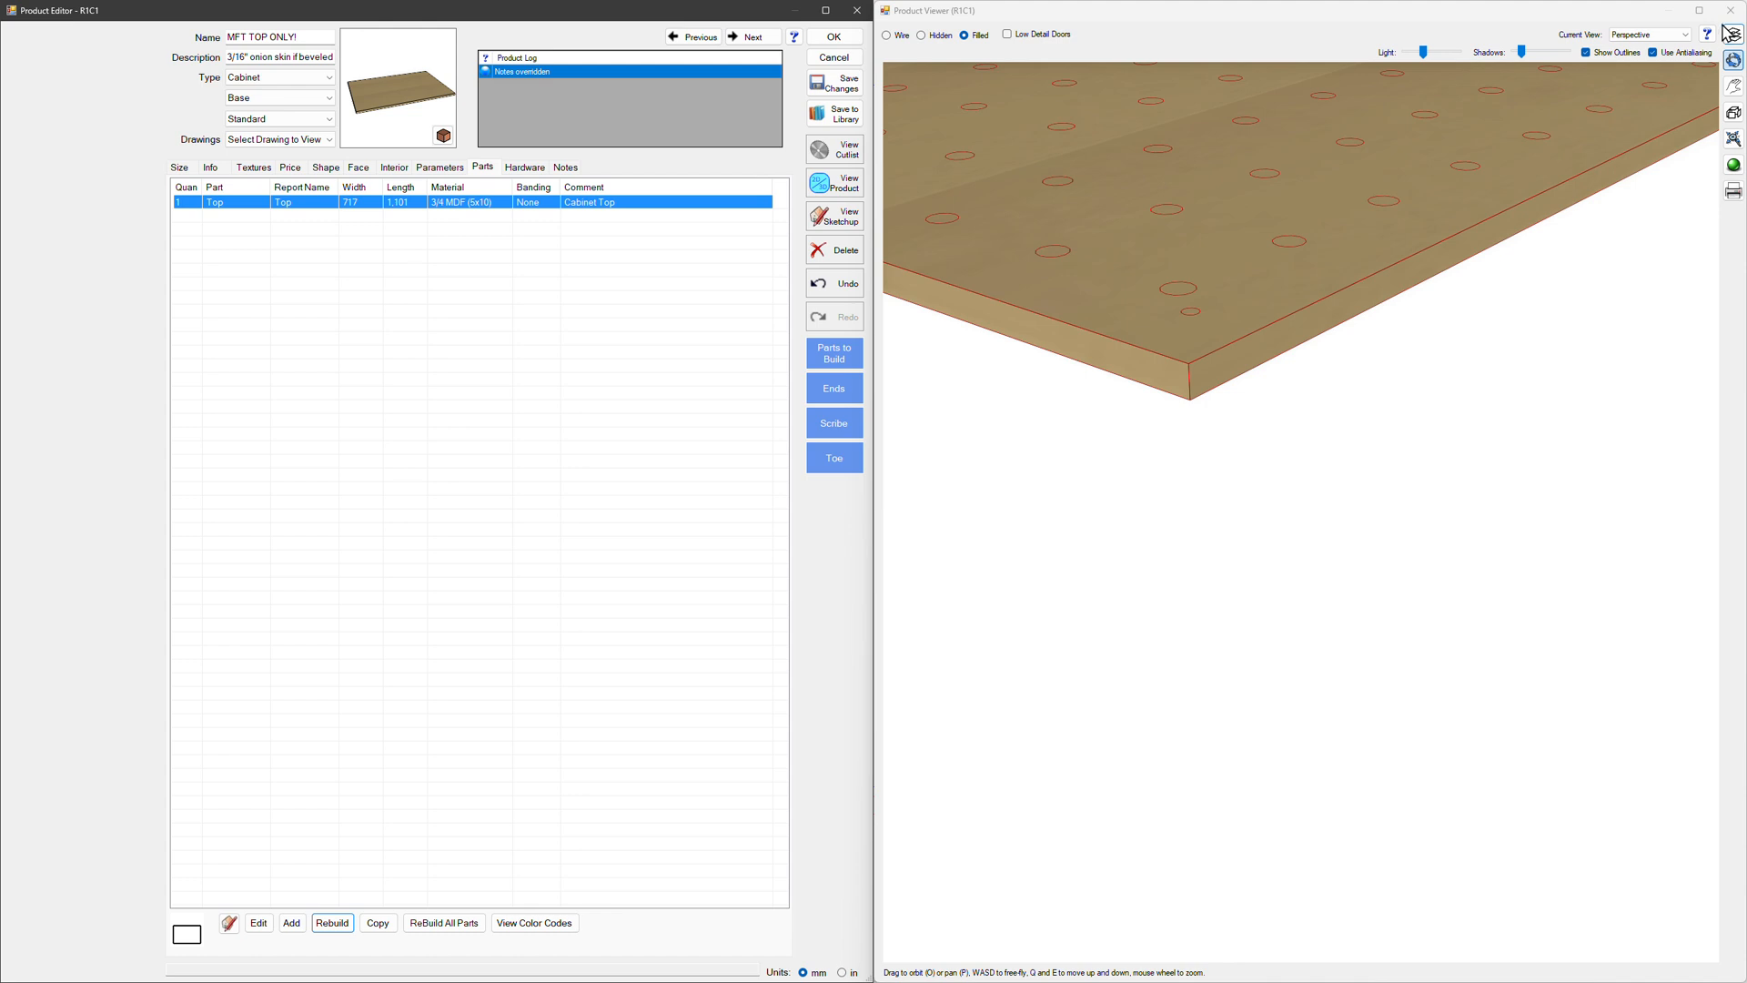
pyautogui.click(833, 36)
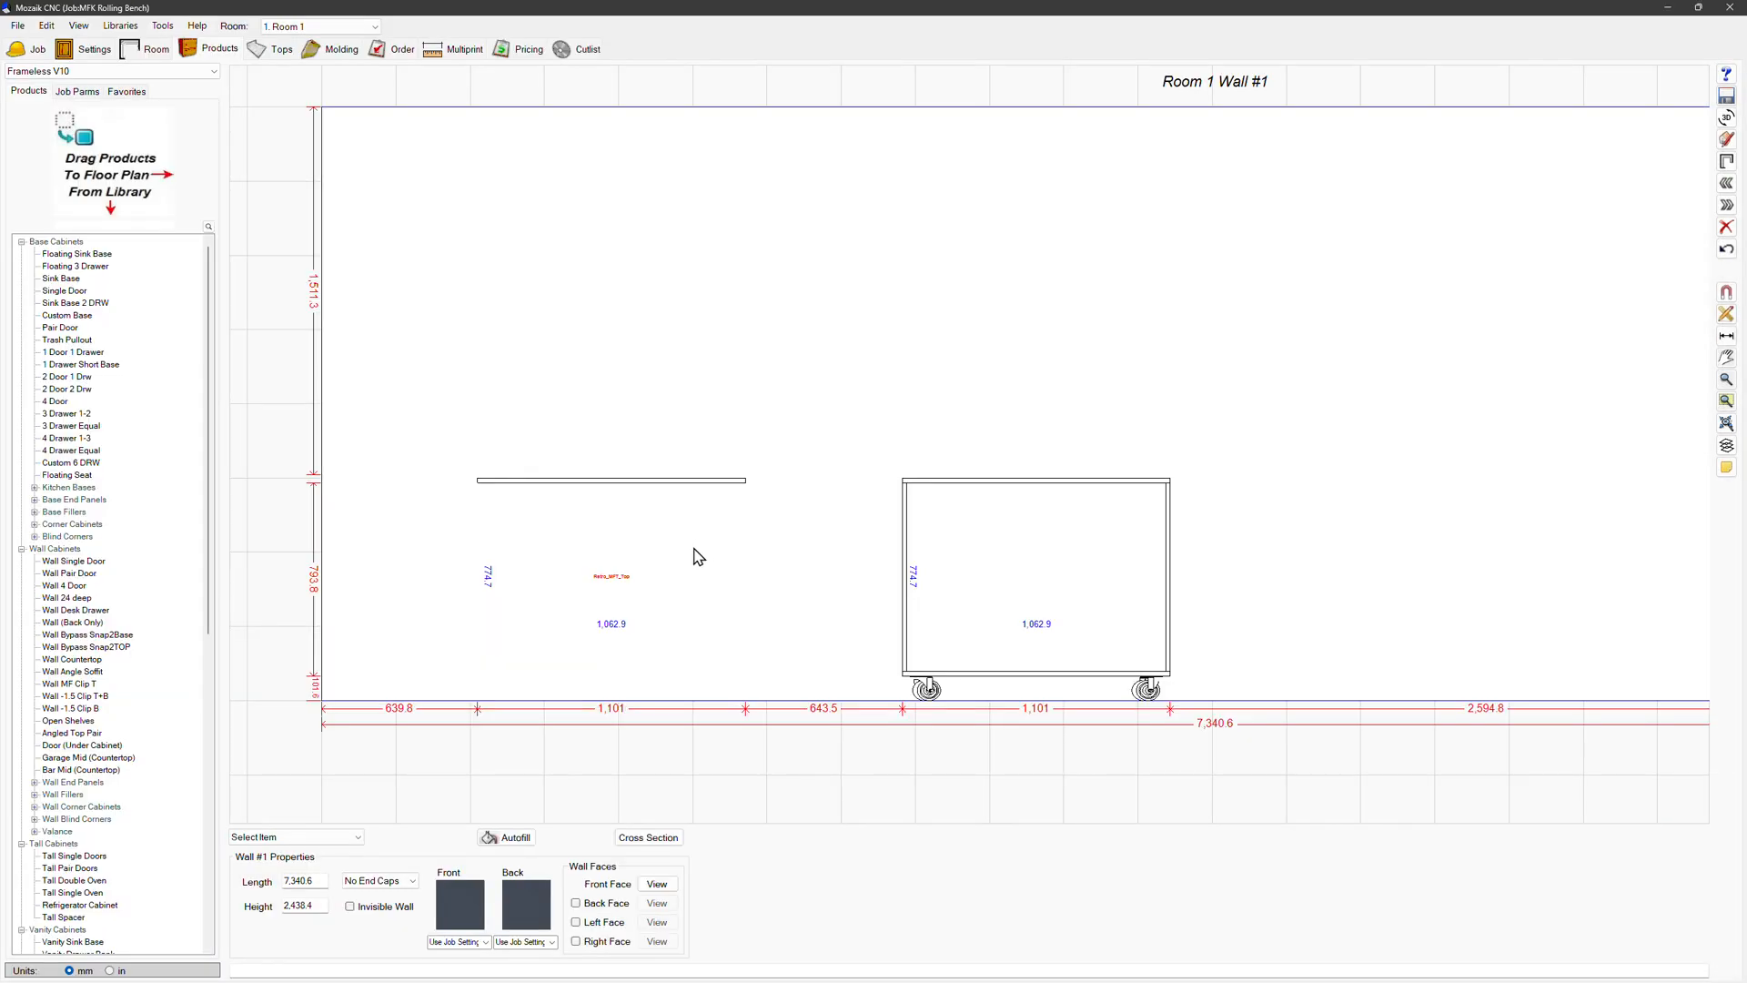
# Step: Add the Retro_MFT_Top insert to the Retro Bench interior opening, preview it in 3D and close
pyautogui.click(1033, 574)
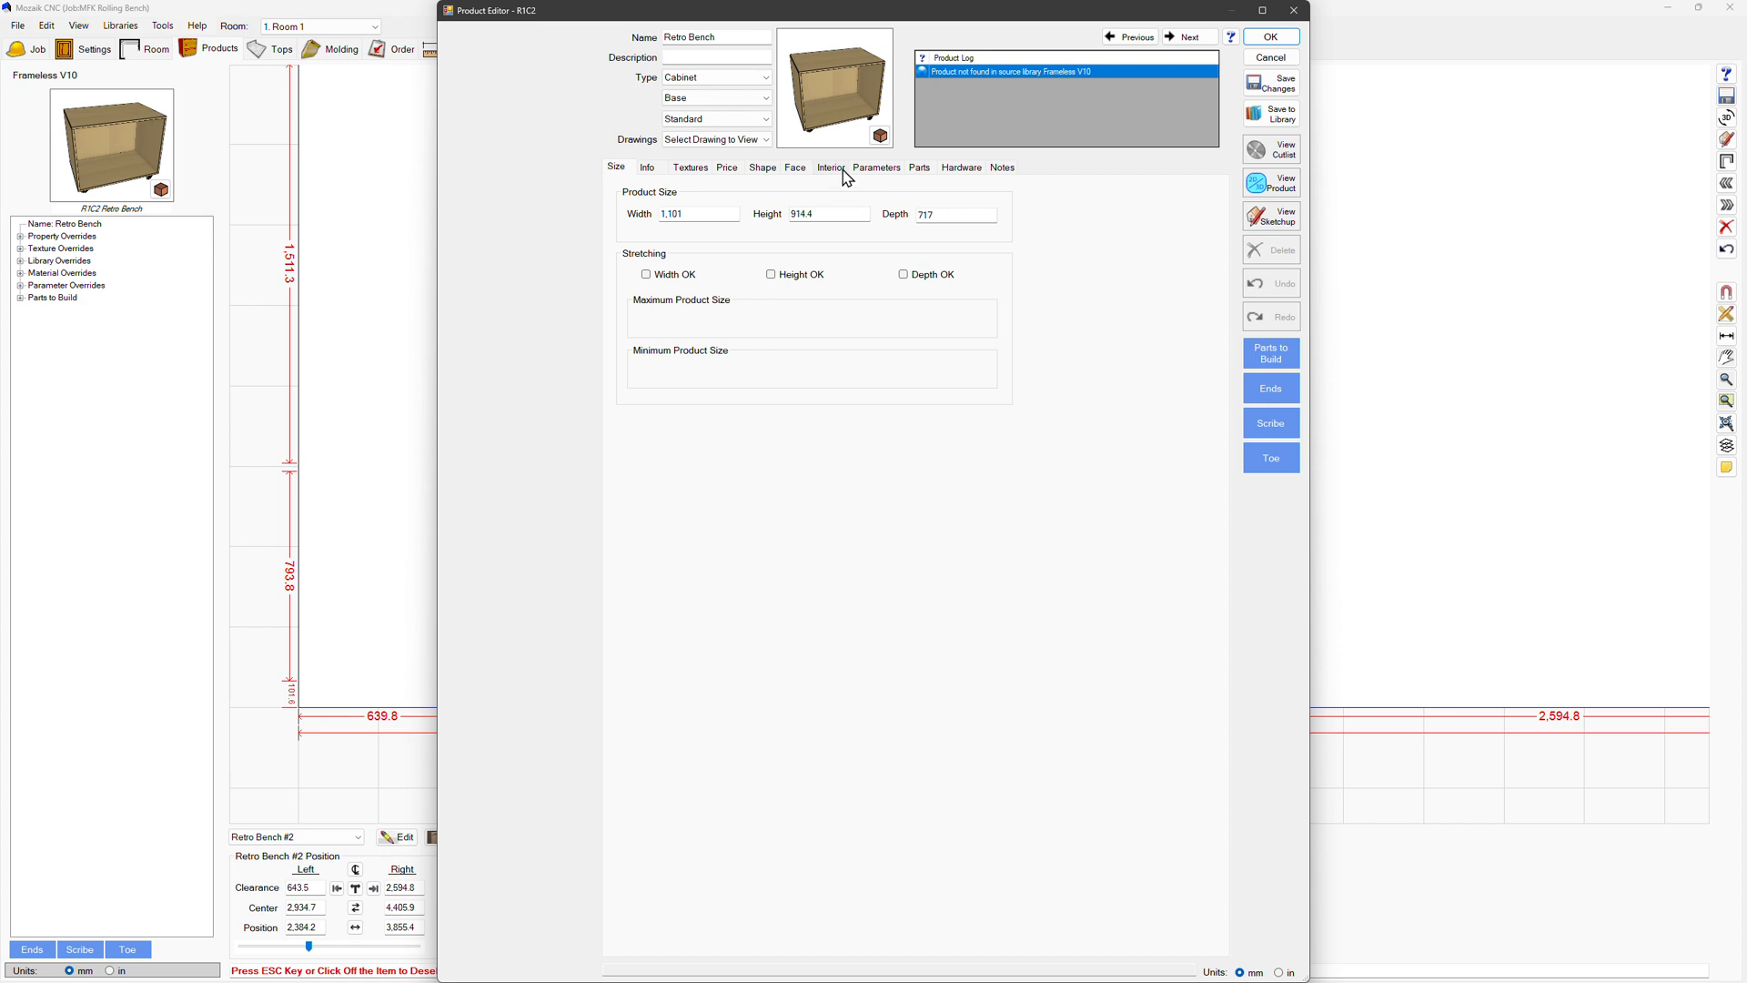
pyautogui.click(830, 167)
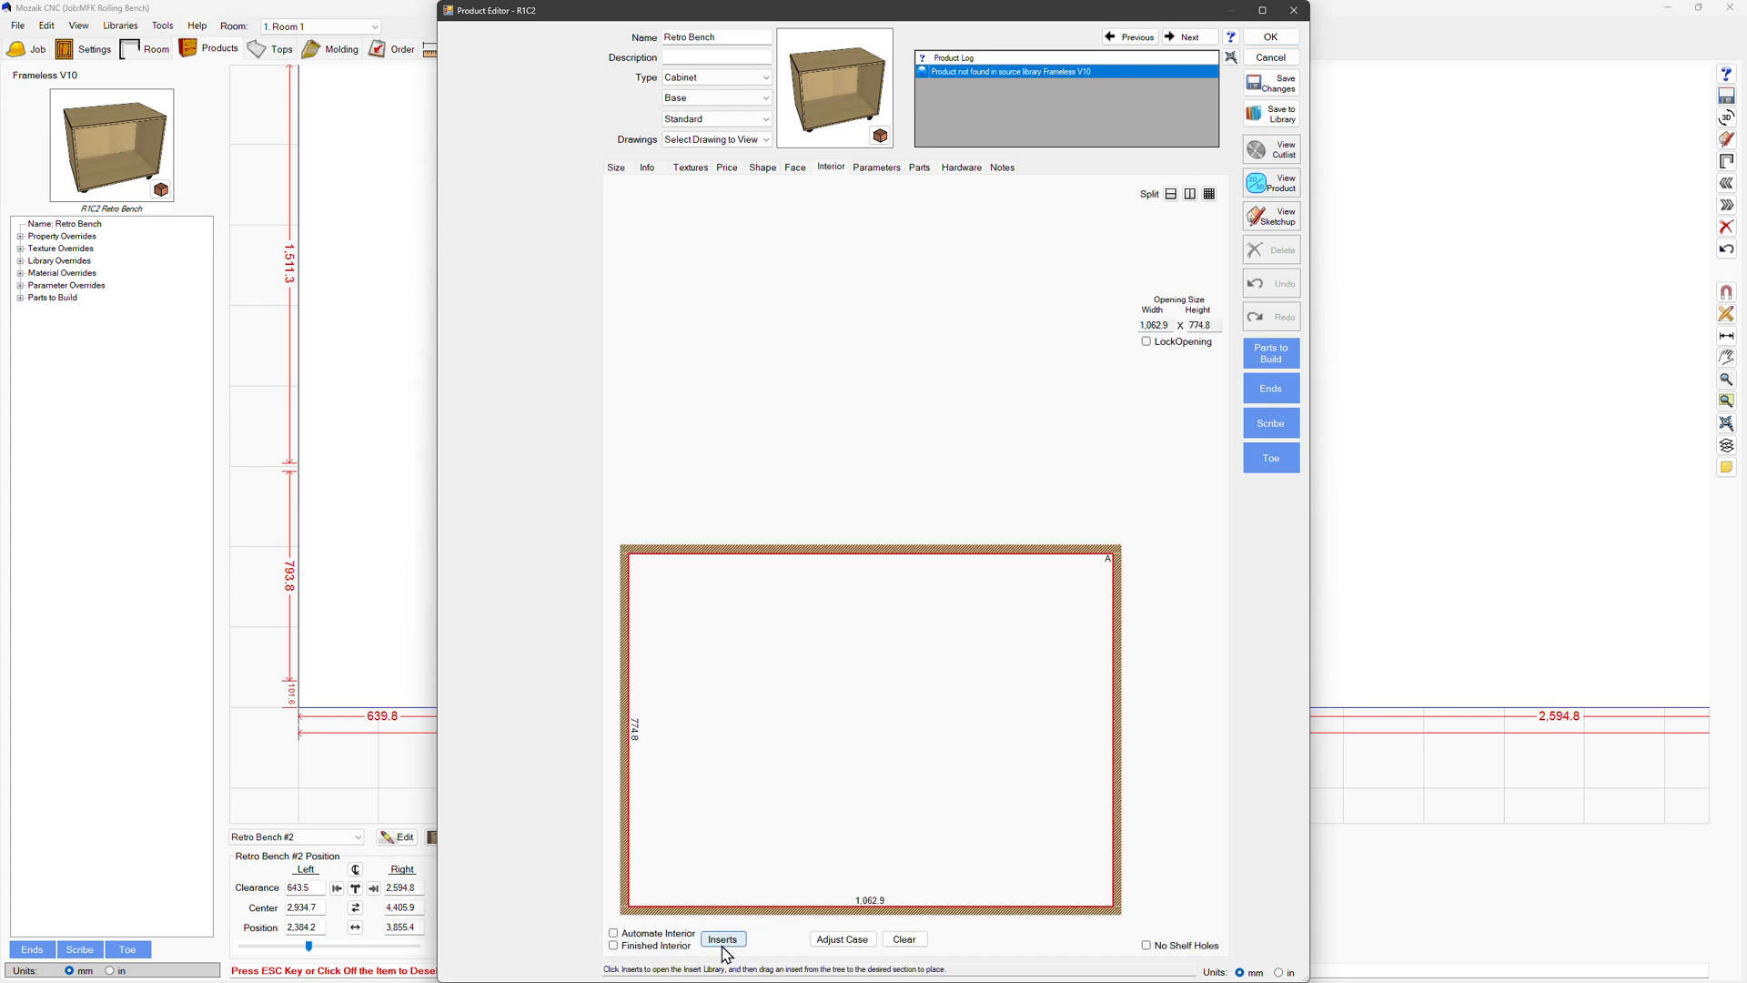
pyautogui.click(722, 939)
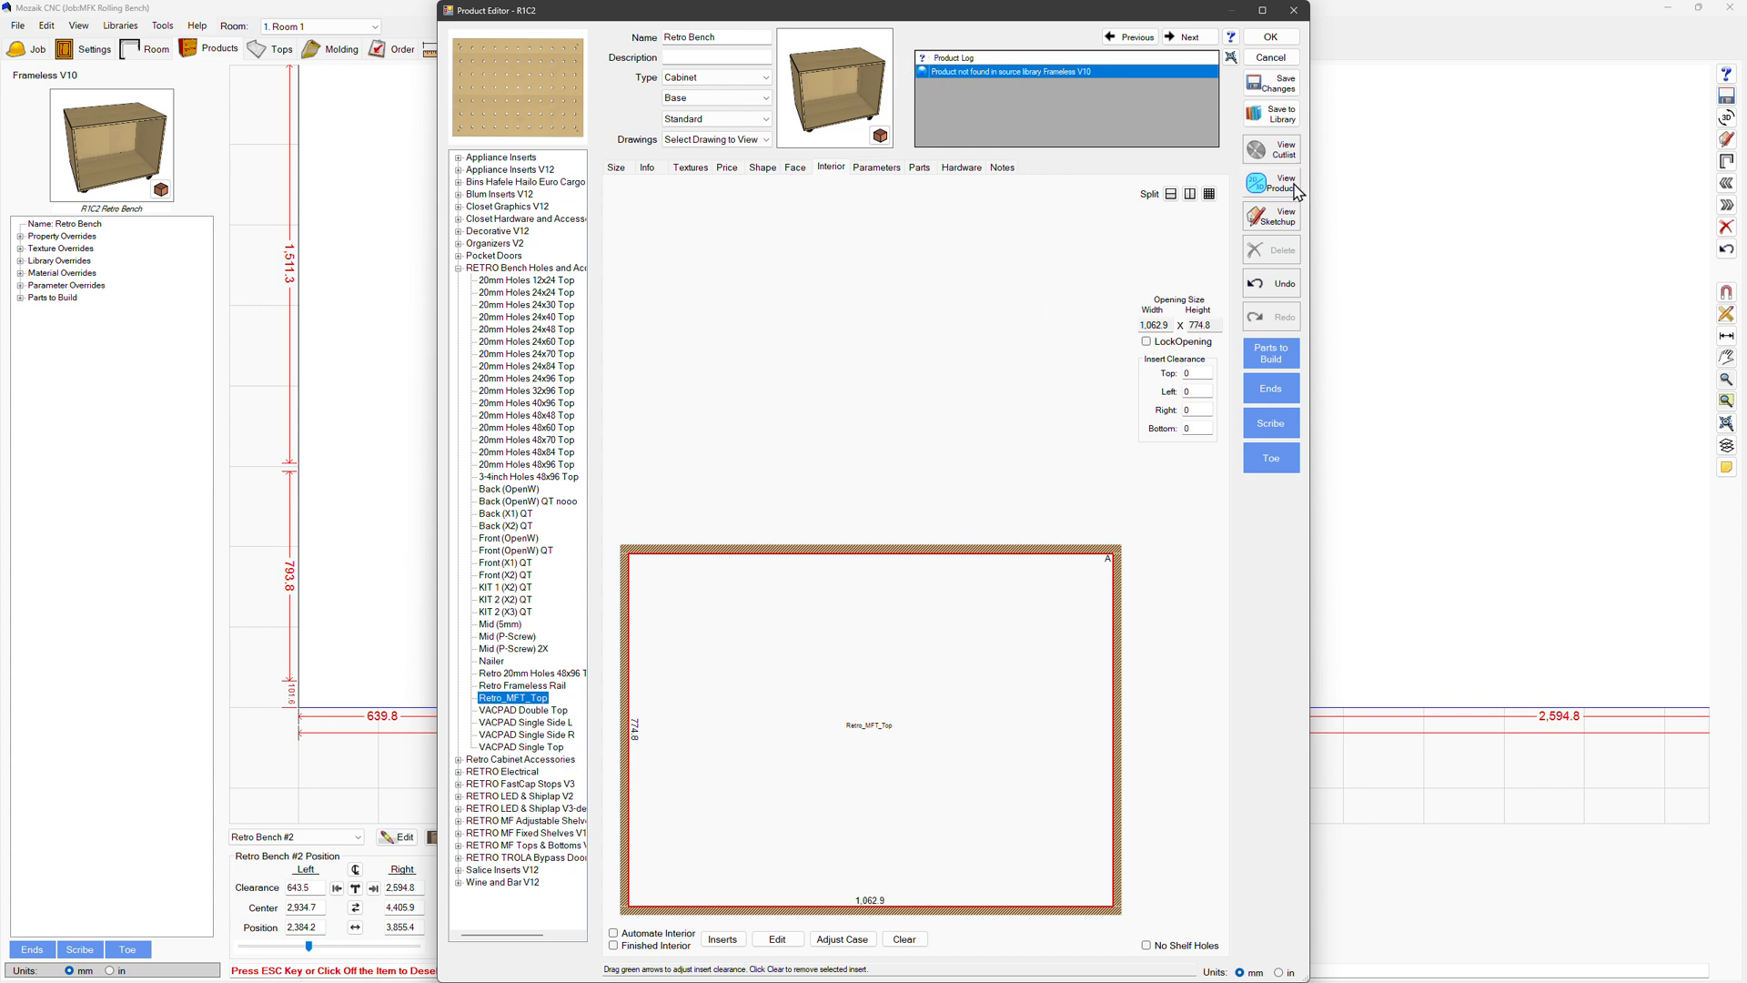
pyautogui.click(1270, 186)
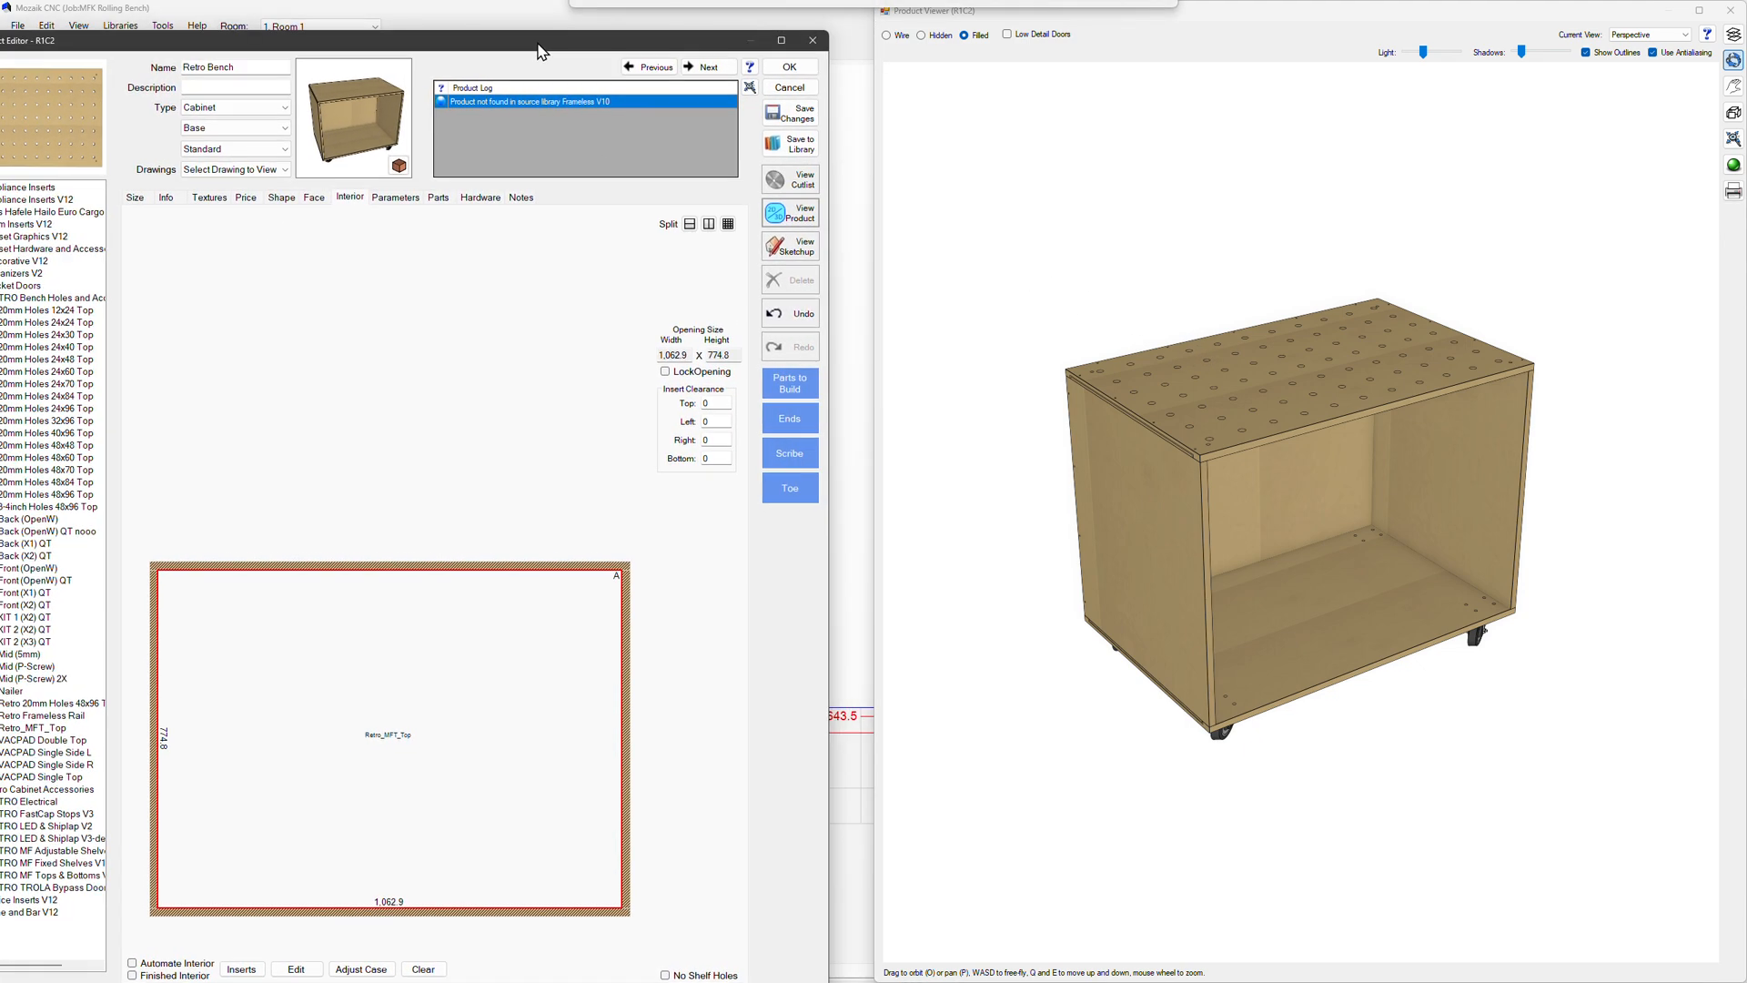
pyautogui.click(788, 66)
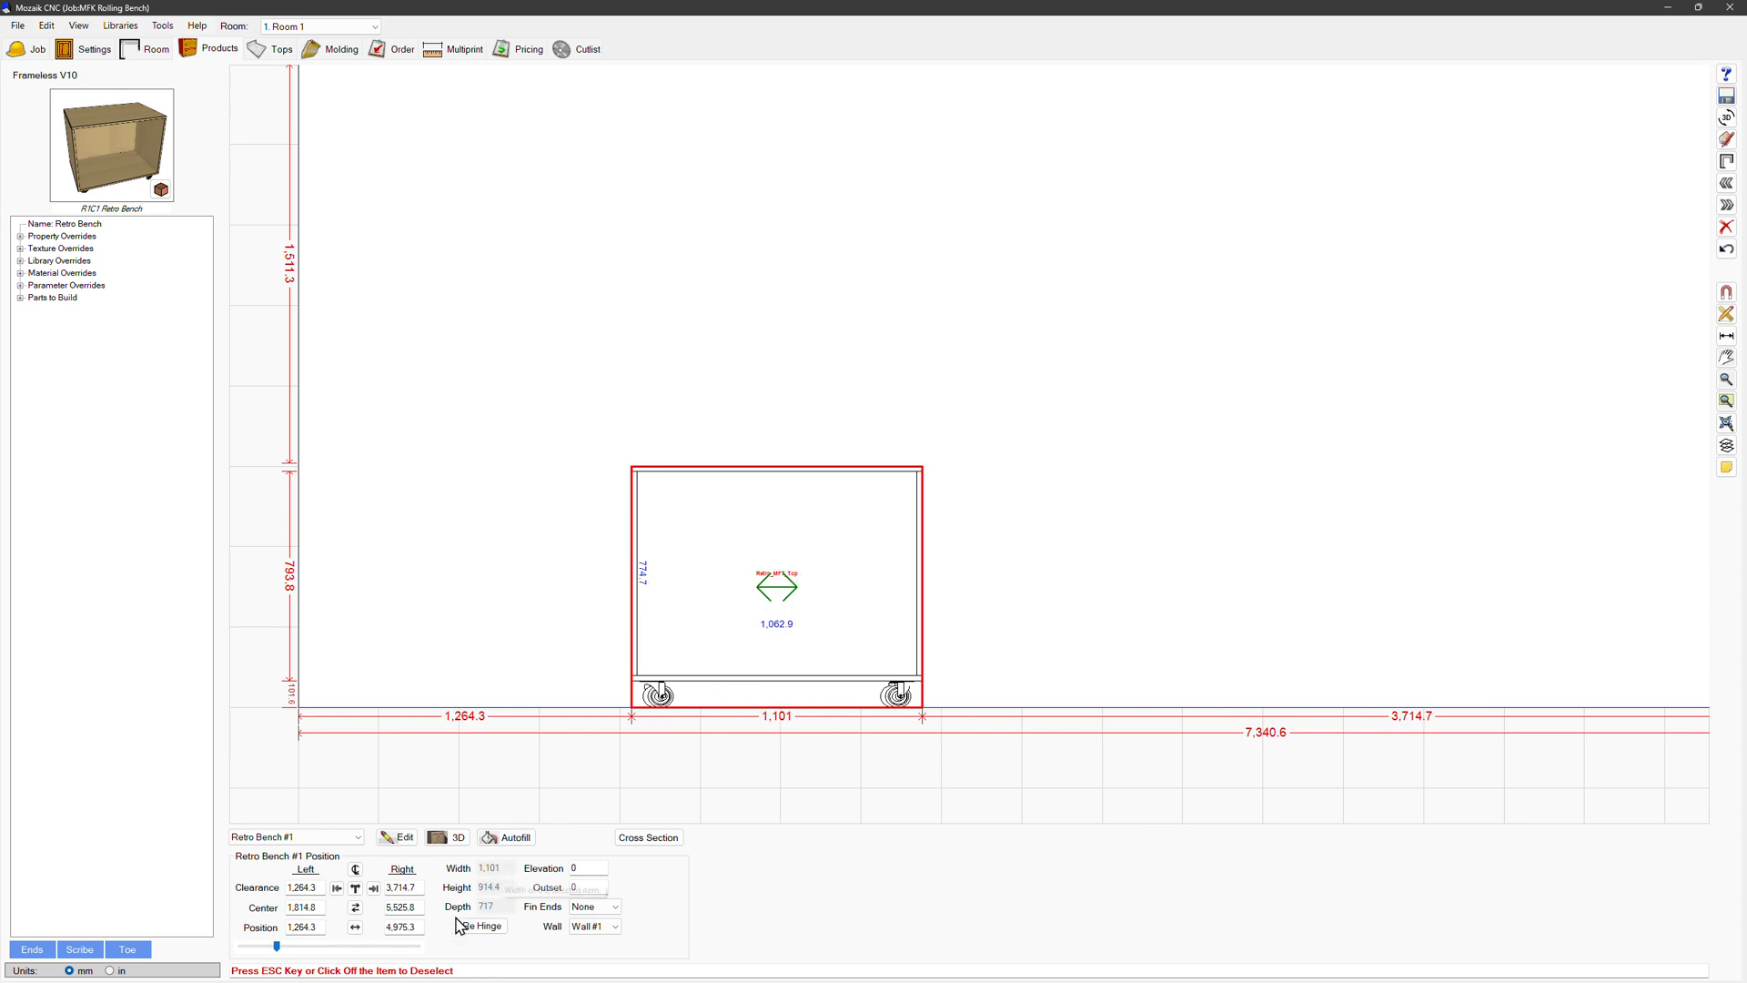
# Step: Switch to inches, reopen the 96 × 48 Retro Bench and show its interior for partitioning
pyautogui.click(111, 970)
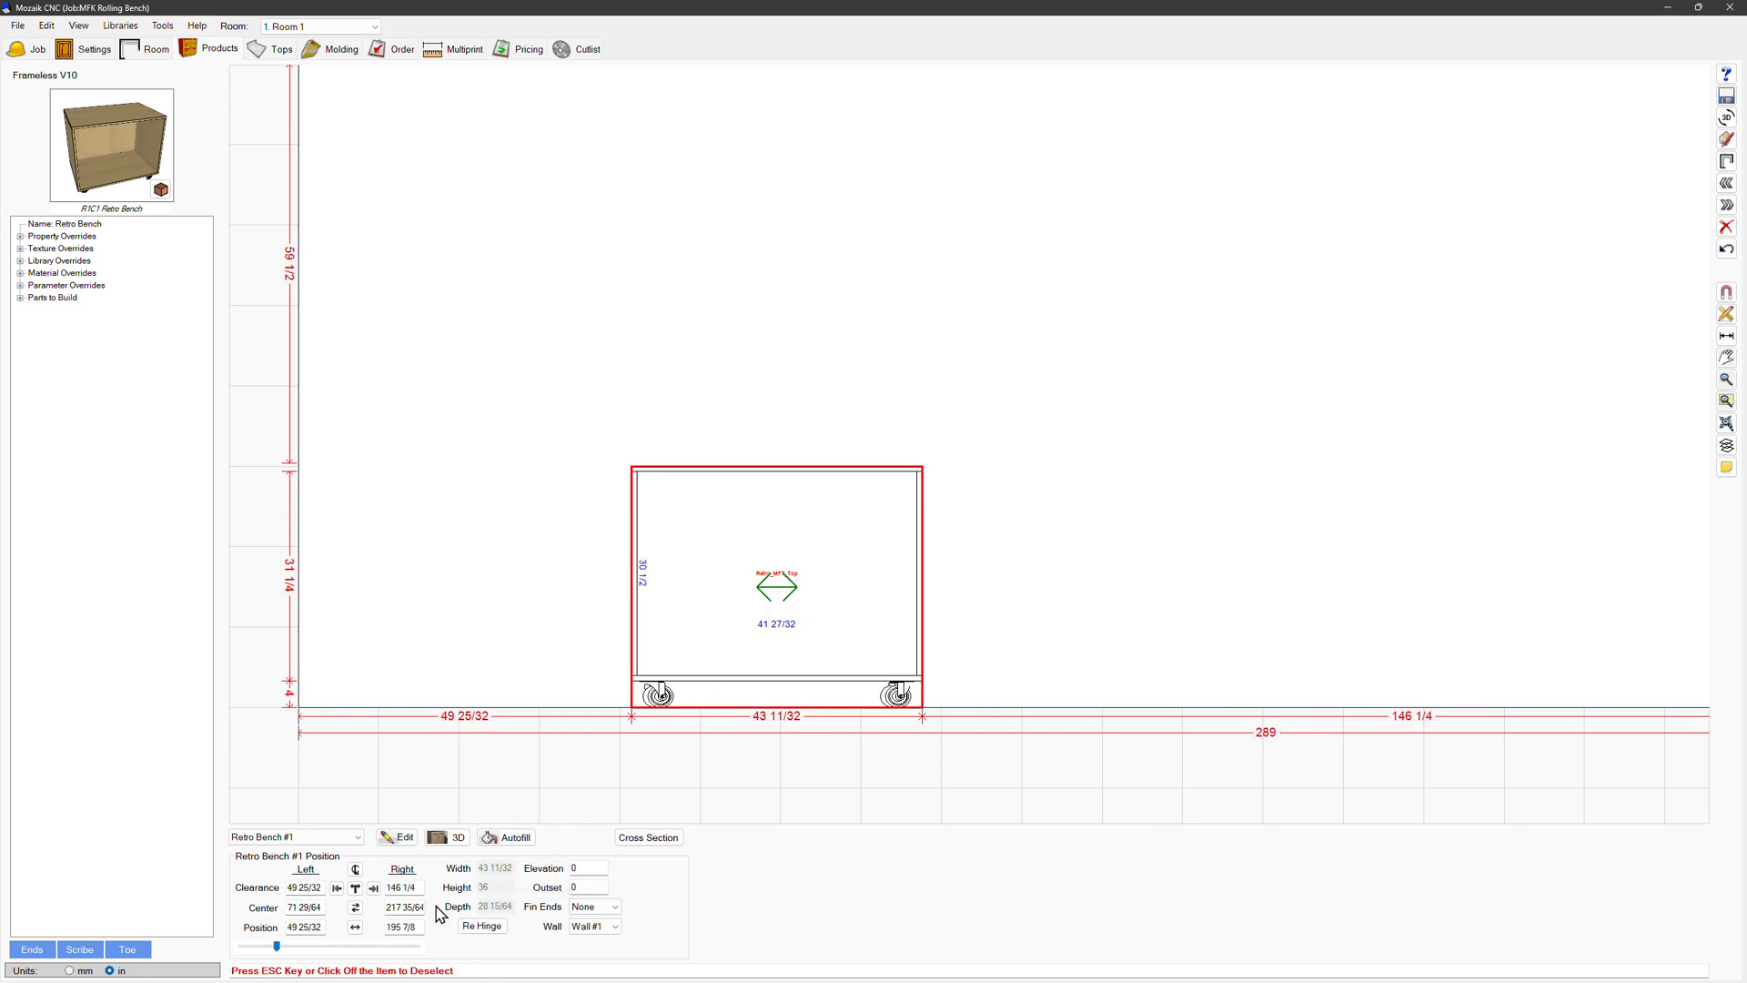
pyautogui.moveTo(766, 678)
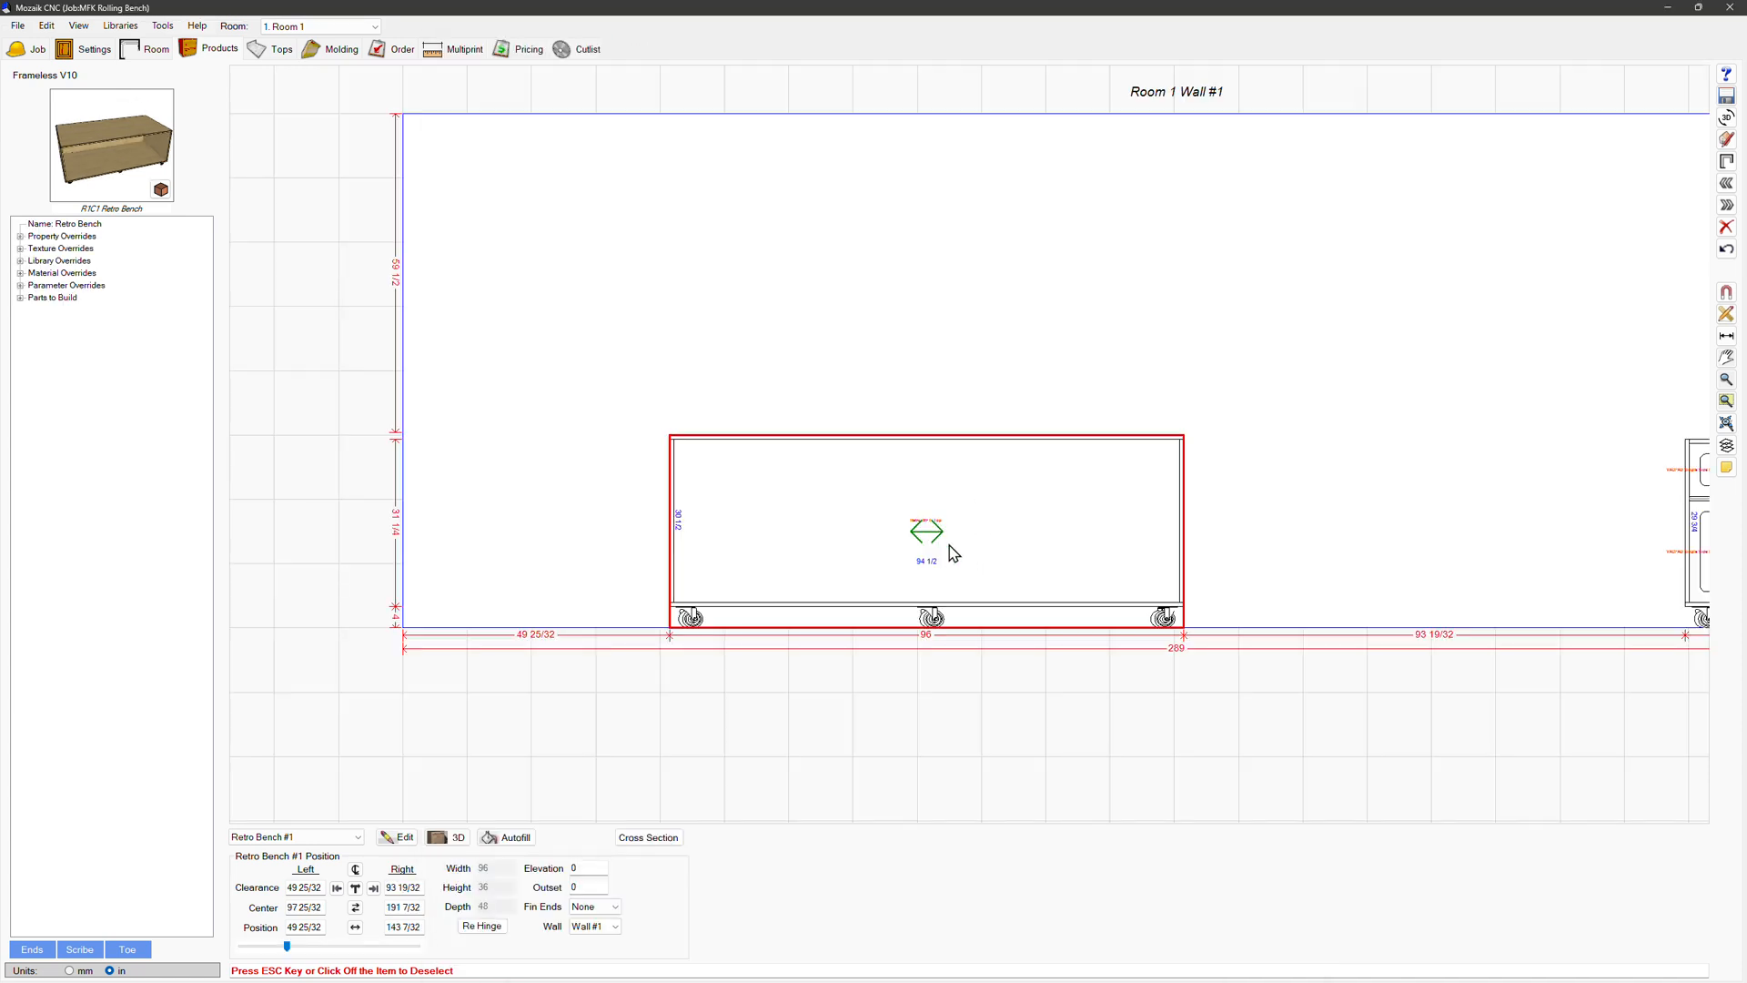
pyautogui.click(395, 837)
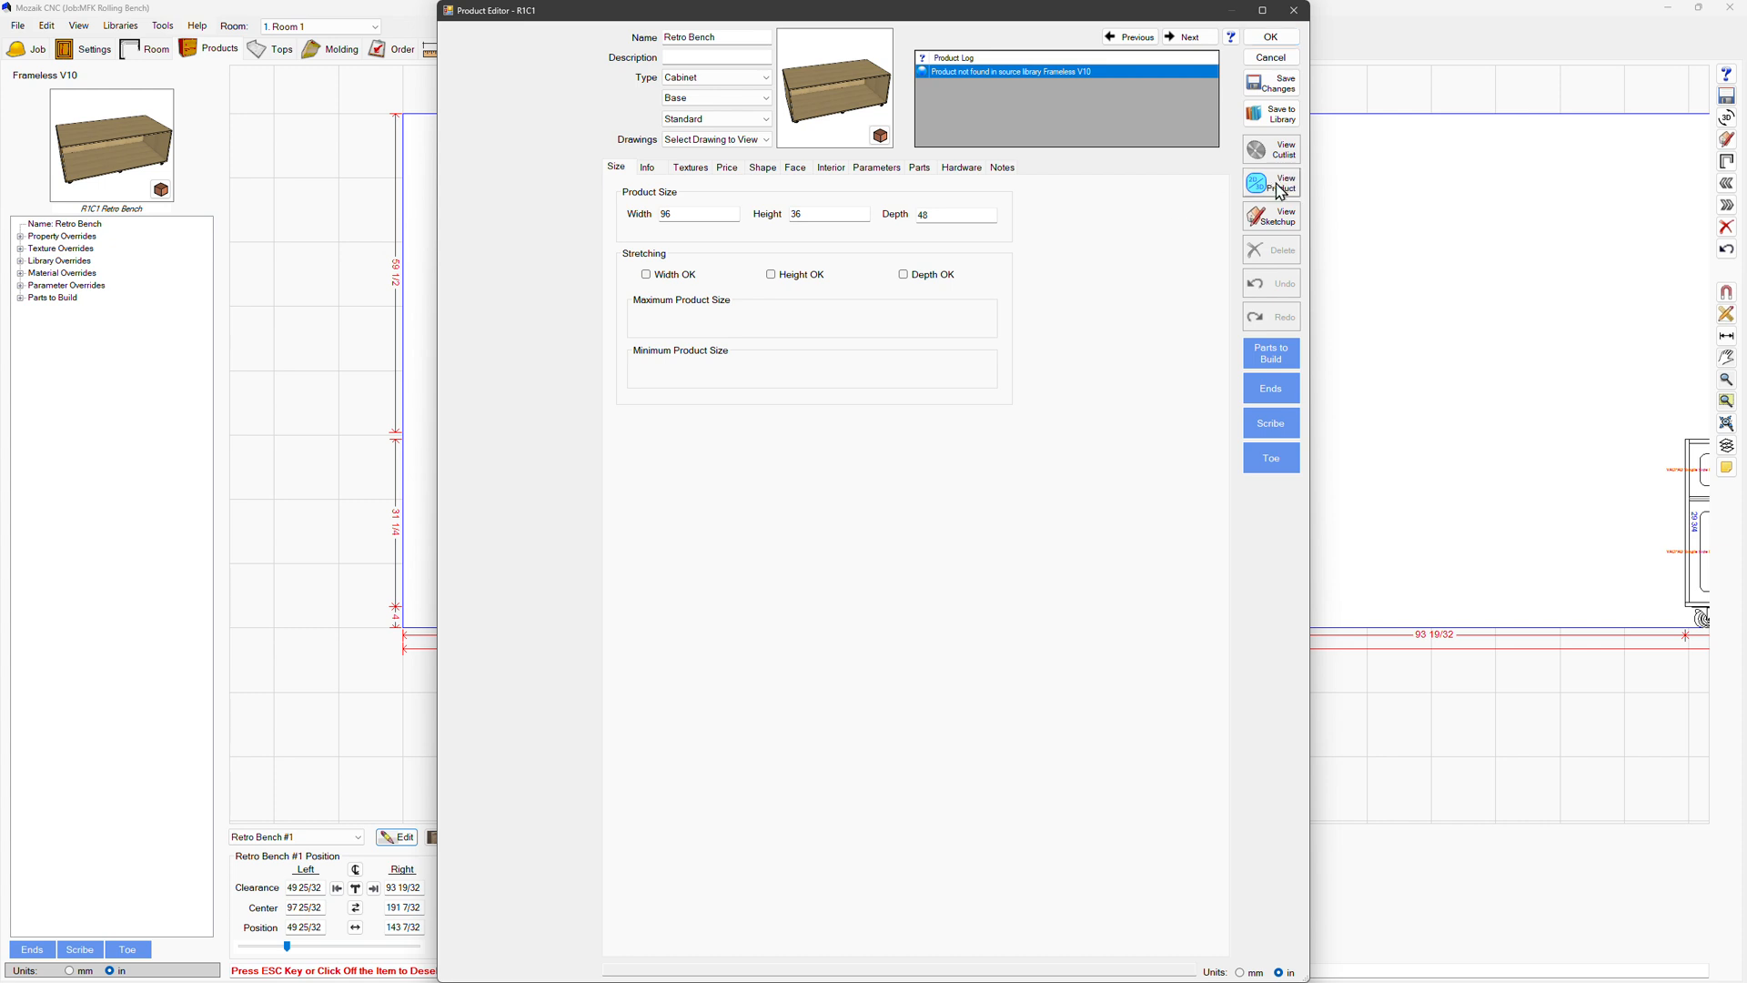
pyautogui.click(1270, 182)
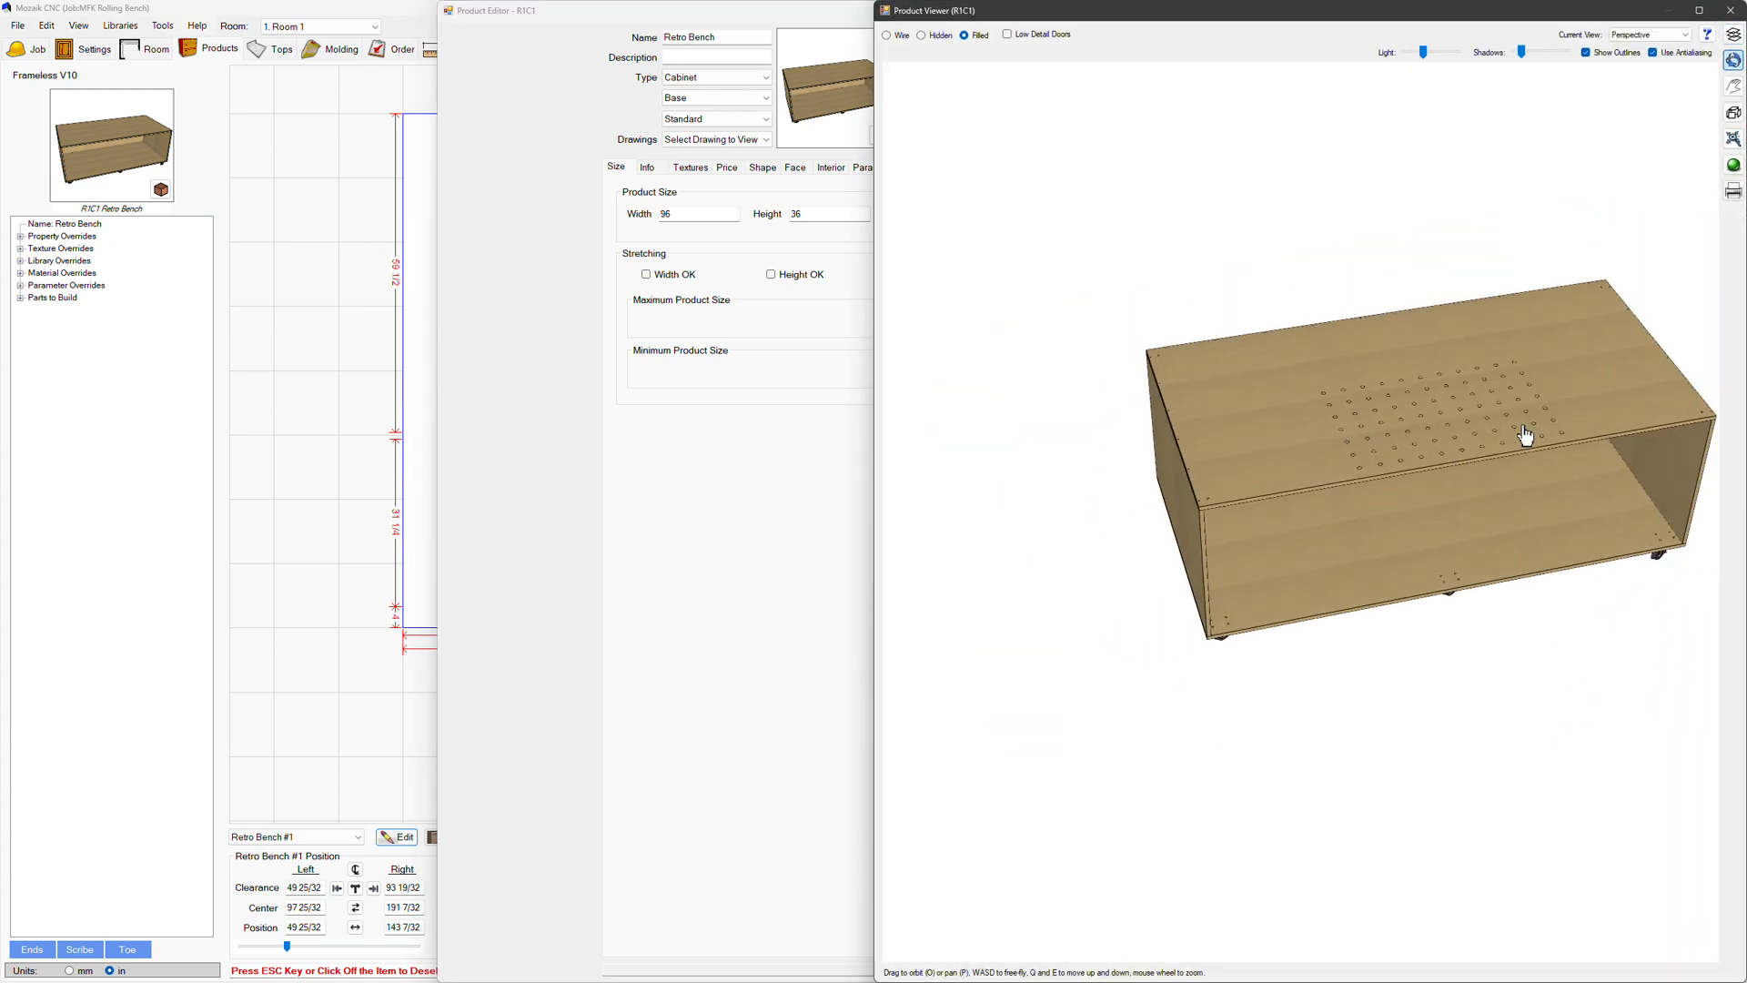
pyautogui.click(504, 202)
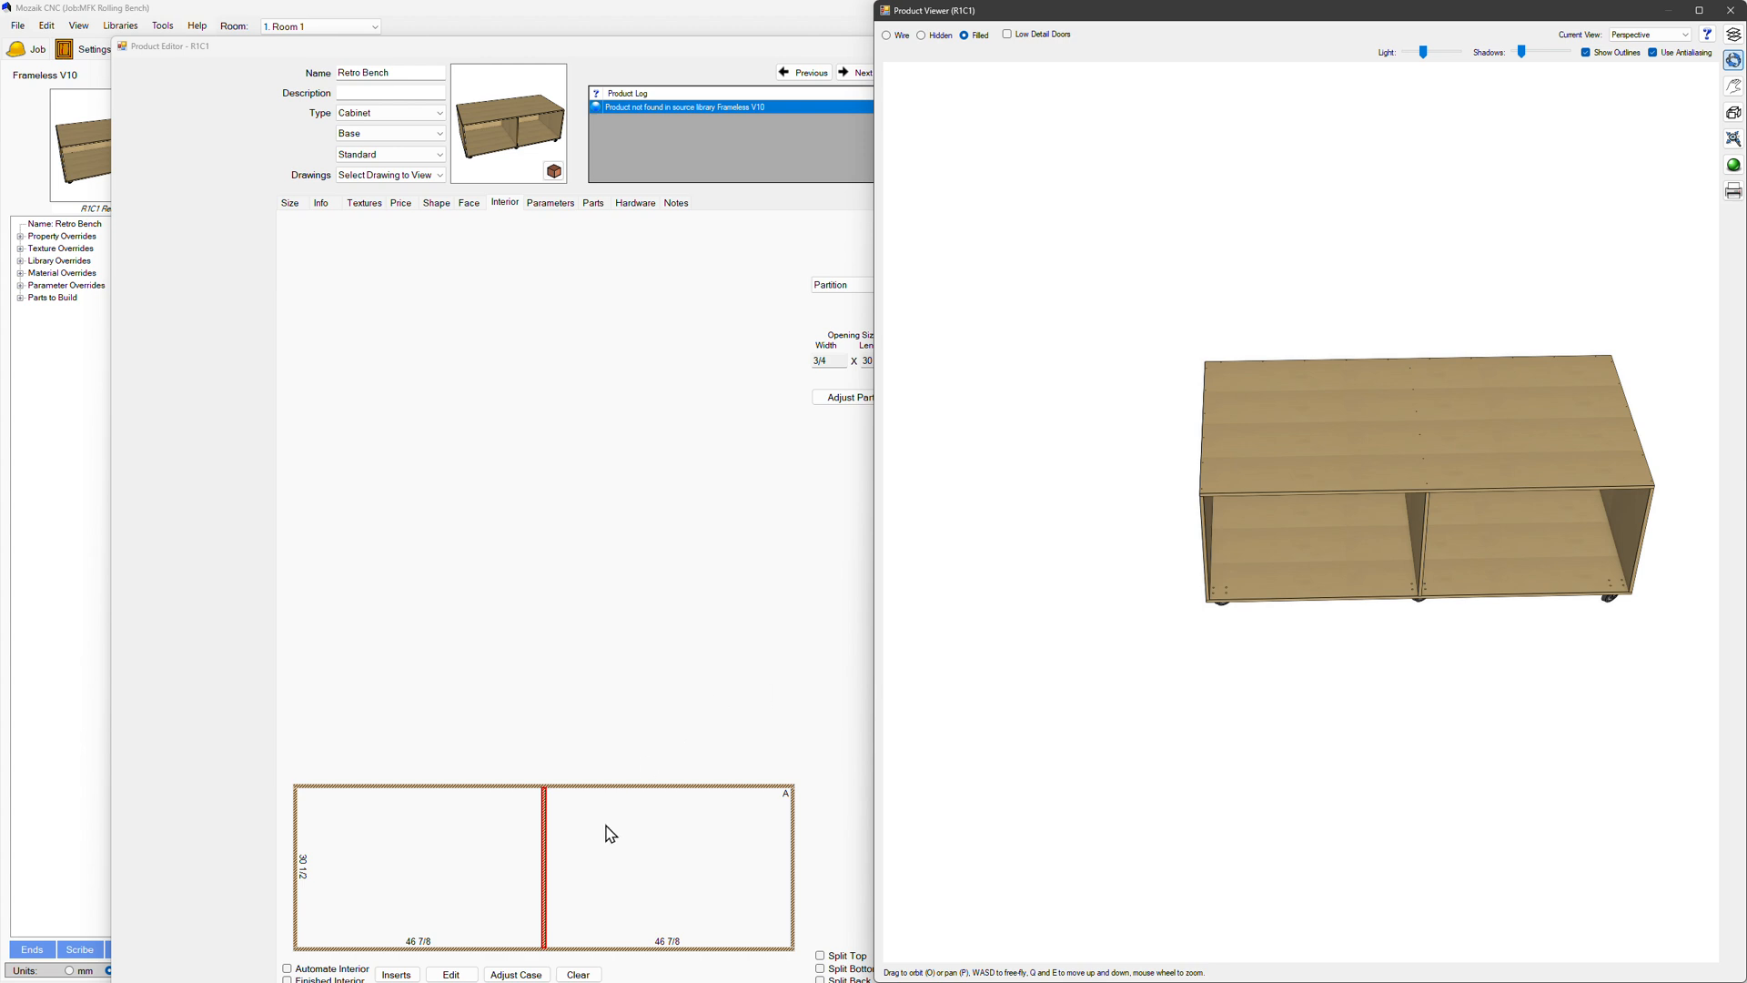
pyautogui.moveTo(763, 60)
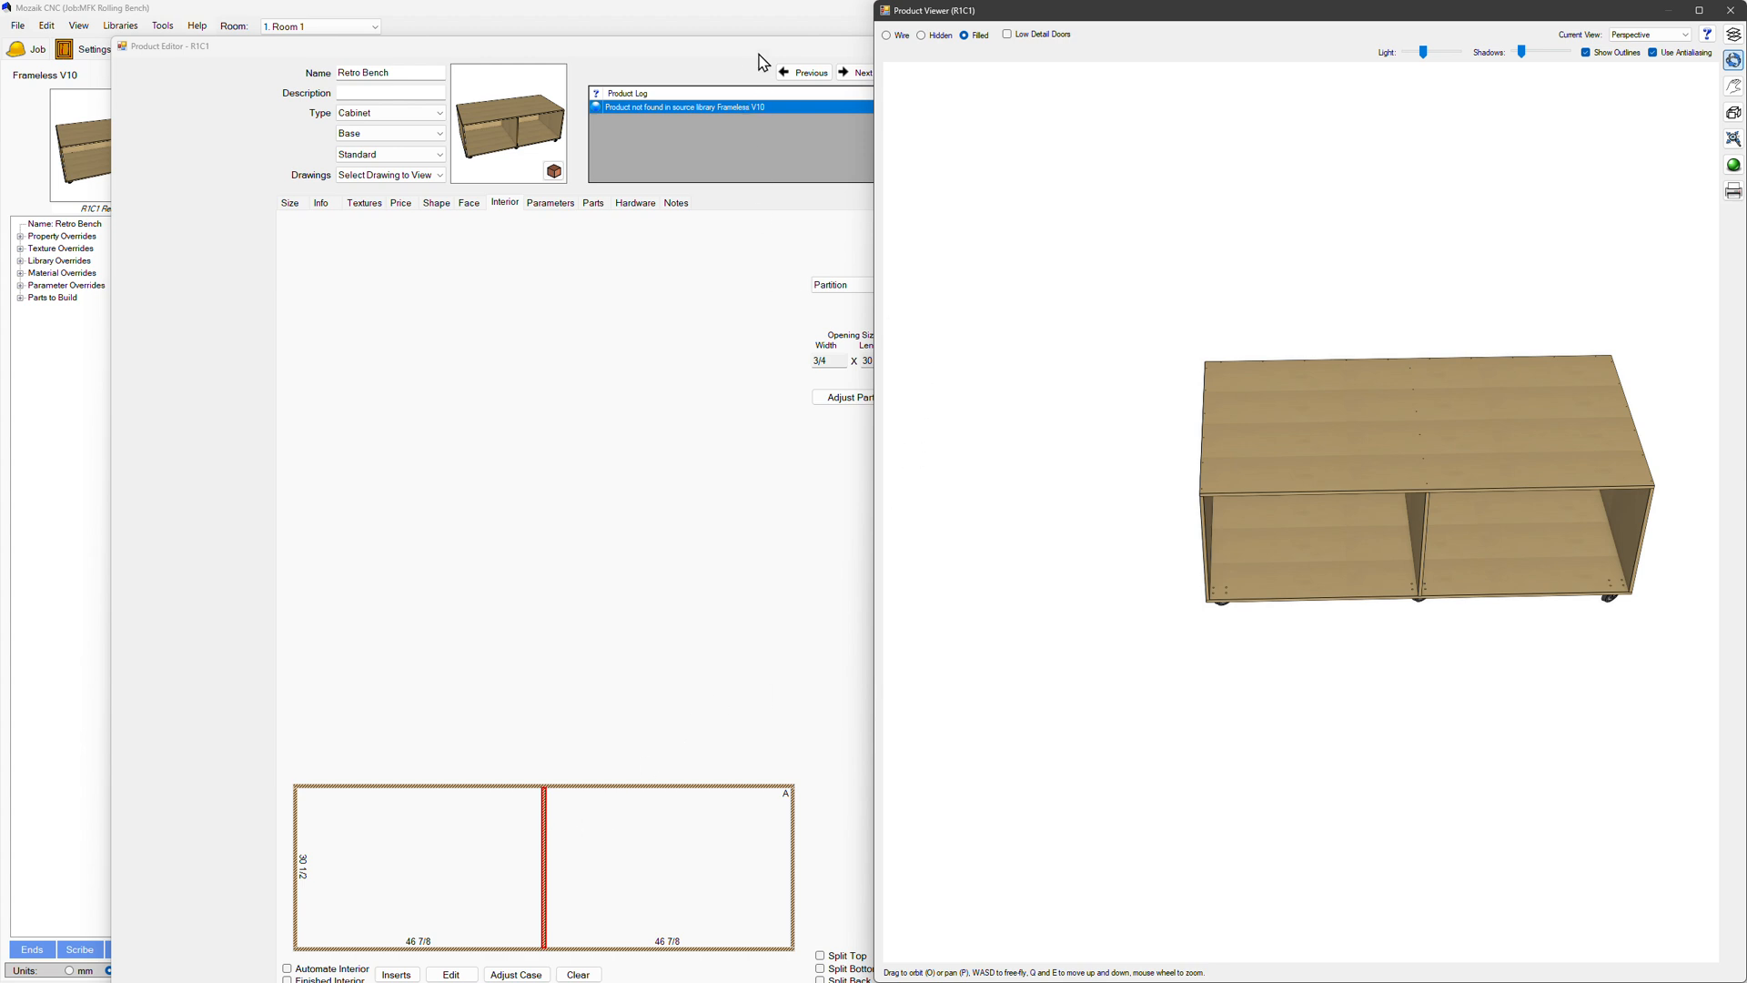
# Step: Undo the vertical split, divide the opening into two stacked sections and show the insert library
pyautogui.click(772, 194)
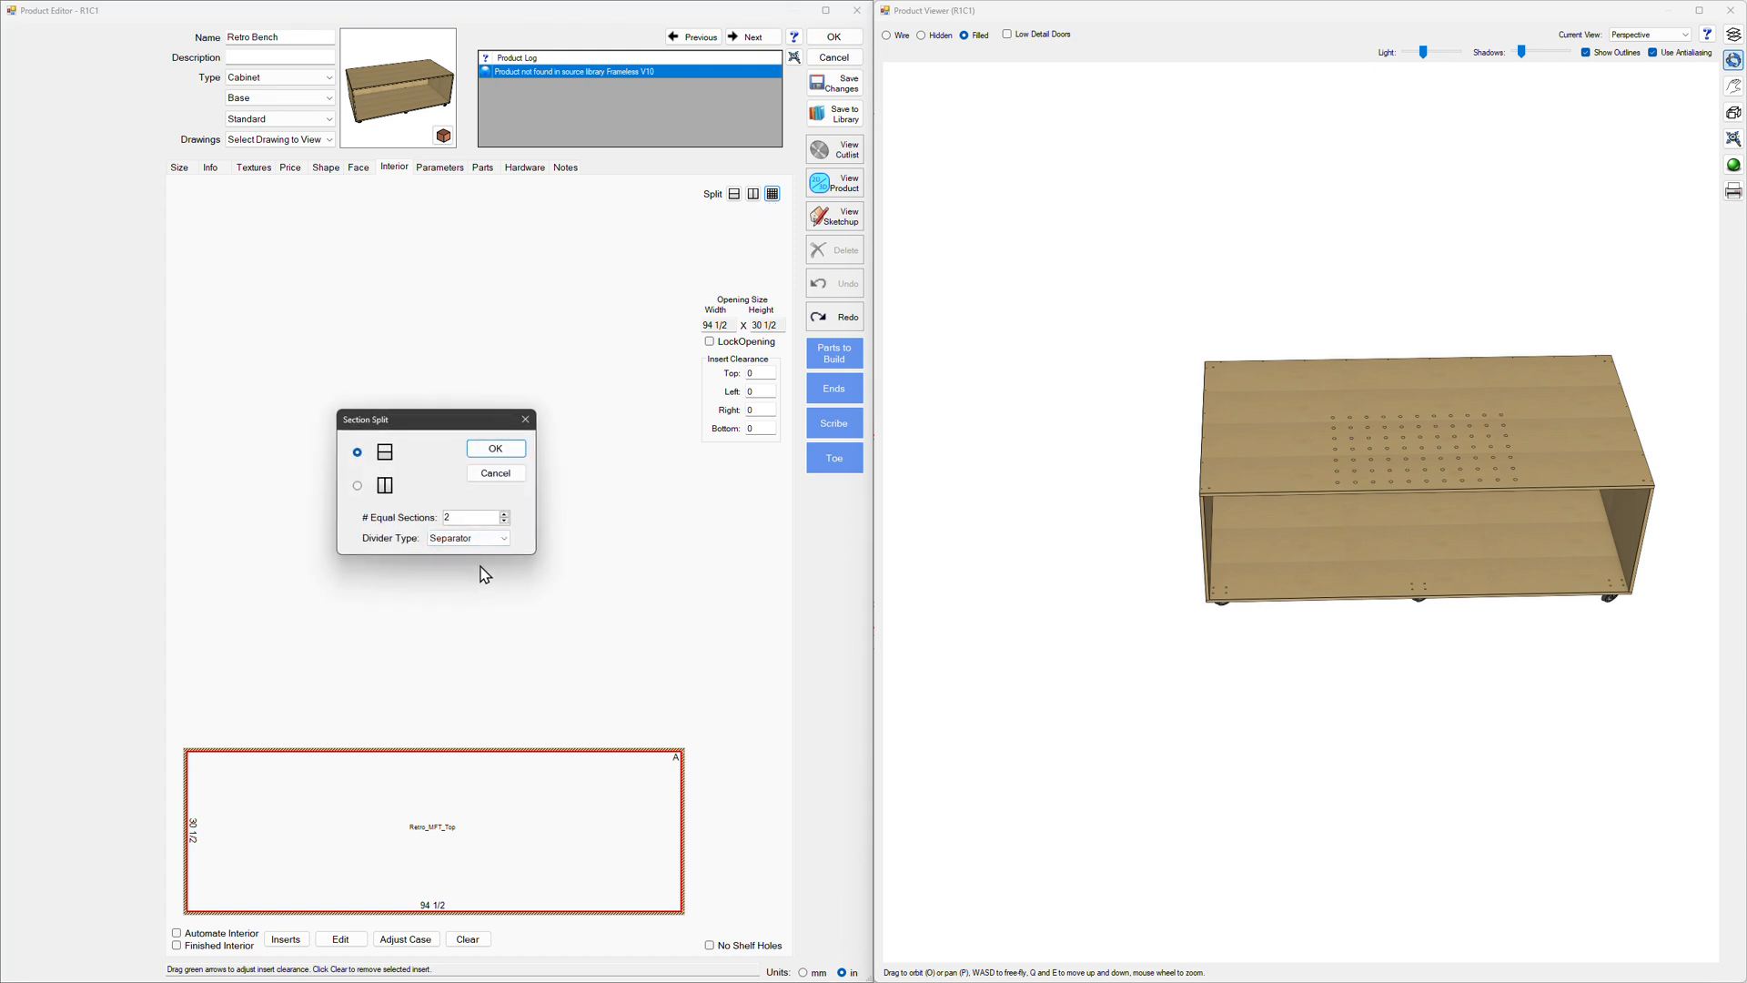
pyautogui.click(495, 448)
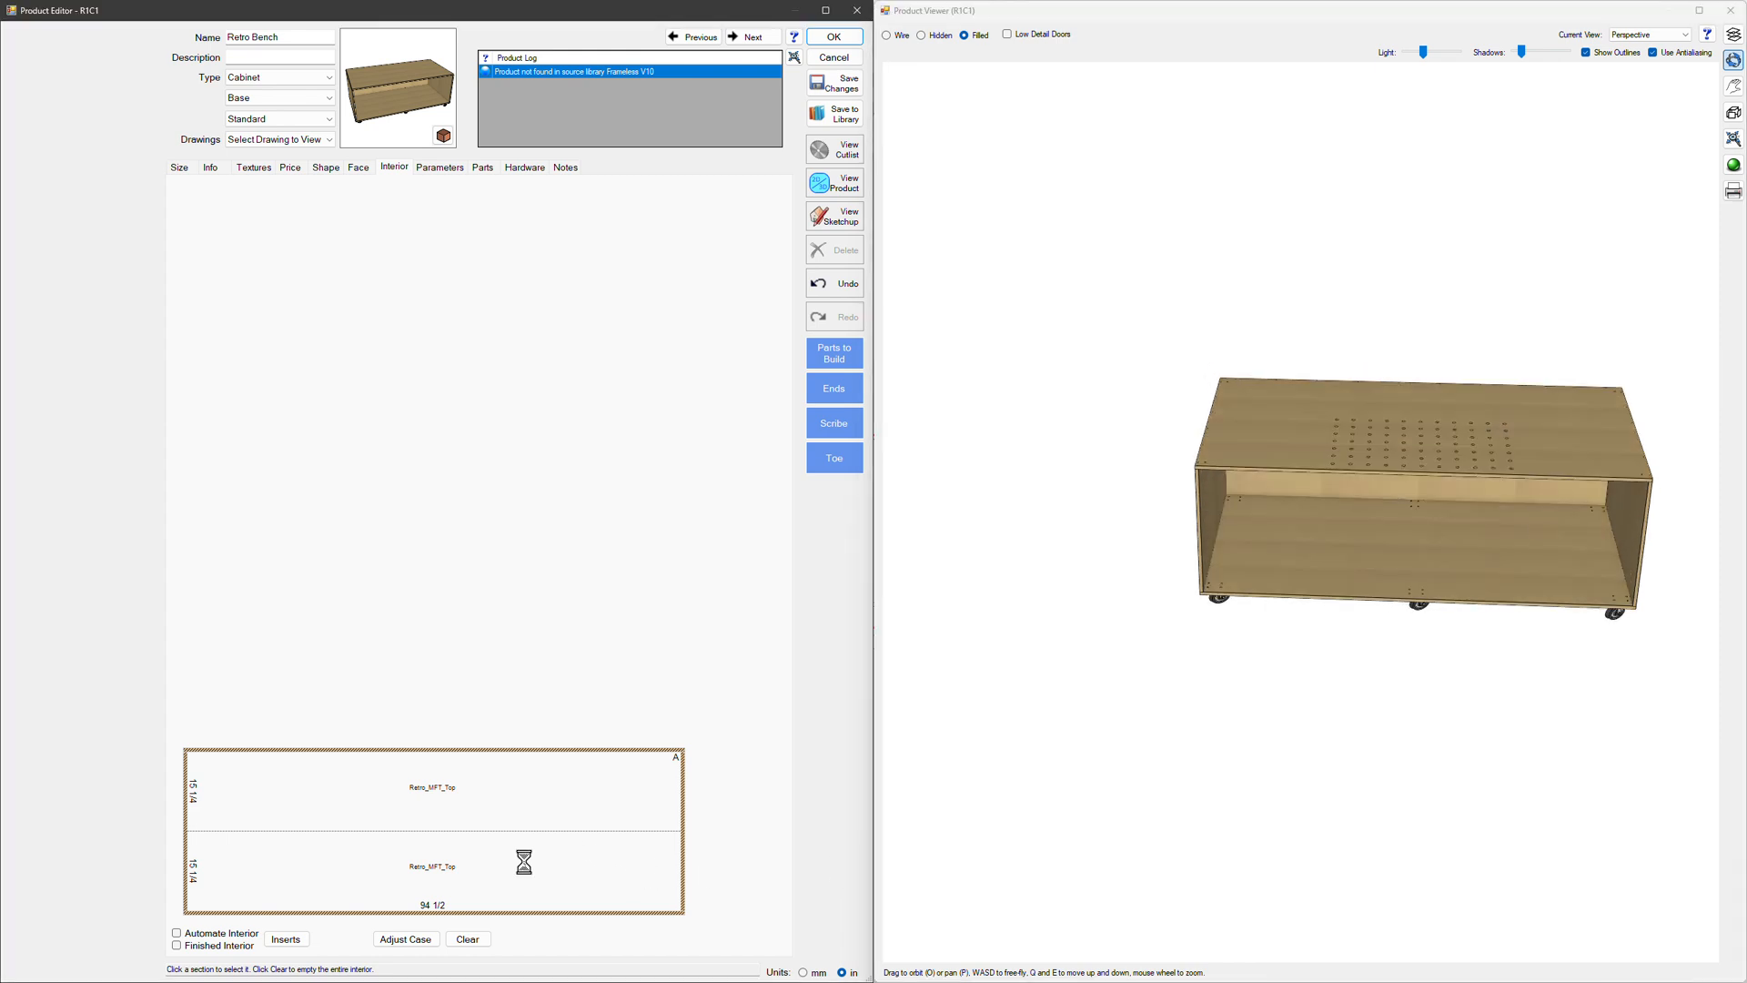
pyautogui.click(433, 870)
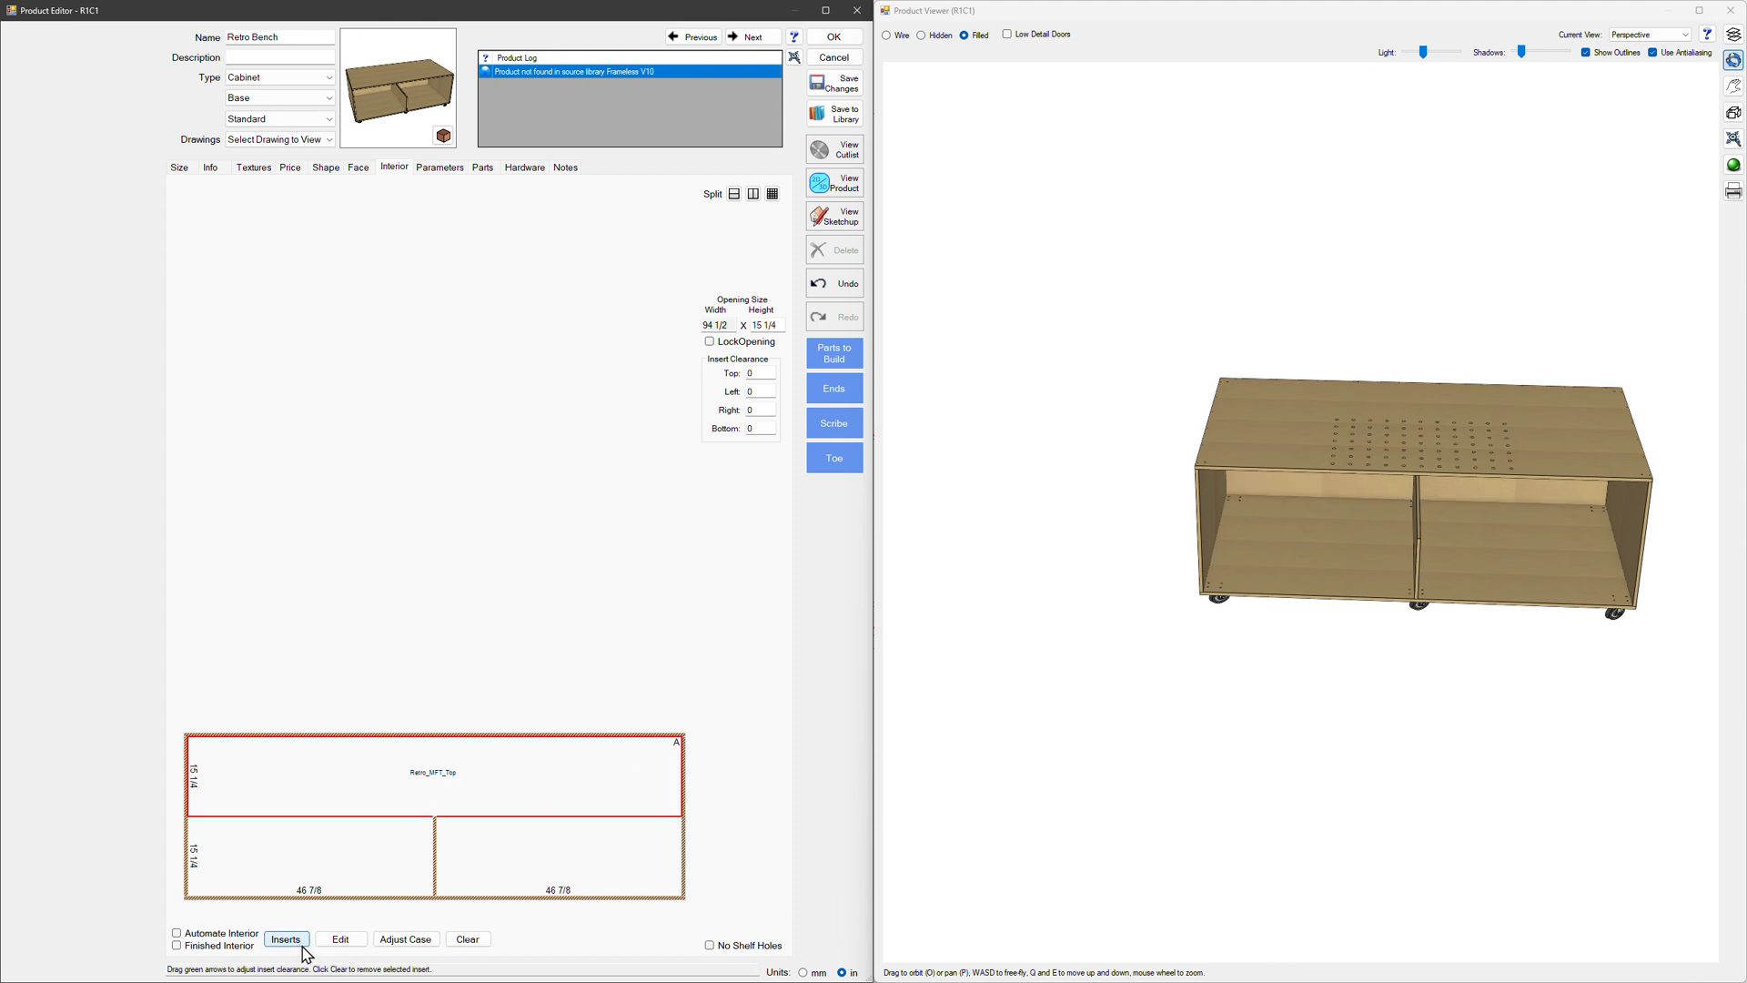
pyautogui.click(285, 939)
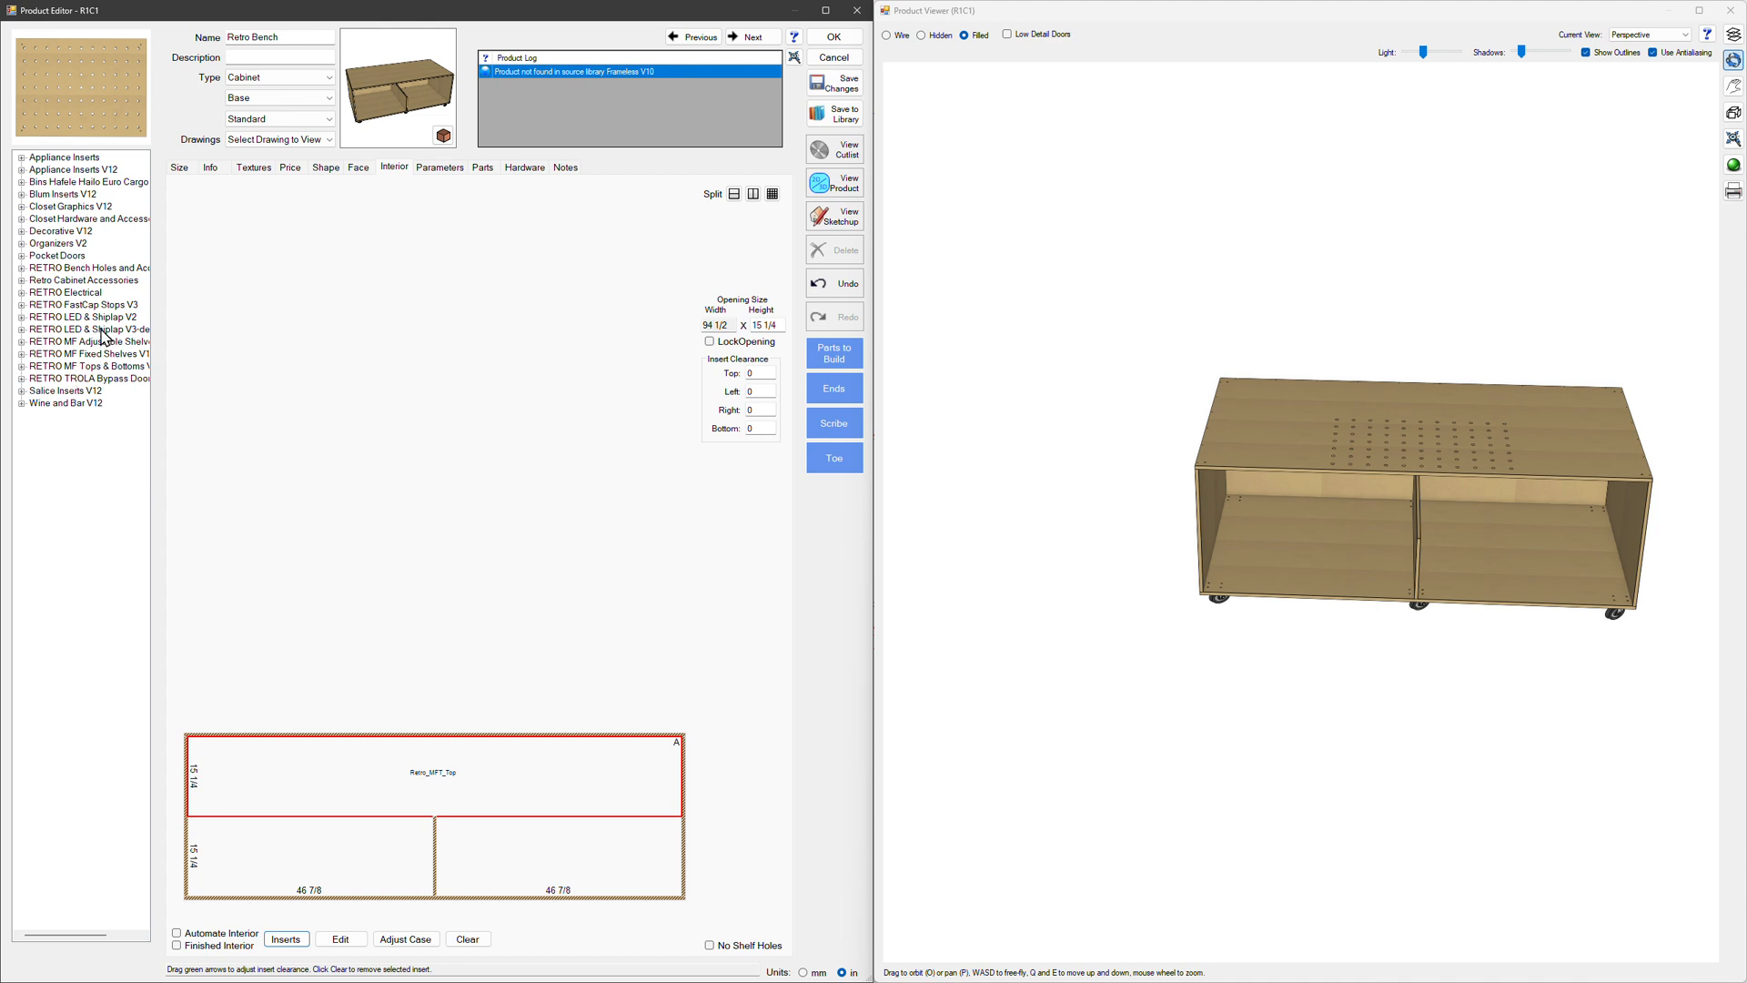
# Step: Place Retro 20mm Holes 48x96 Top in a 1-inch locked upper opening and open its parameters
pyautogui.click(22, 267)
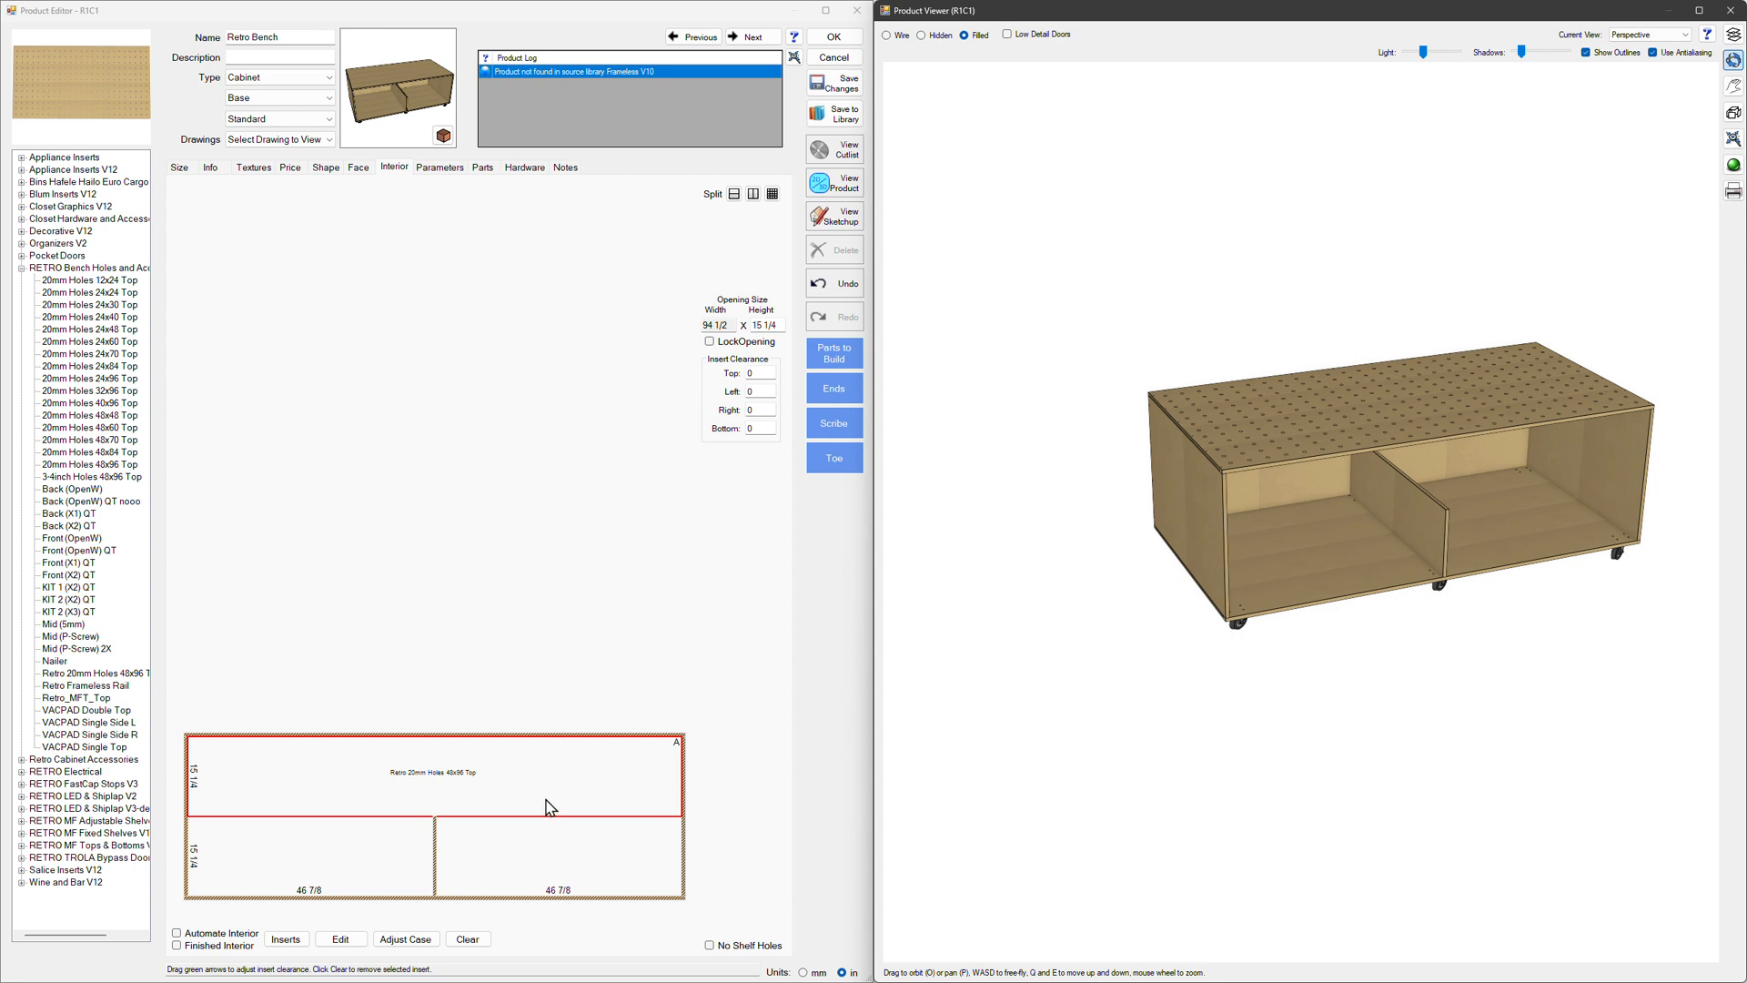
pyautogui.moveTo(507, 799)
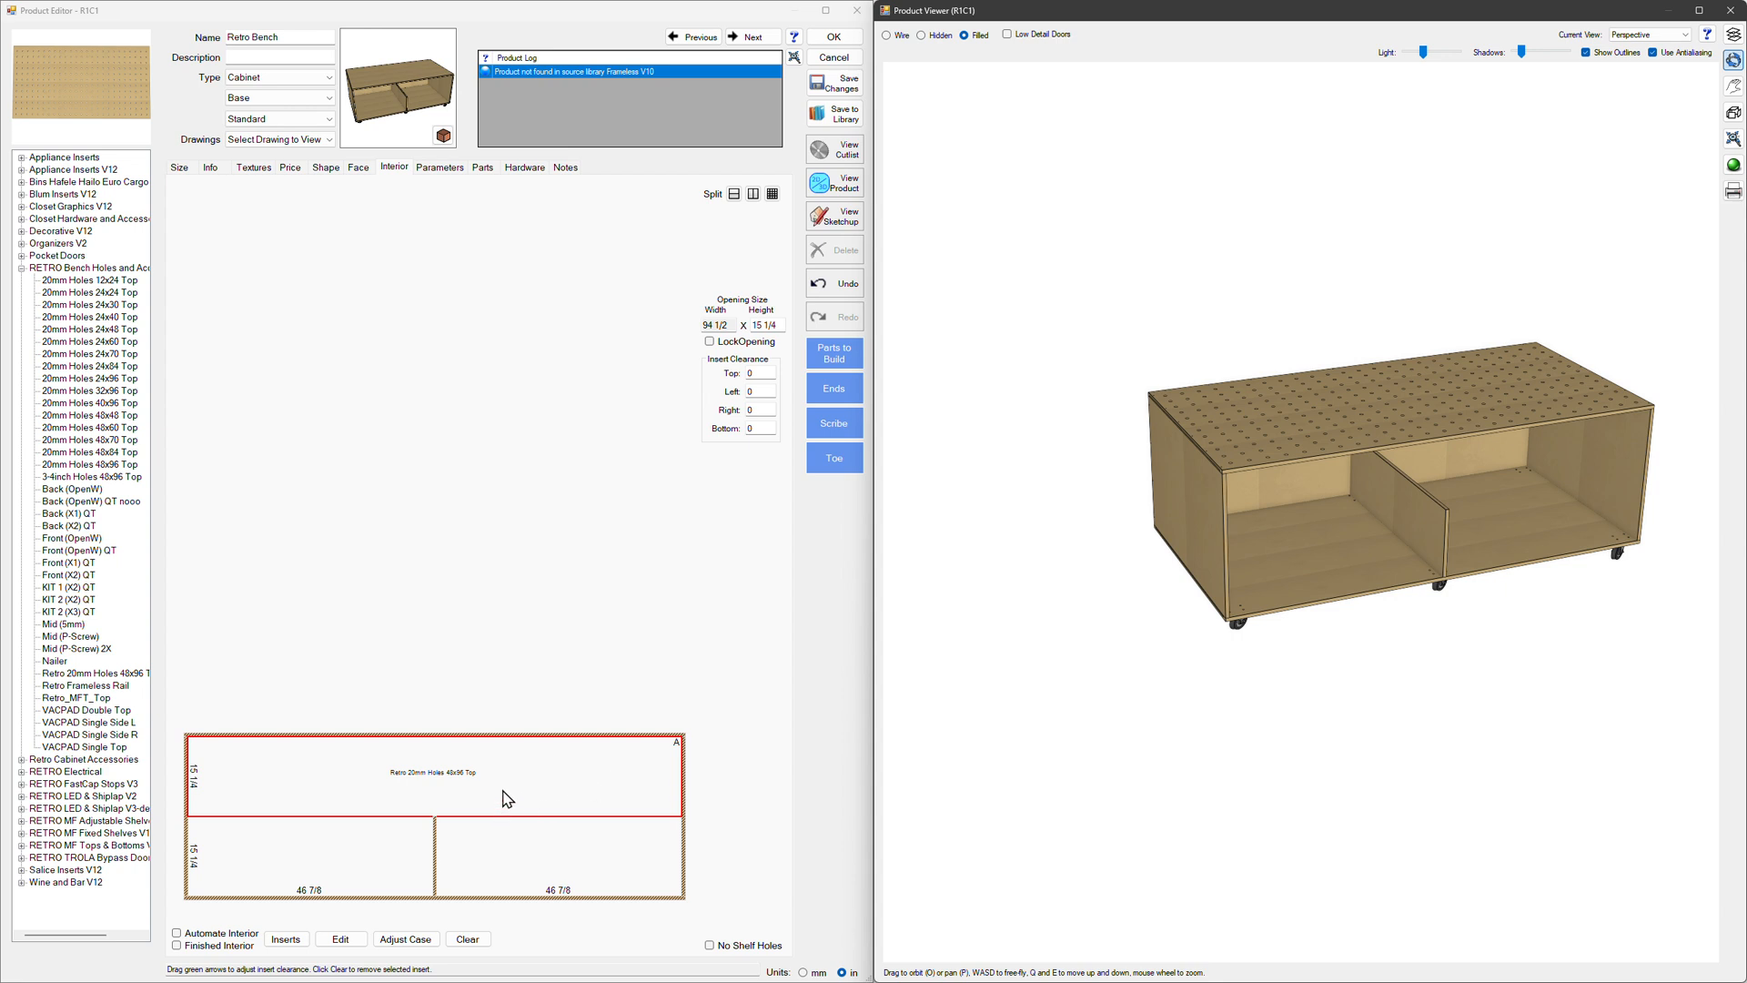
pyautogui.moveTo(766, 359)
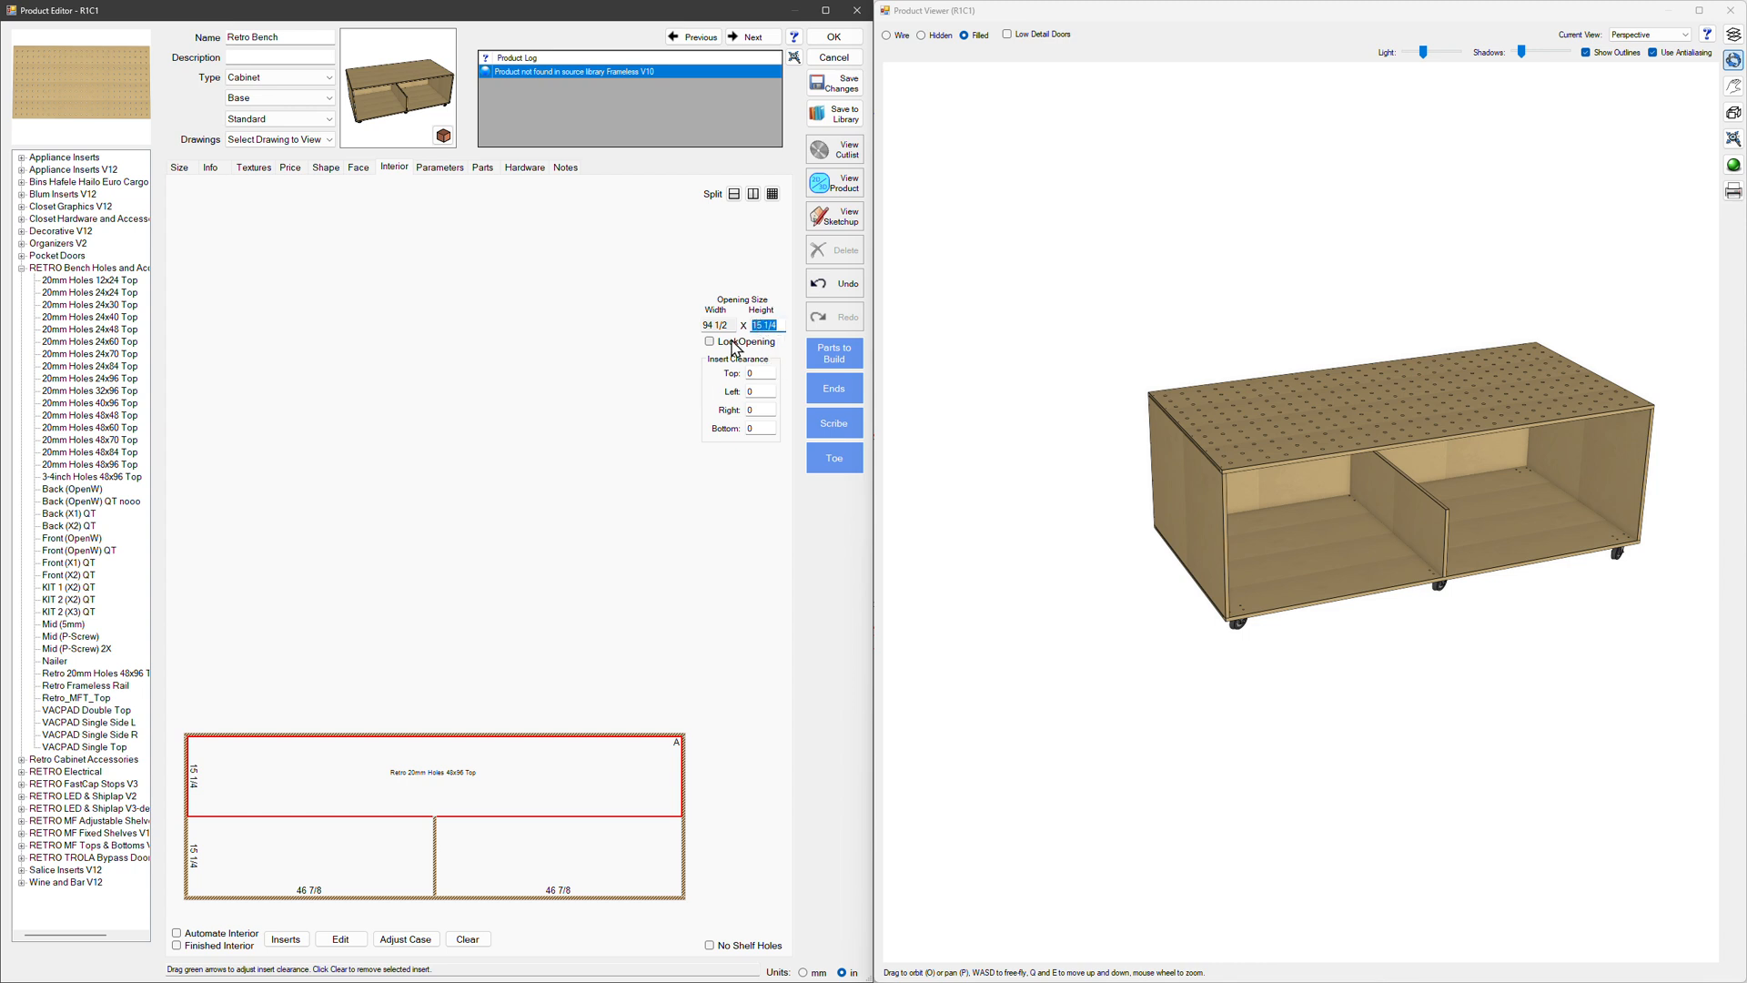
pyautogui.click(710, 340)
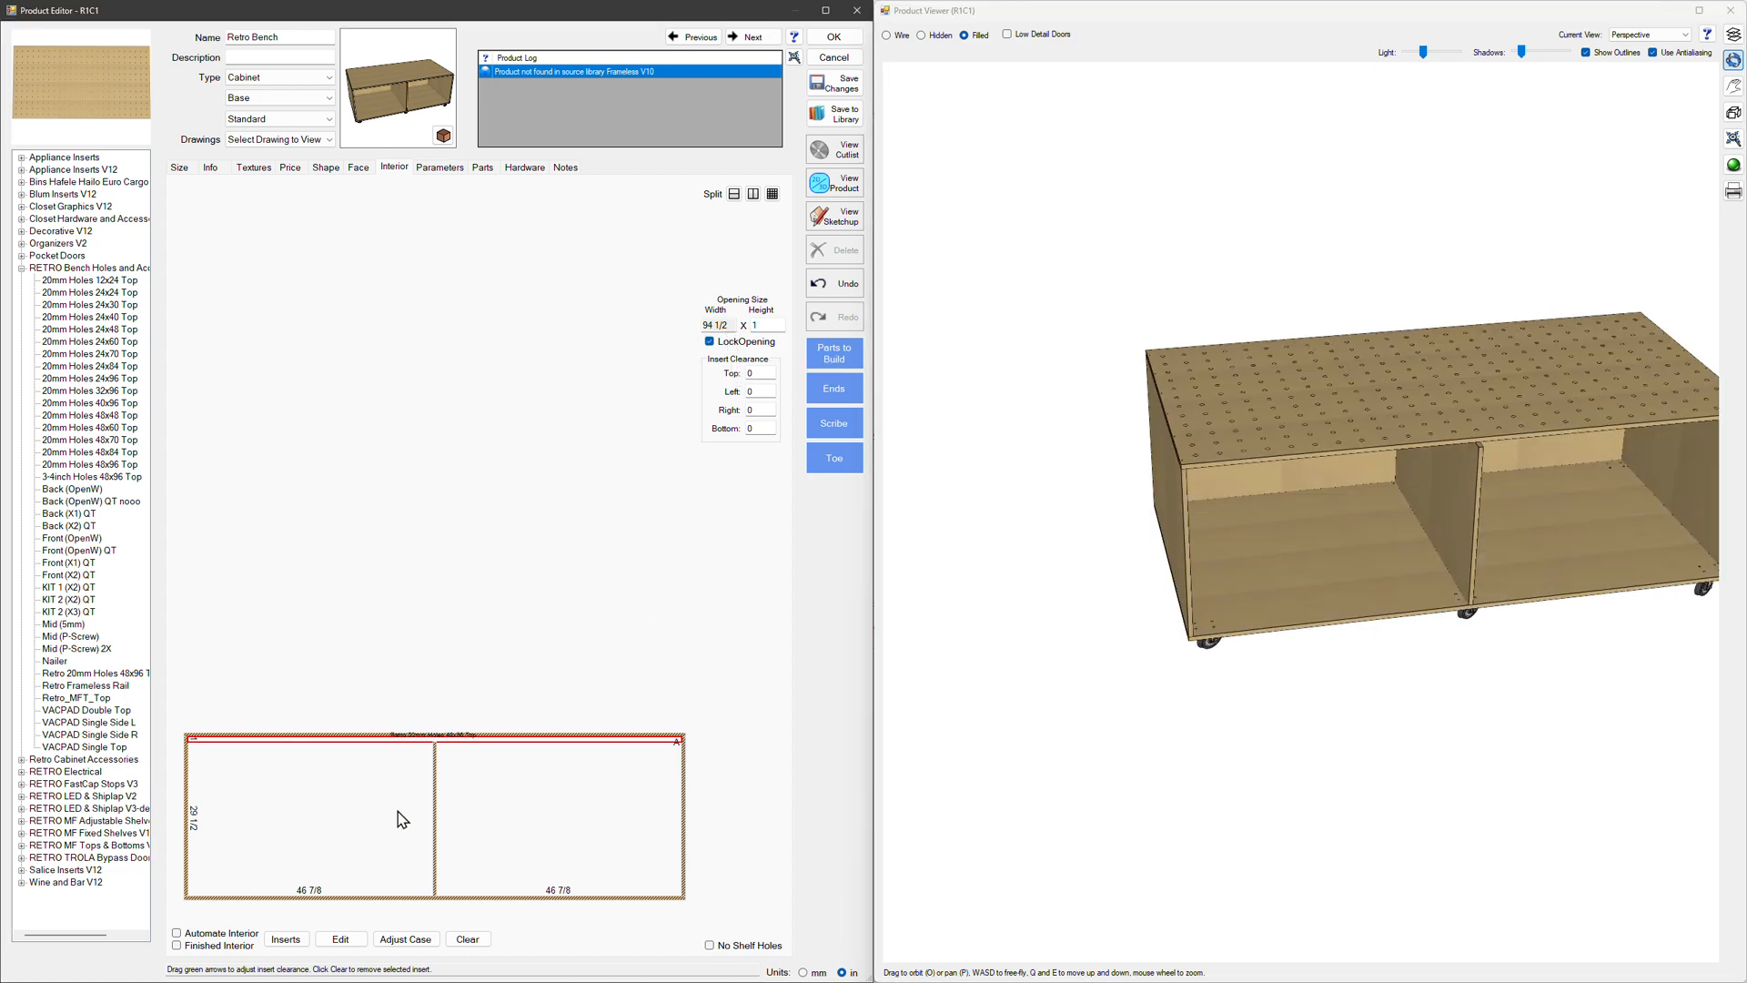
pyautogui.click(286, 940)
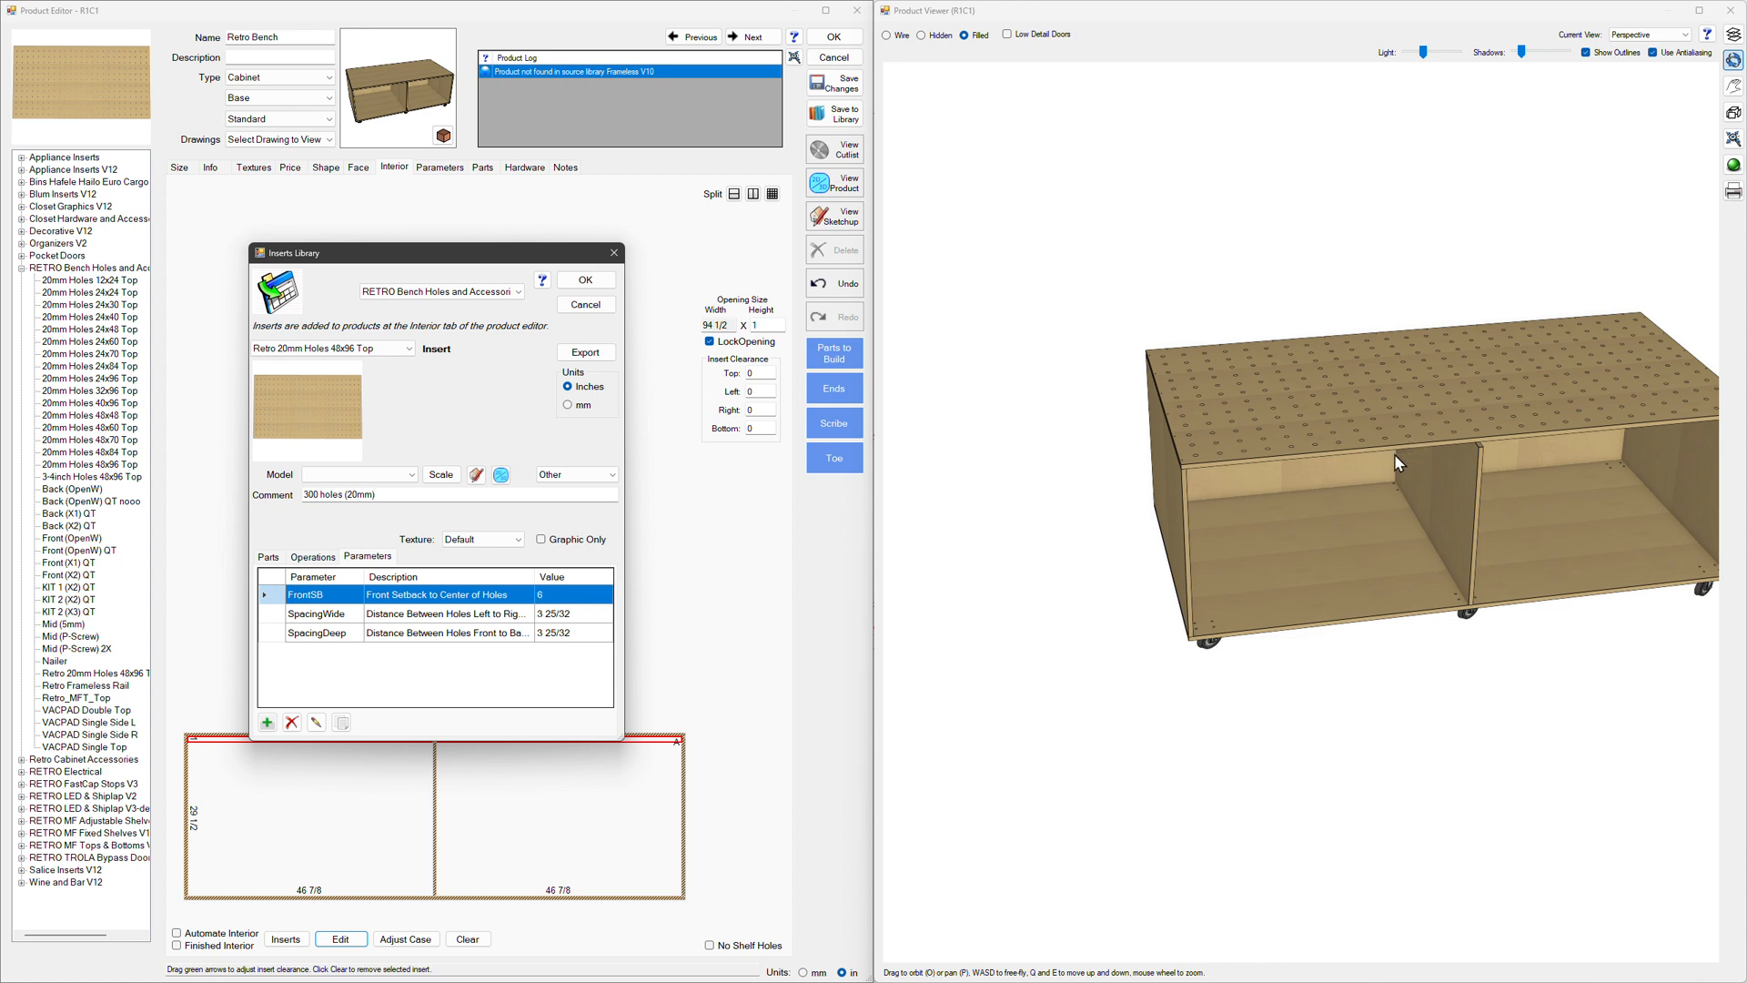
# Step: Close the insert parameters and split the lower section into four equal 23 1/16 bays
pyautogui.click(584, 279)
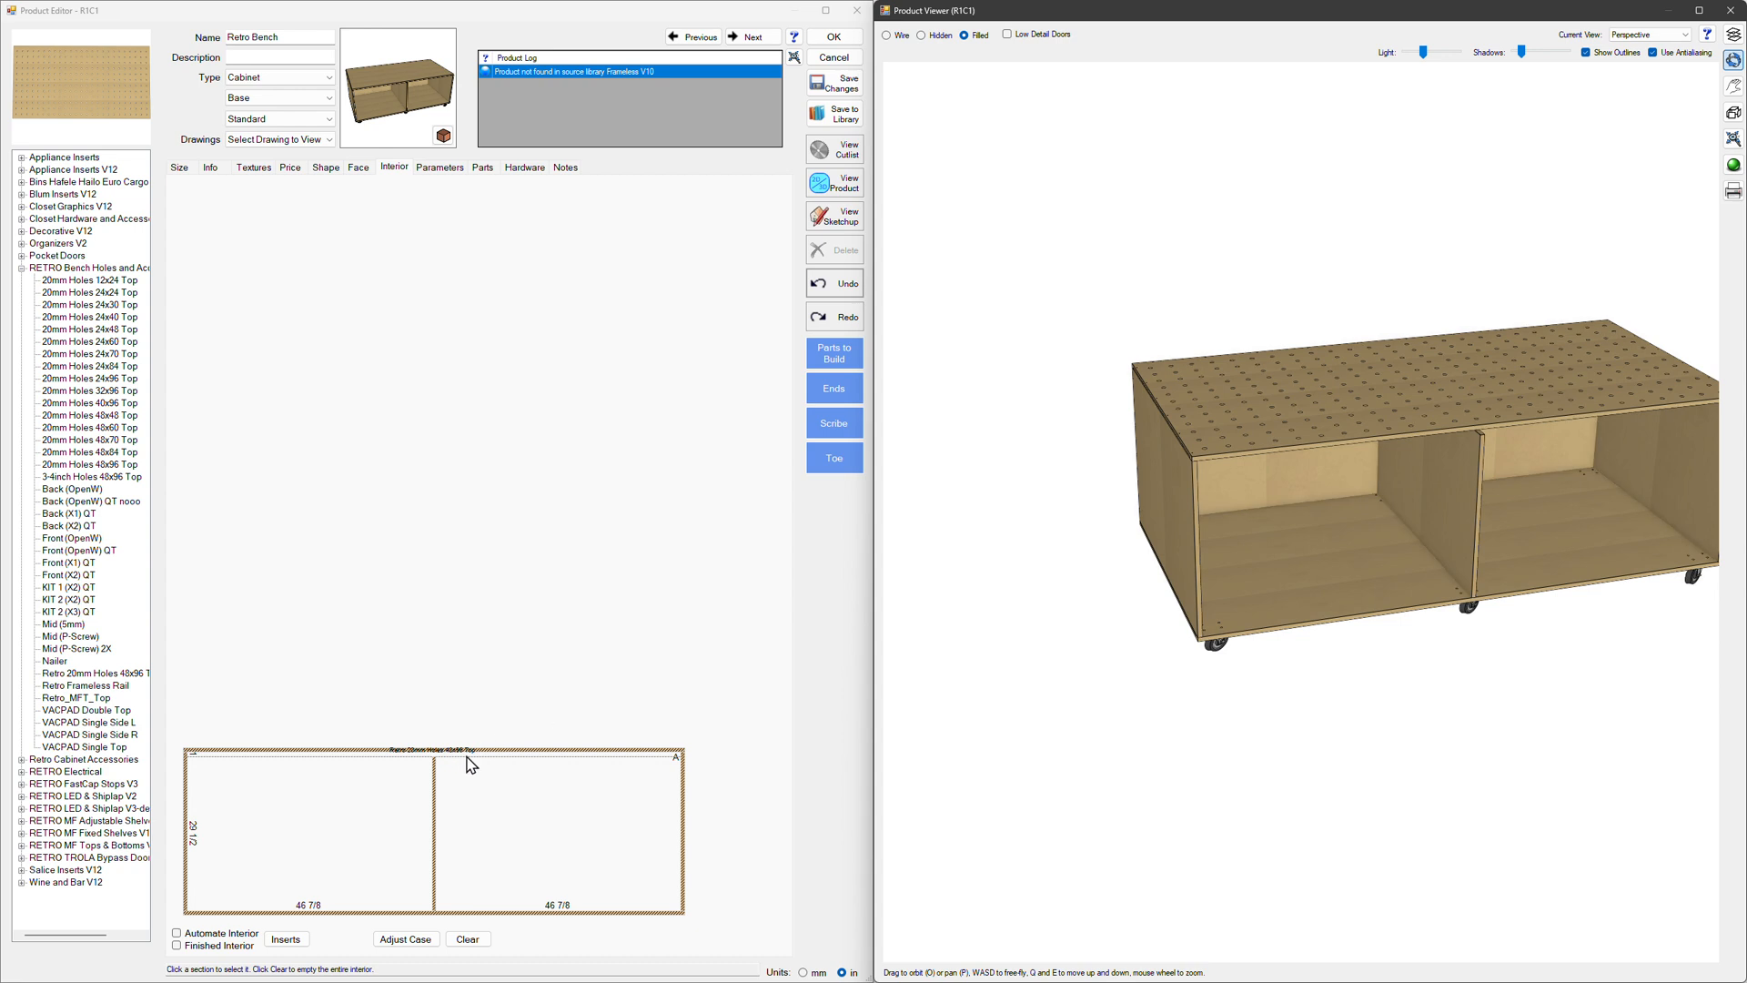
pyautogui.click(435, 753)
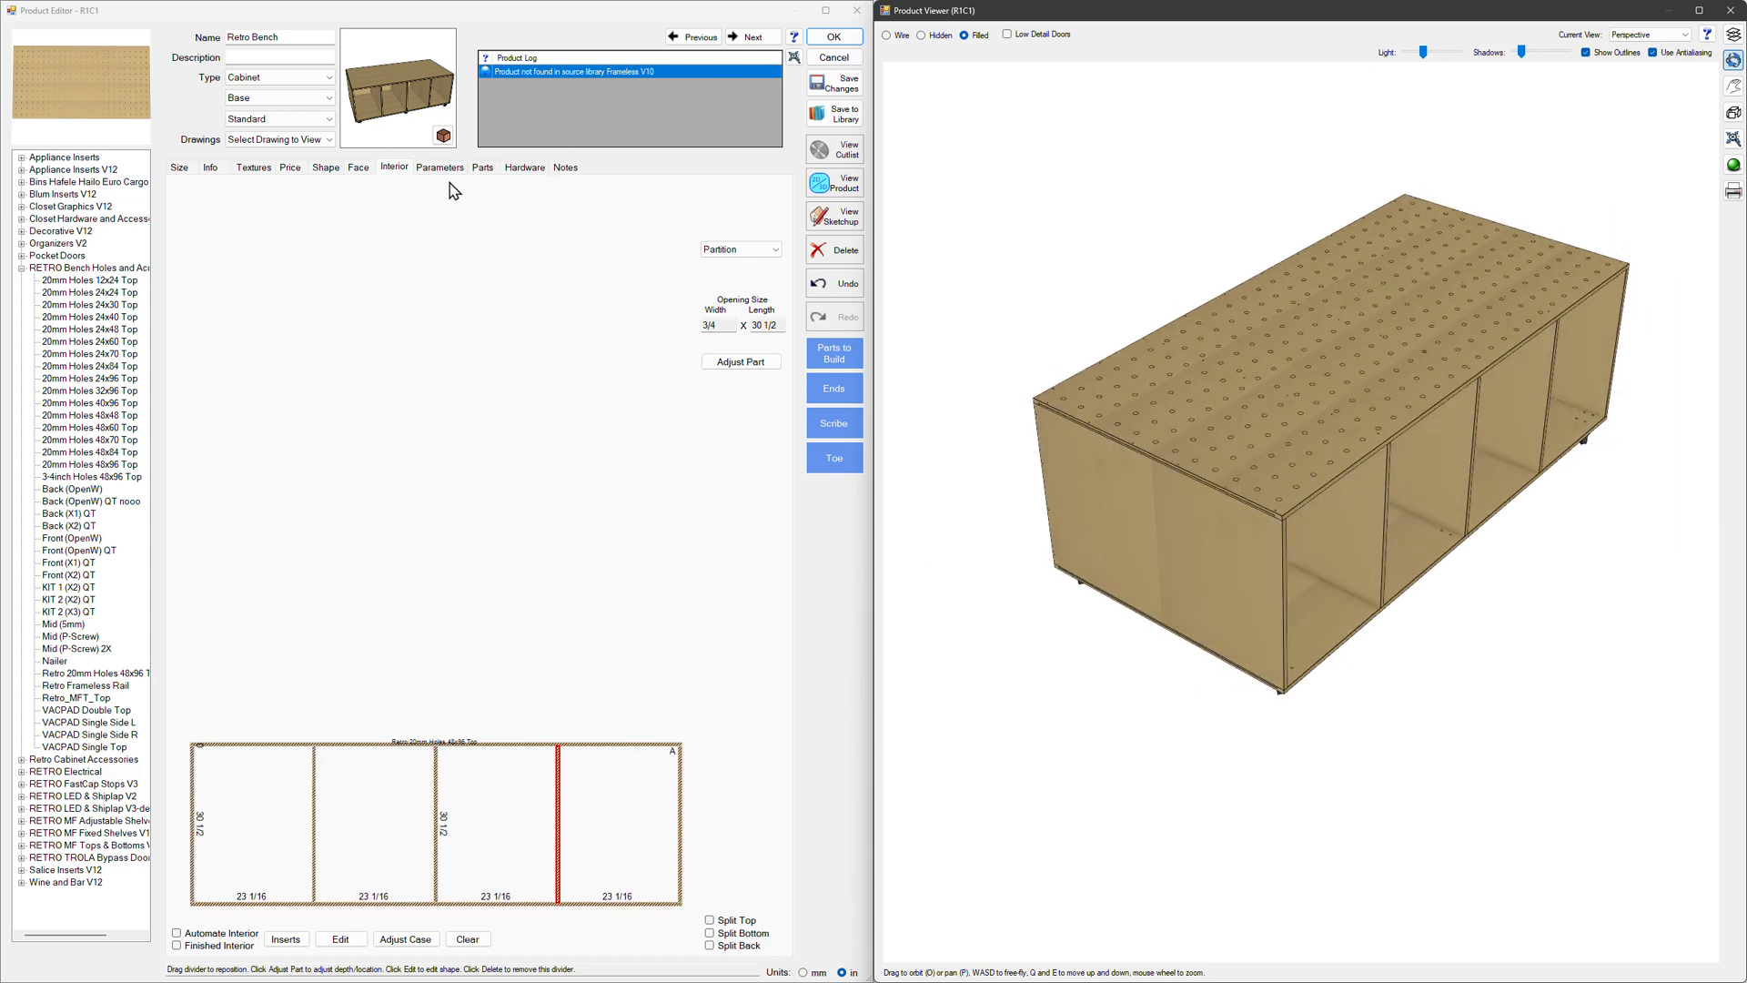
# Step: Accept the interior edits, set the bench Width to 66 1/2 in plan view and preview its holed top in 3D
pyautogui.click(832, 37)
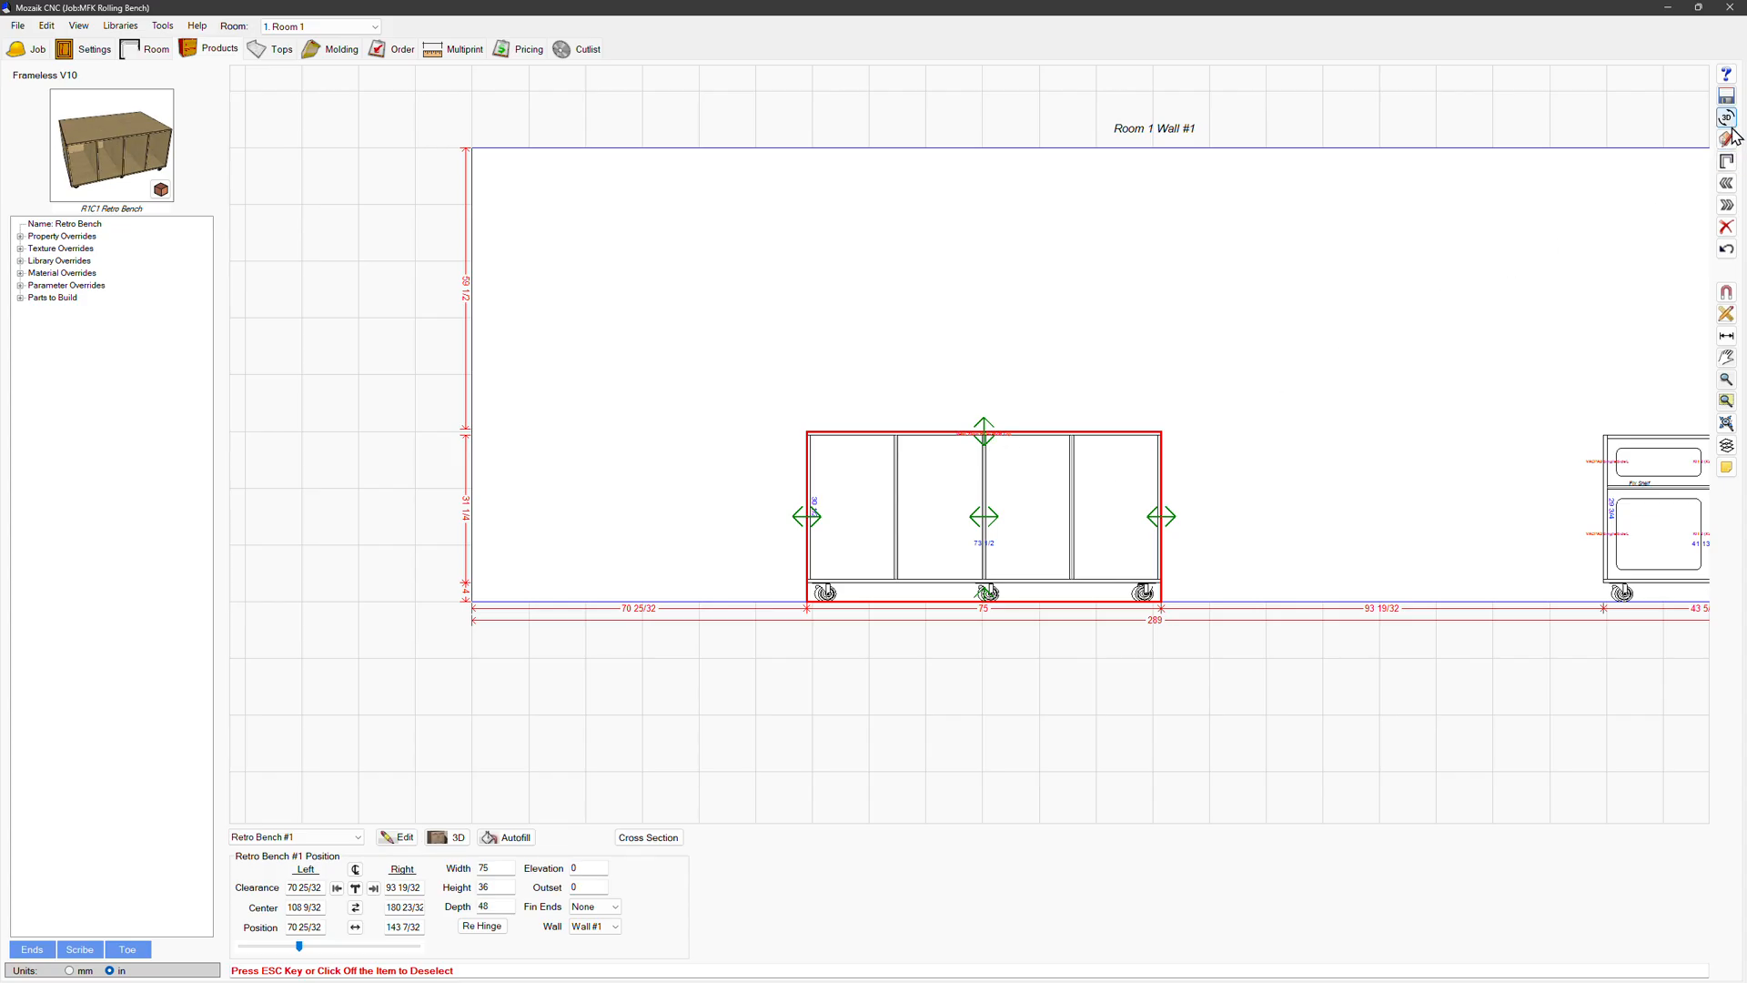
pyautogui.click(1725, 118)
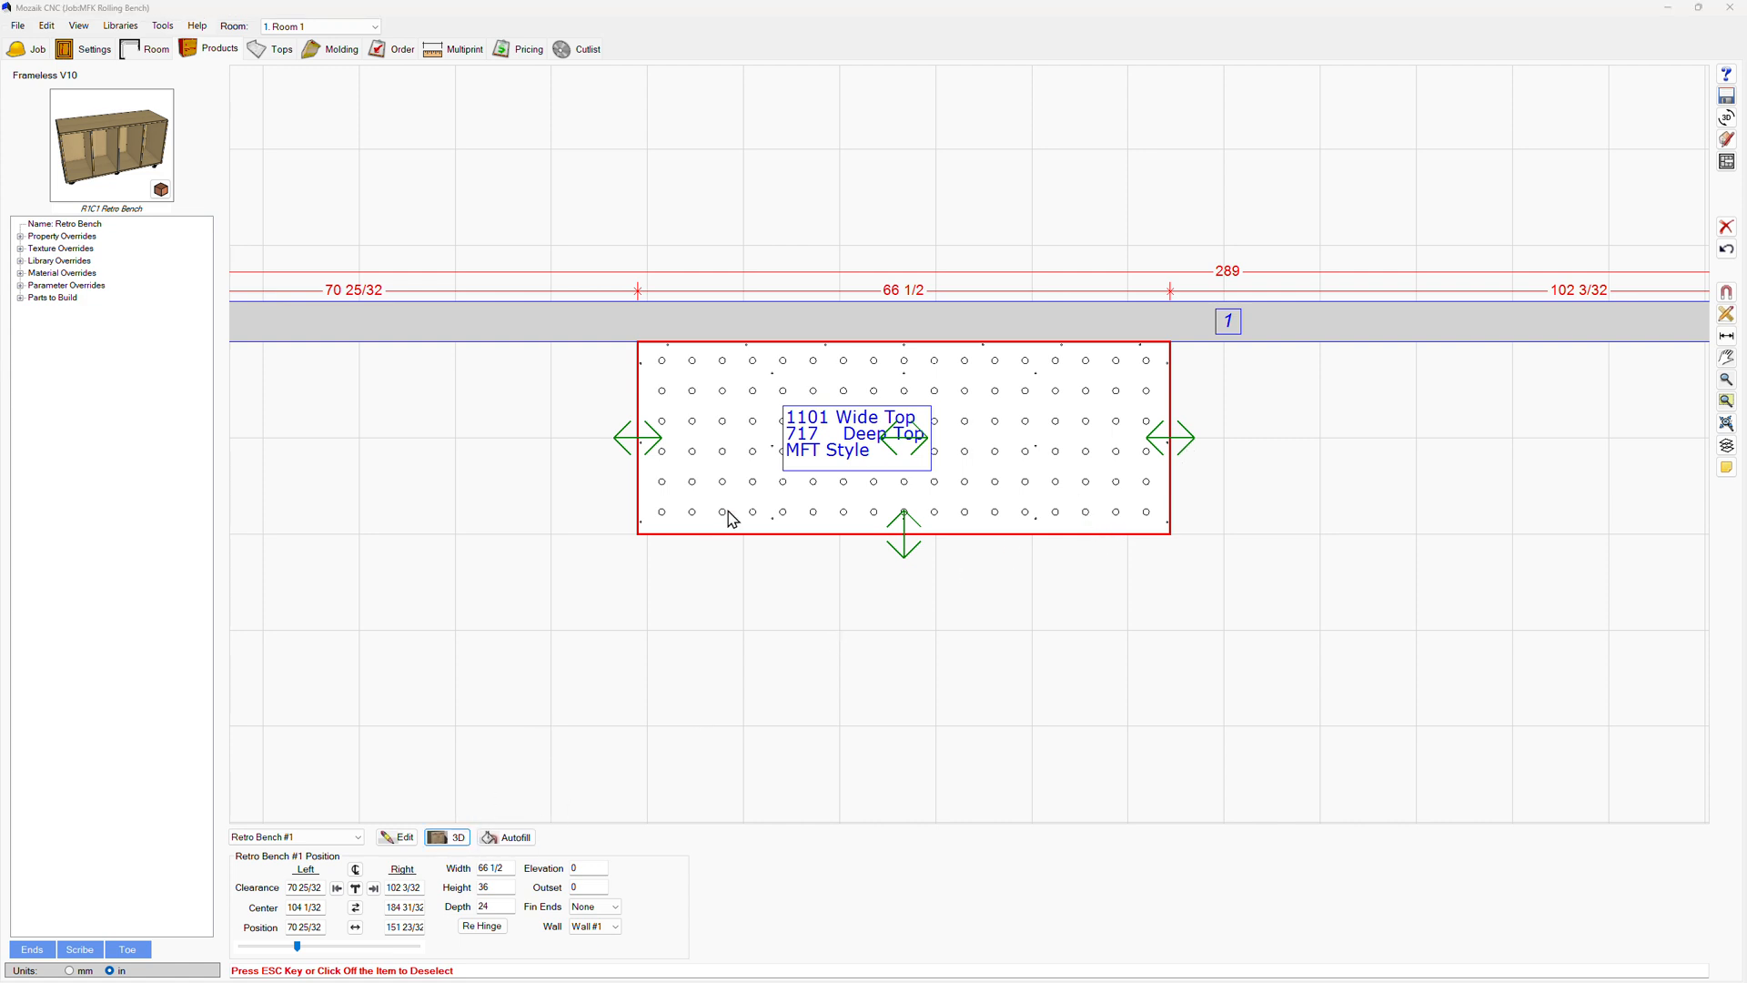
pyautogui.click(448, 838)
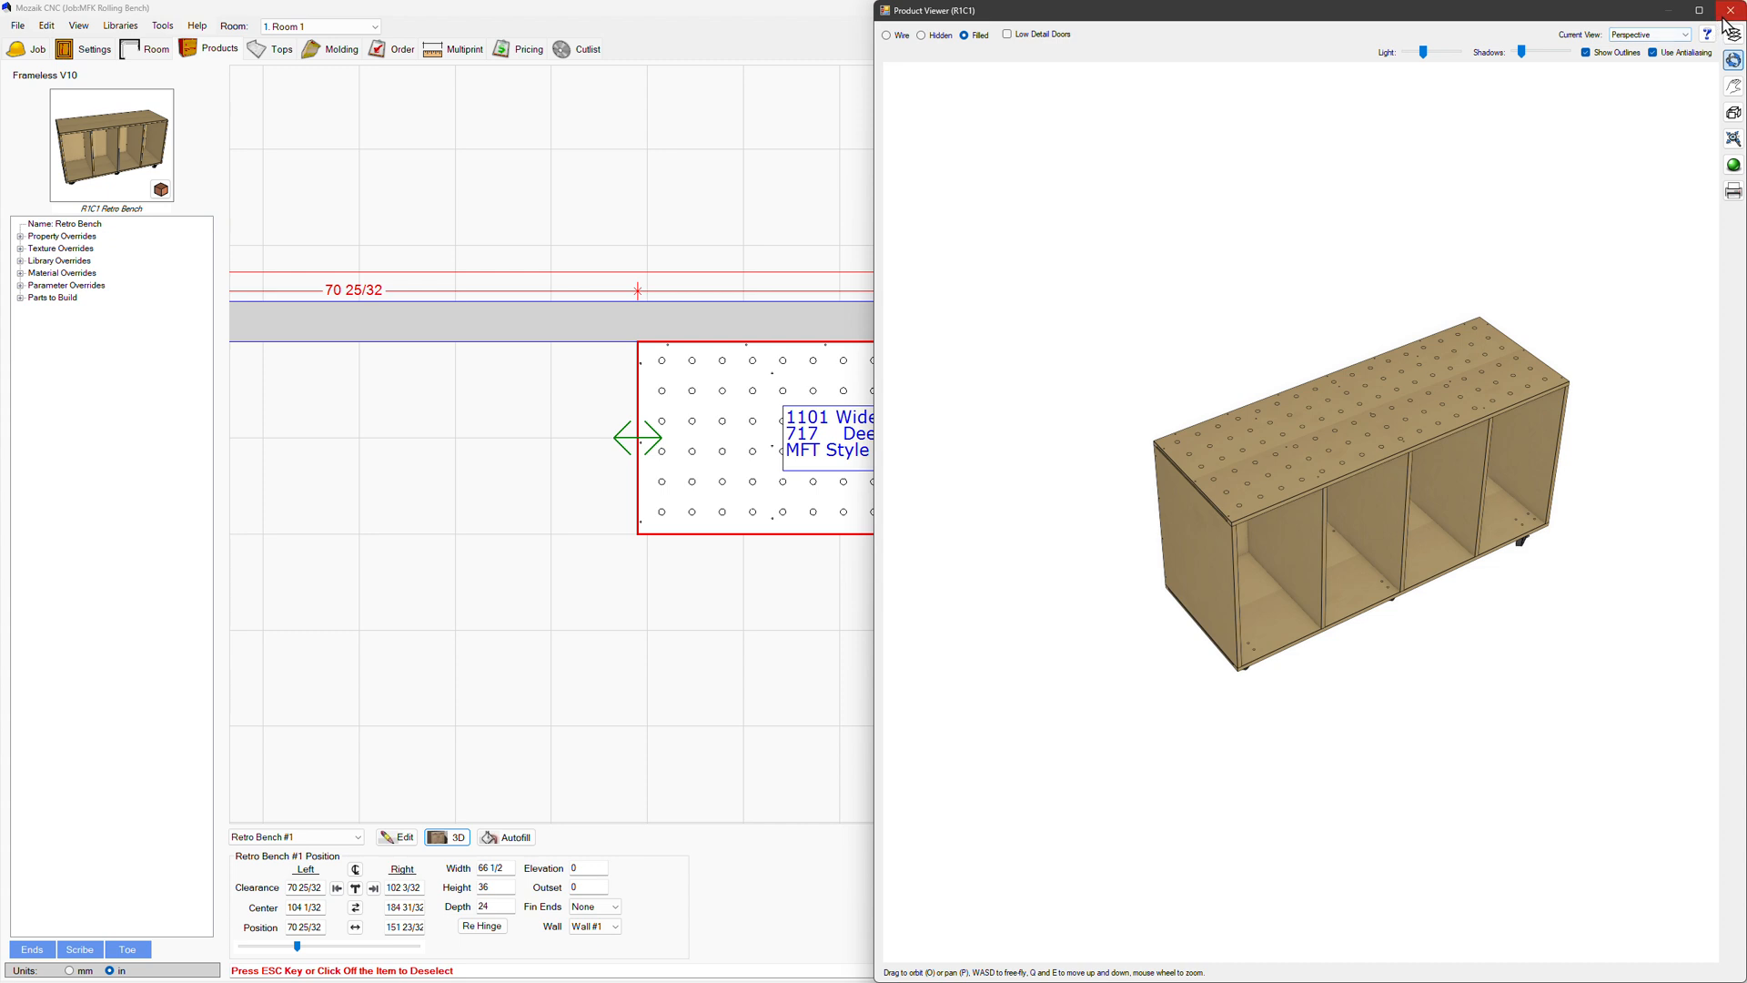
pyautogui.click(1730, 11)
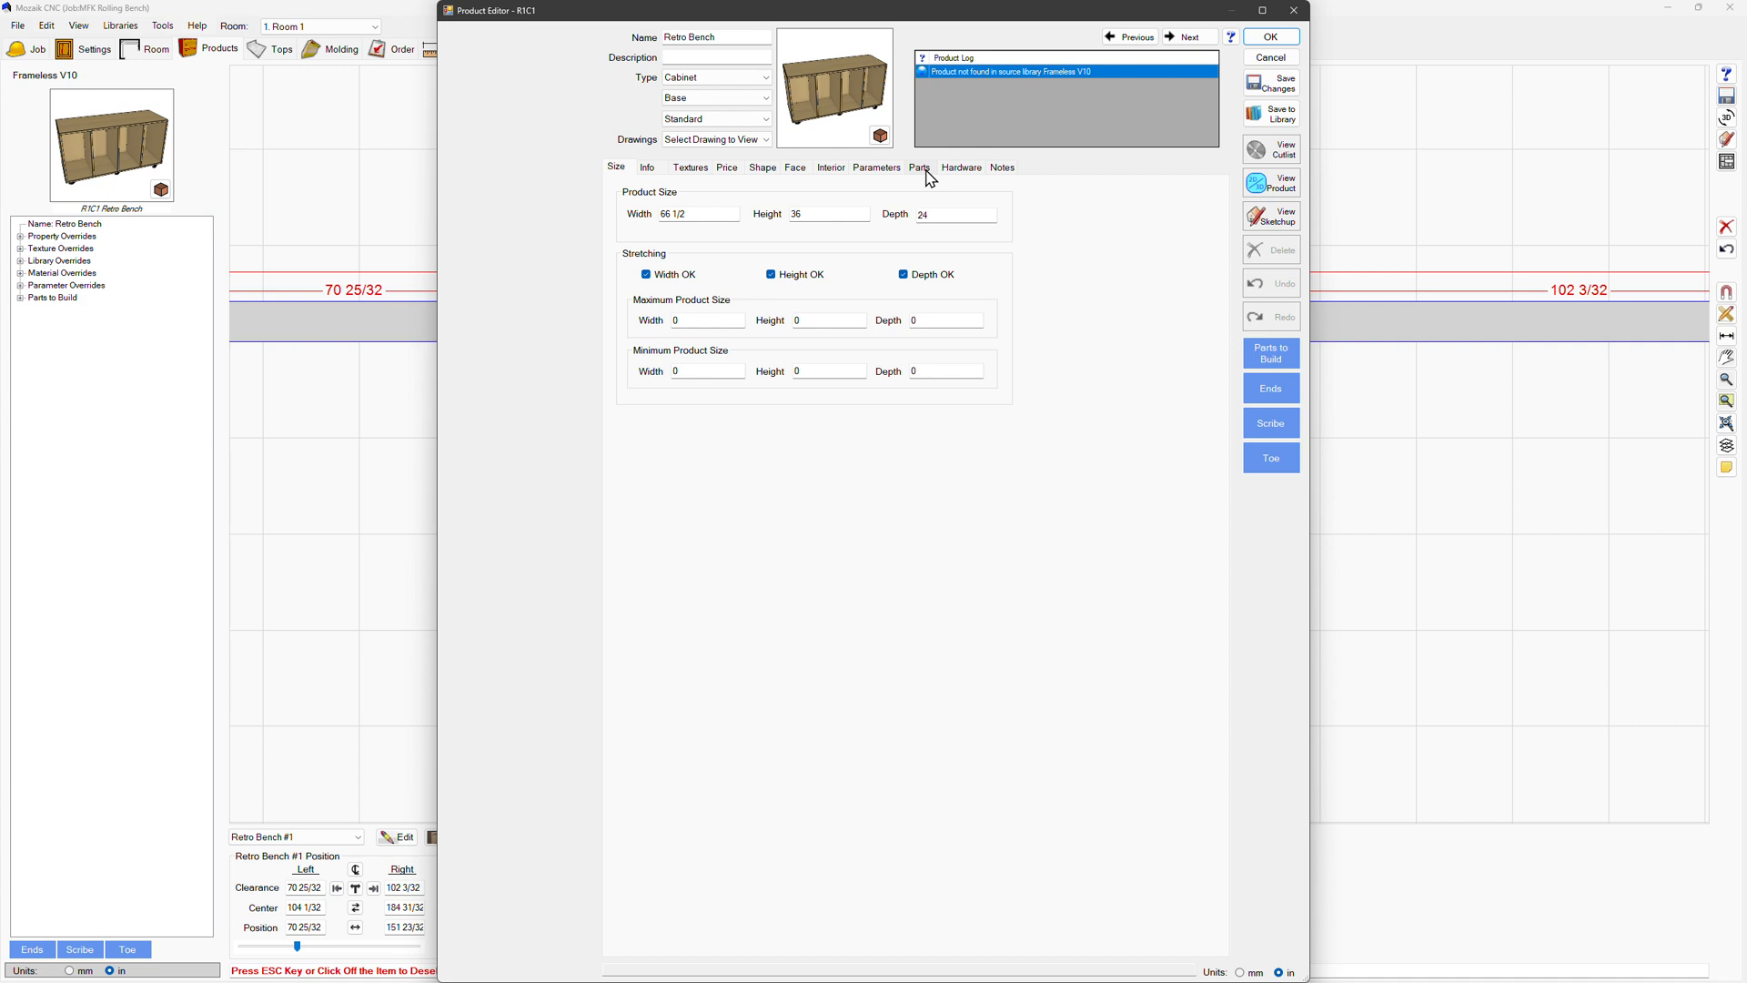
# Step: Review the Top part's 66 1/2 × 24 bore-hole grid and grooves in its operations, then return to the Interior layout
pyautogui.click(919, 167)
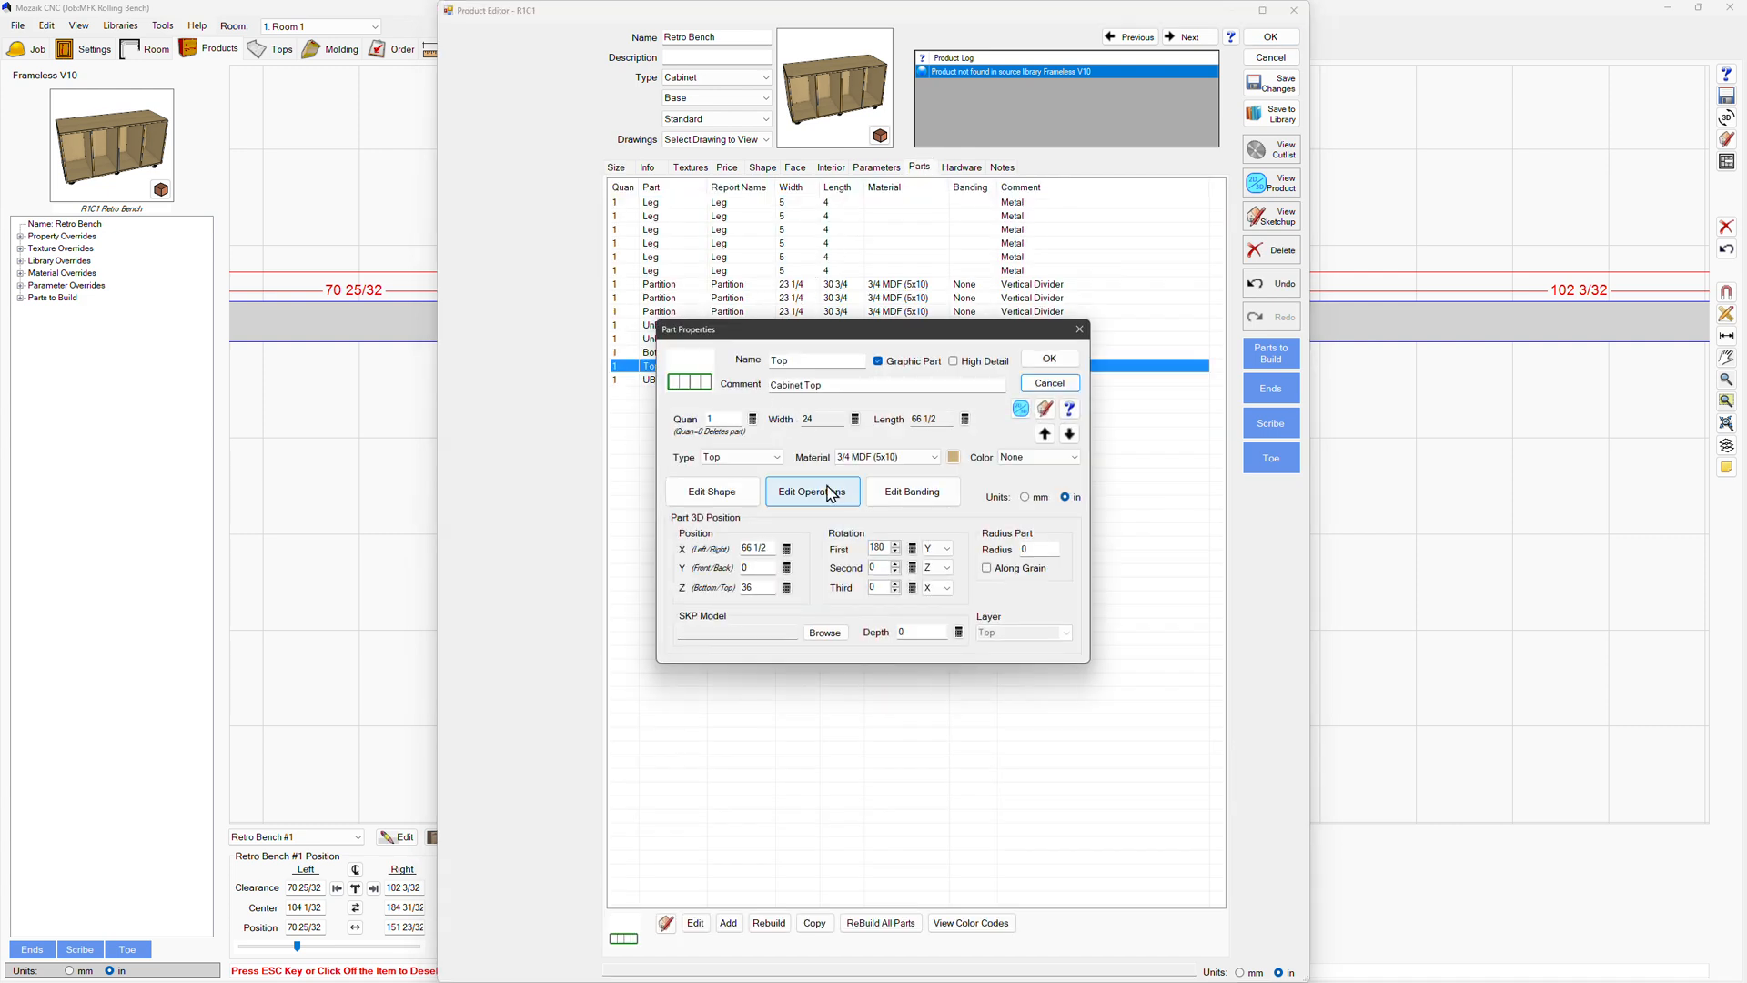
pyautogui.click(813, 491)
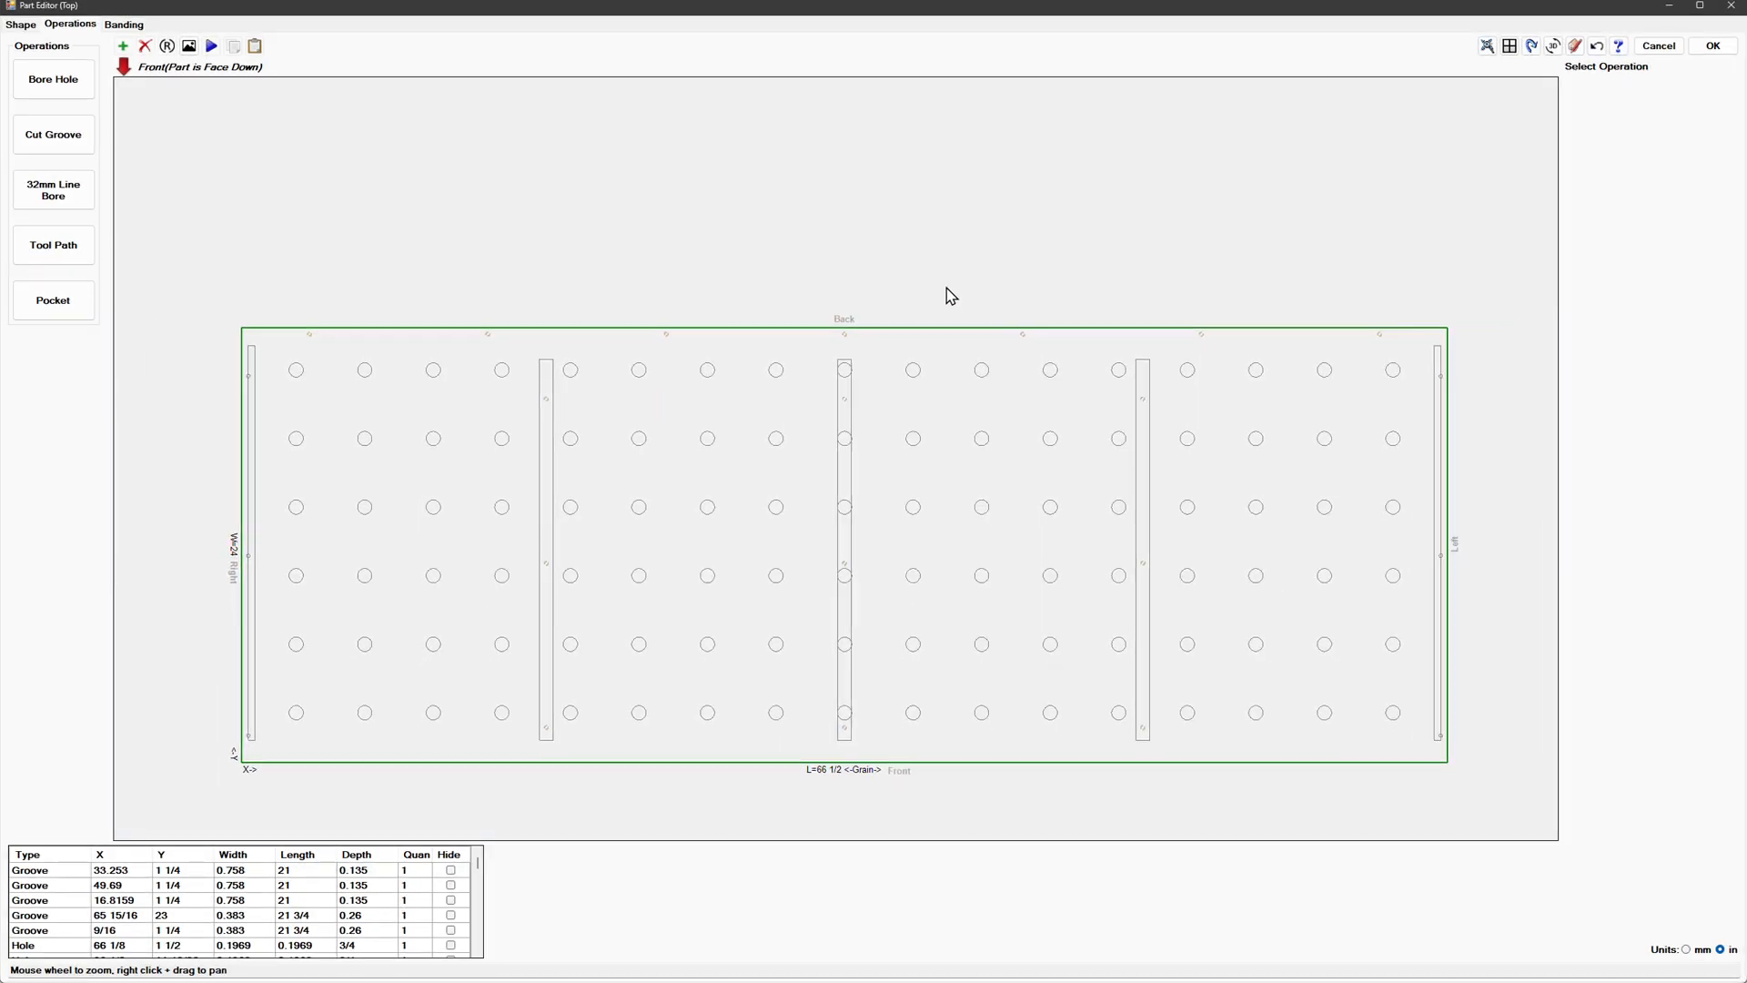
pyautogui.scroll(3)
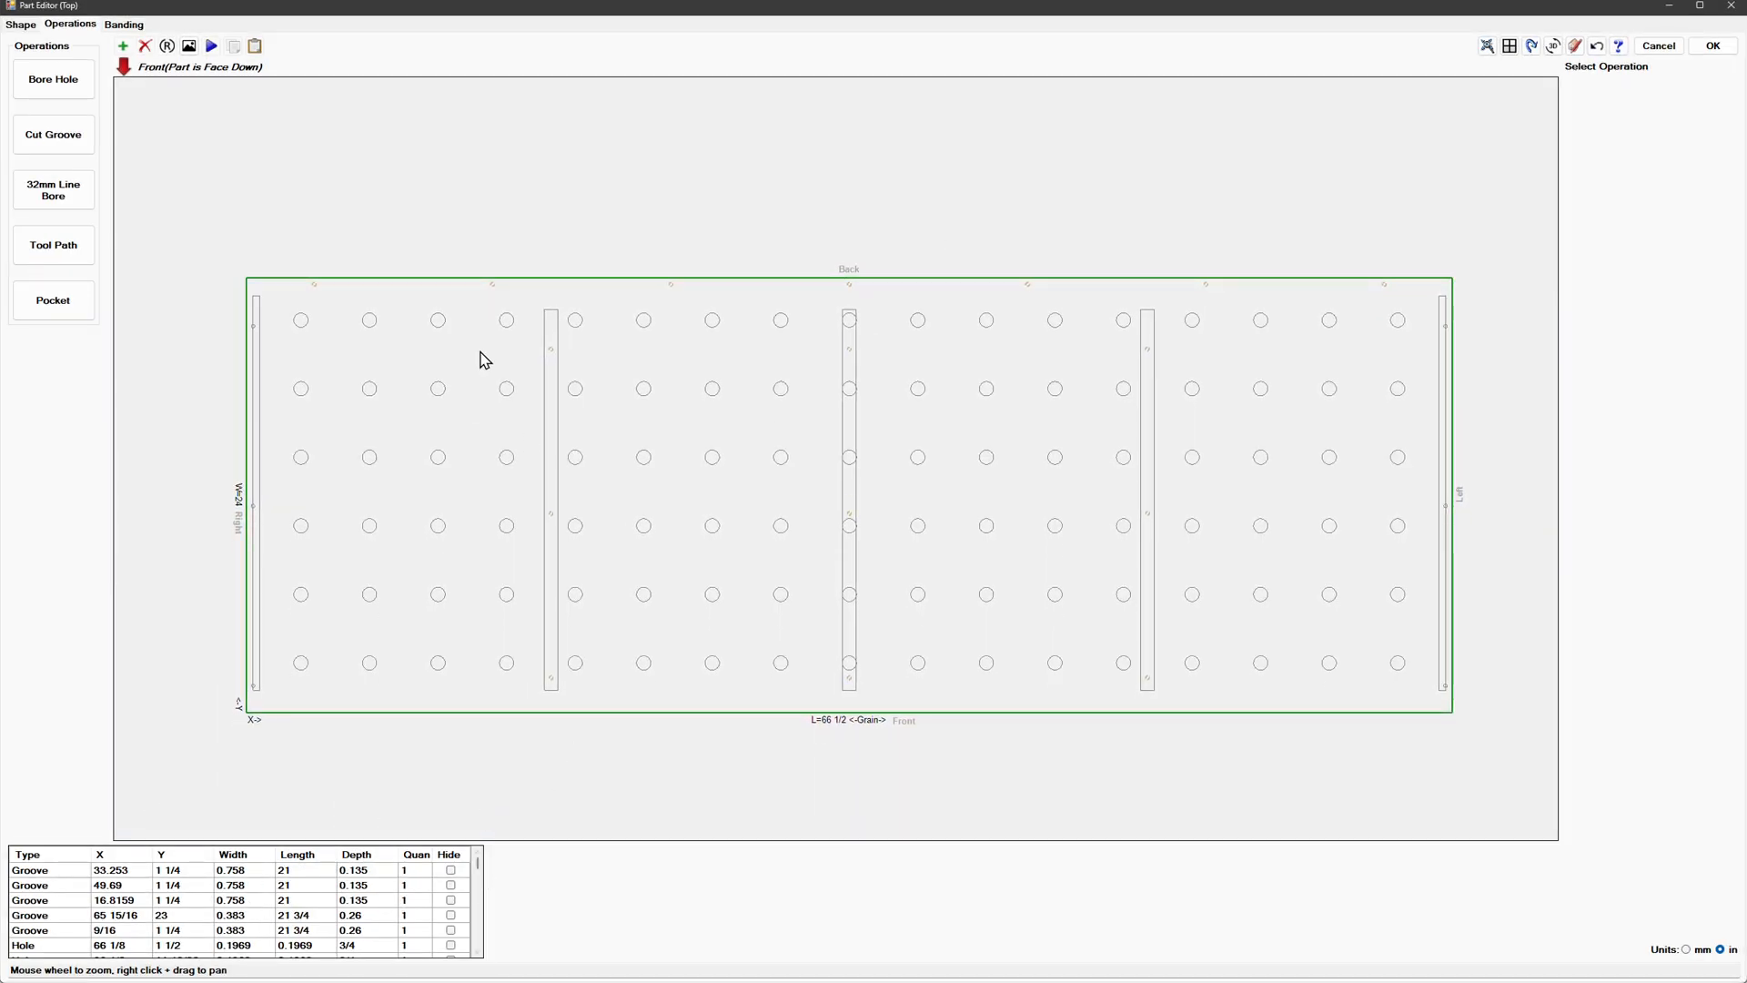
pyautogui.scroll(-3)
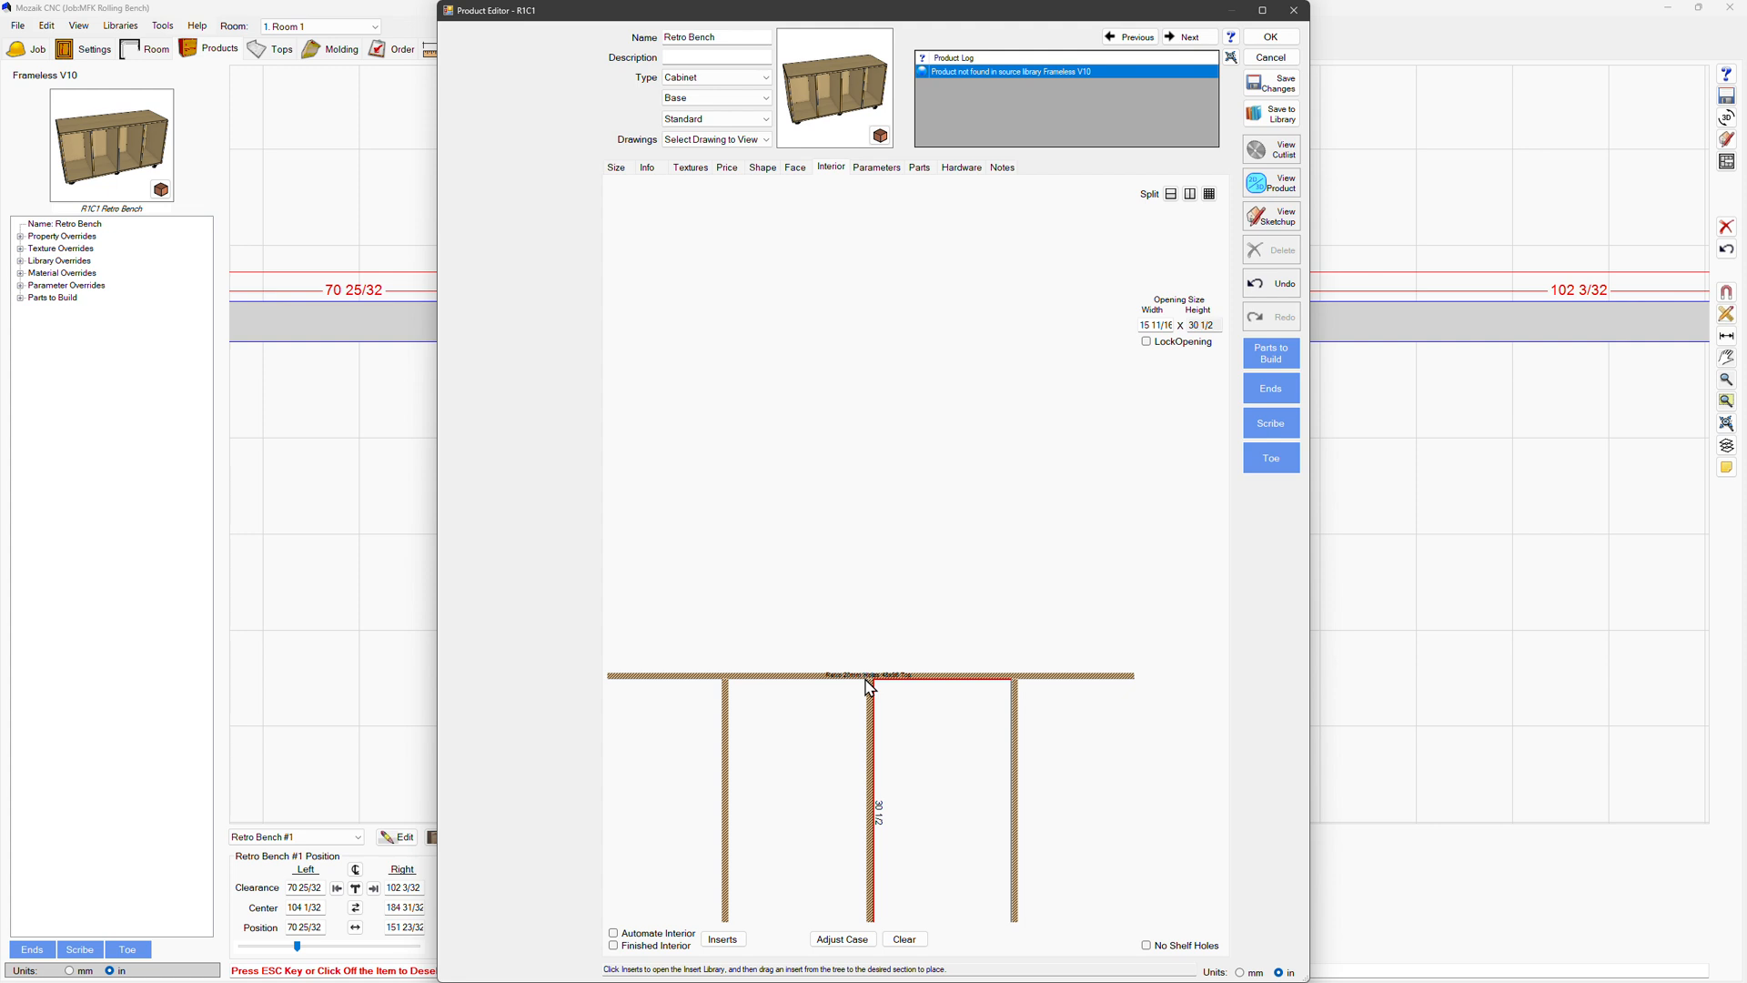
# Step: Review the Retro 20mm Holes top insert's Operations list in the Inserts Library
pyautogui.click(870, 697)
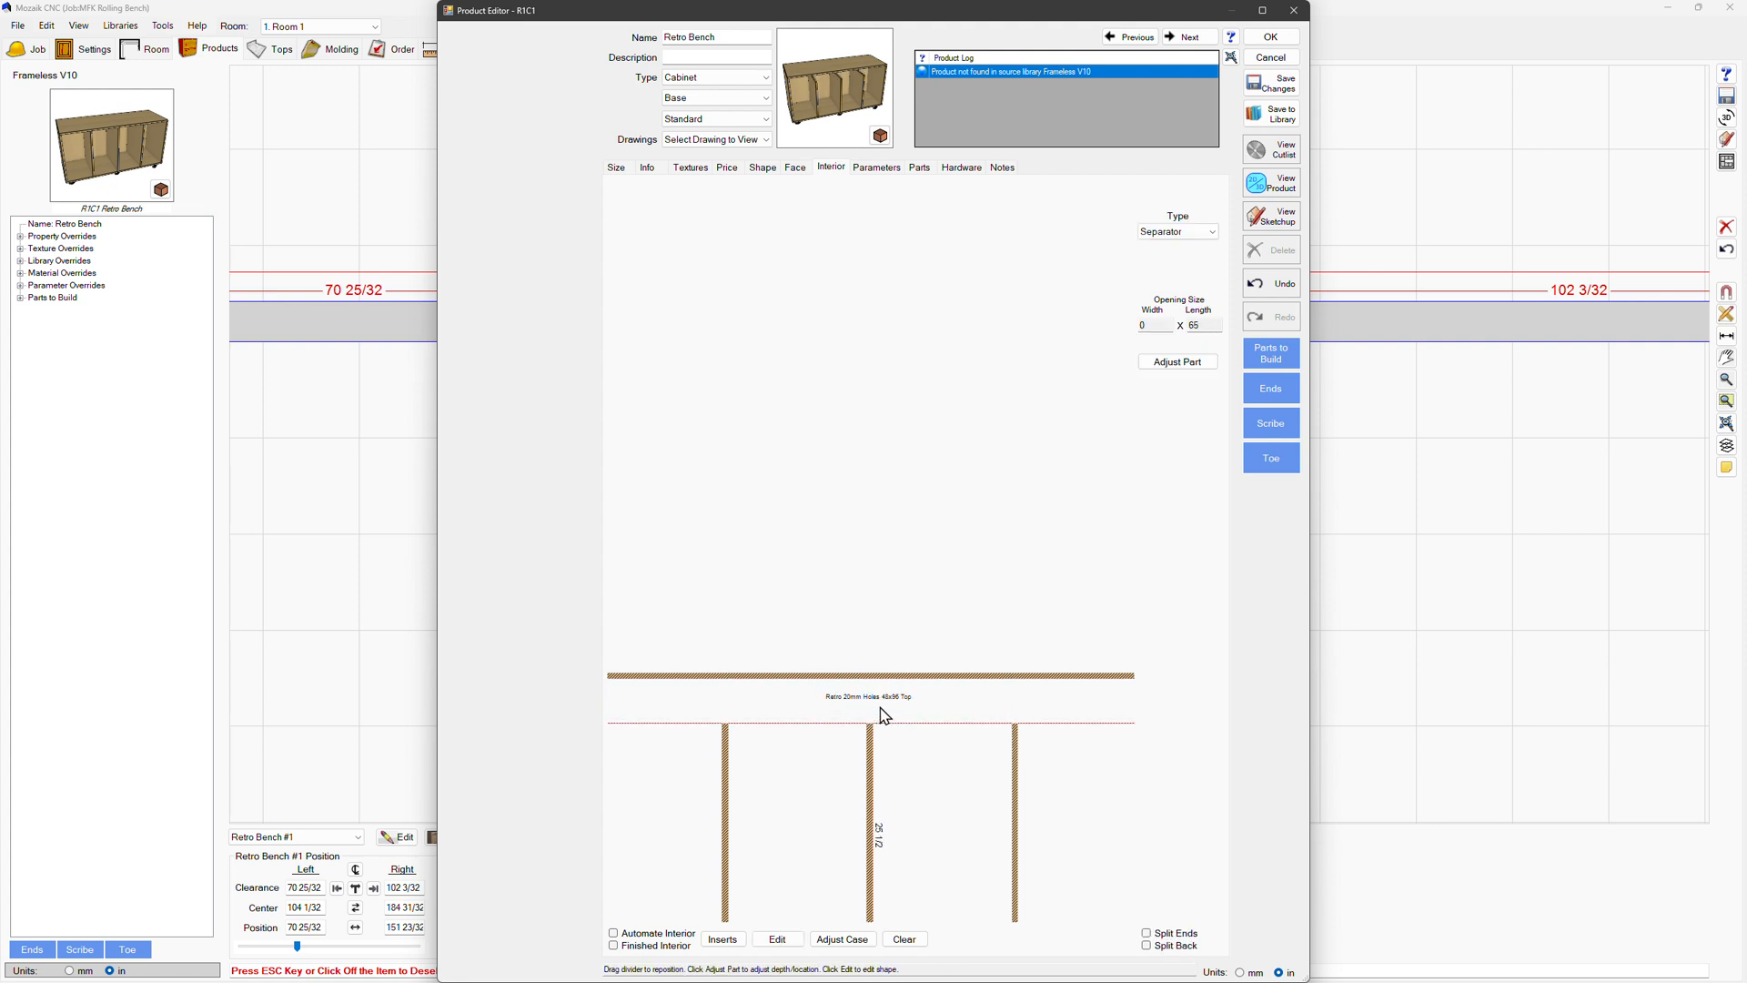
pyautogui.click(723, 939)
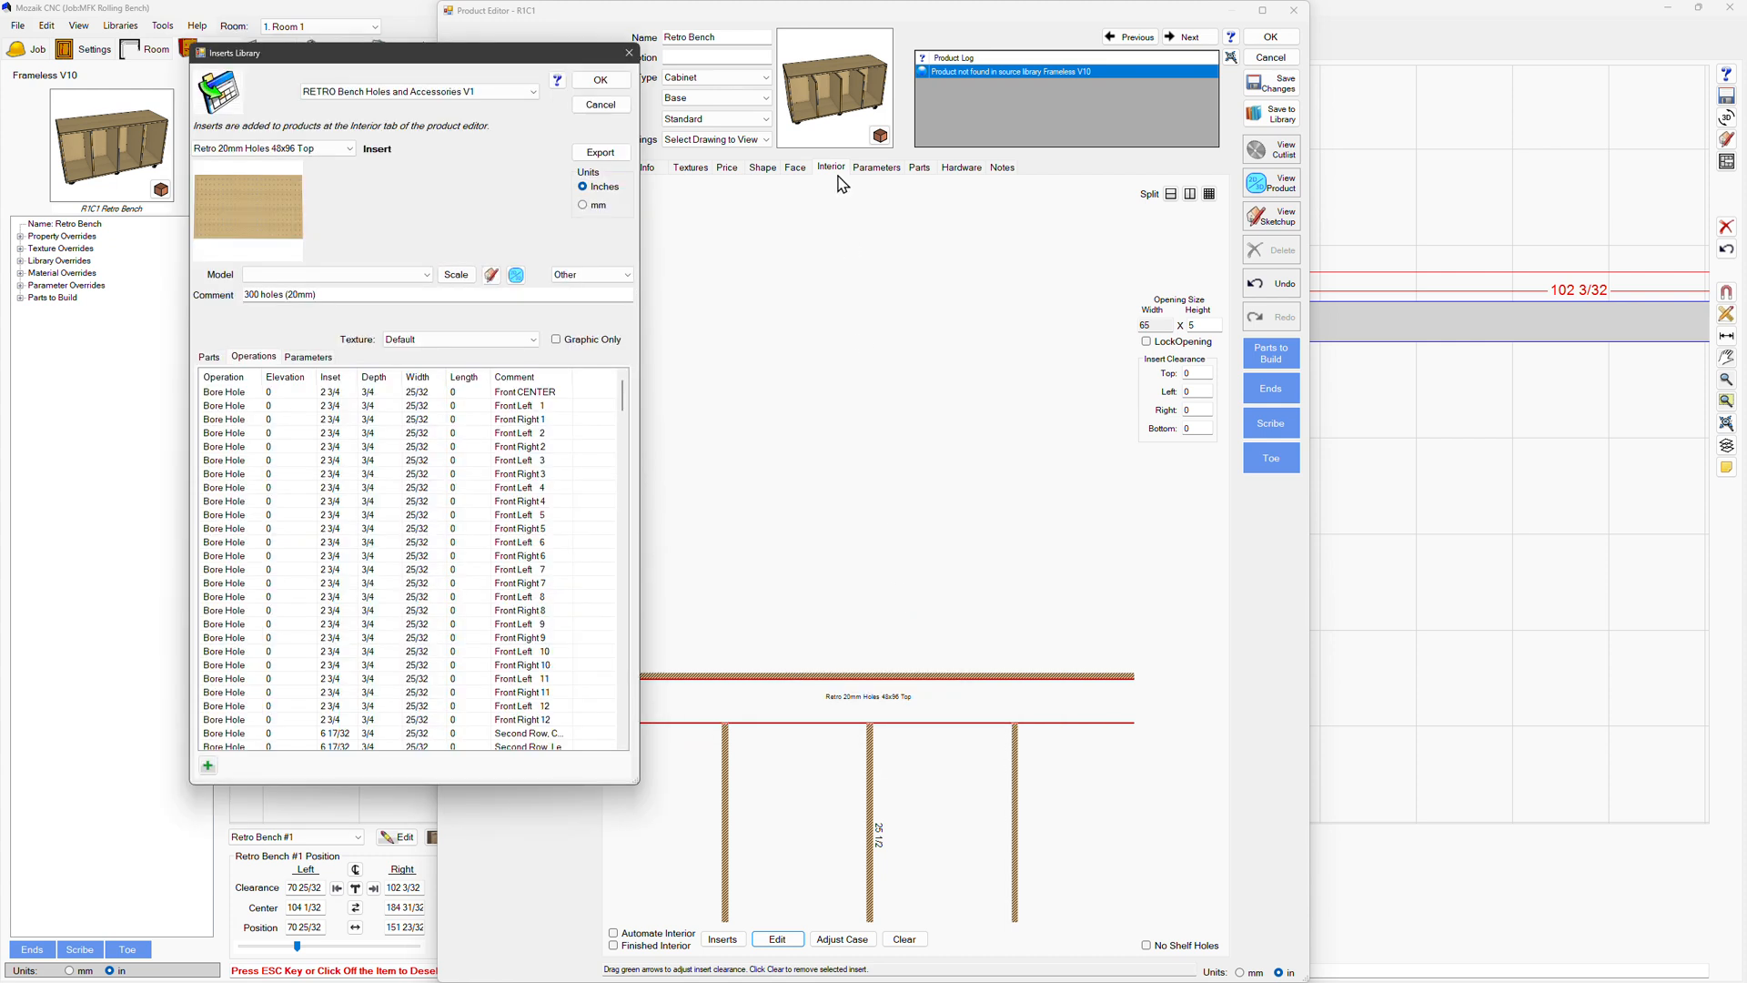
pyautogui.moveTo(540, 459)
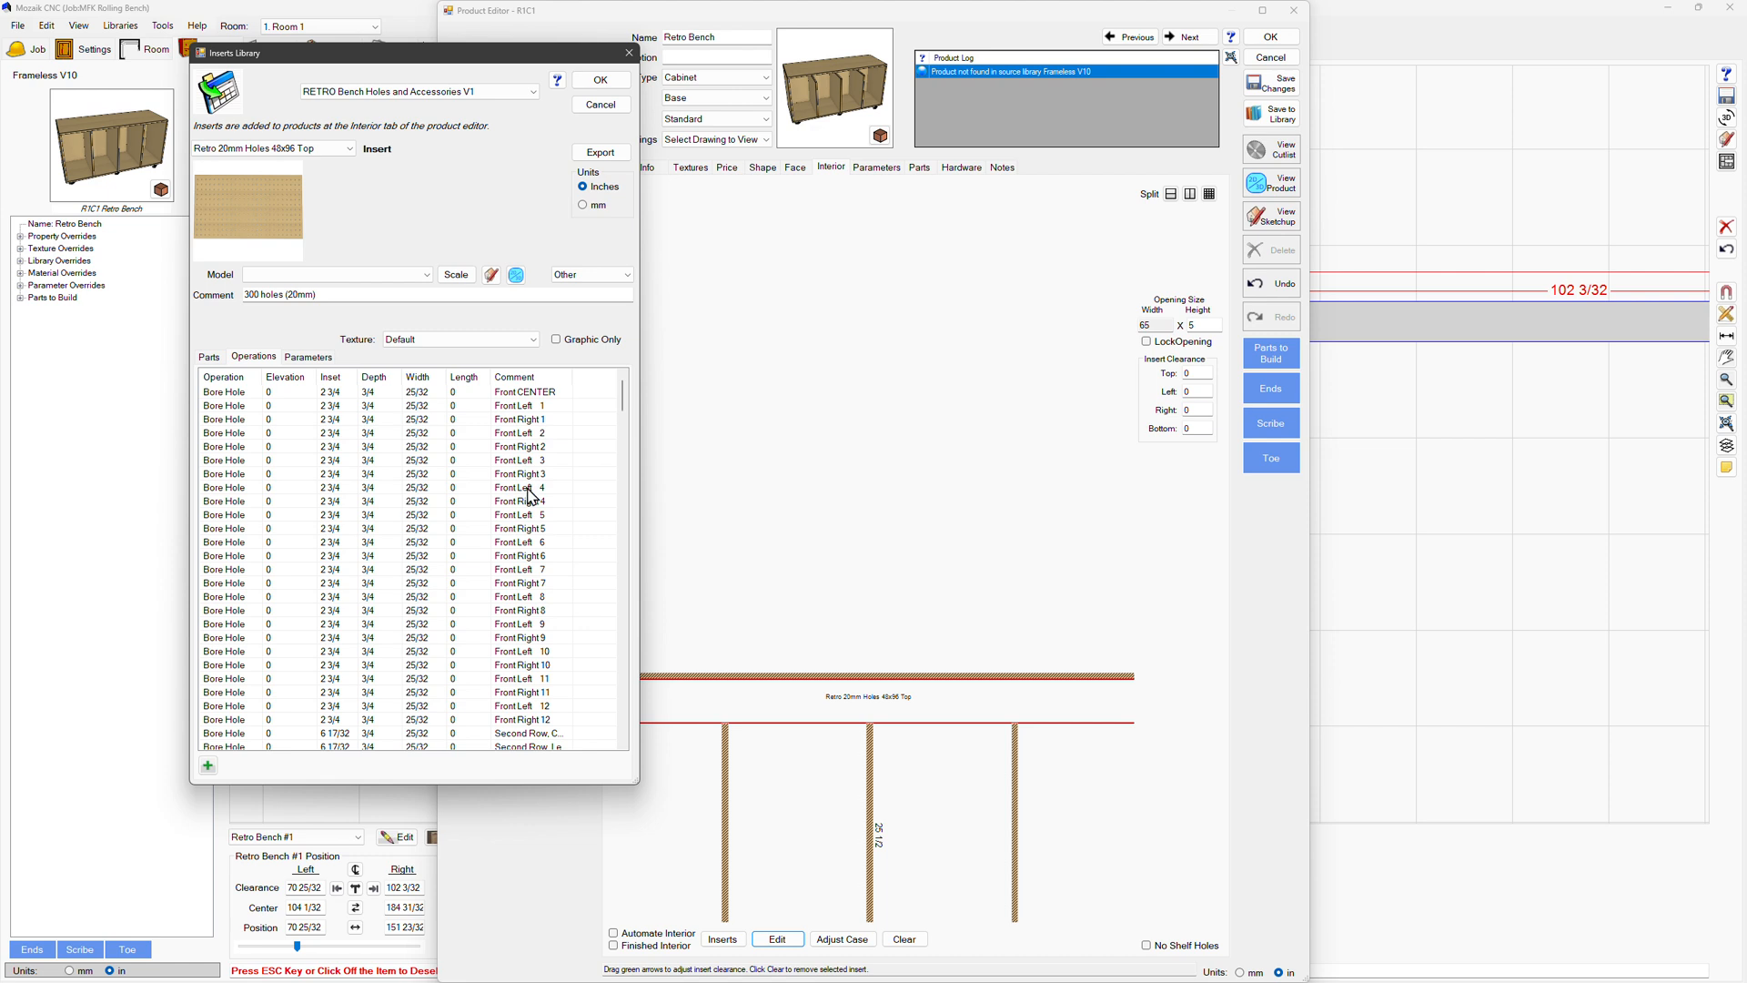
pyautogui.scroll(-3)
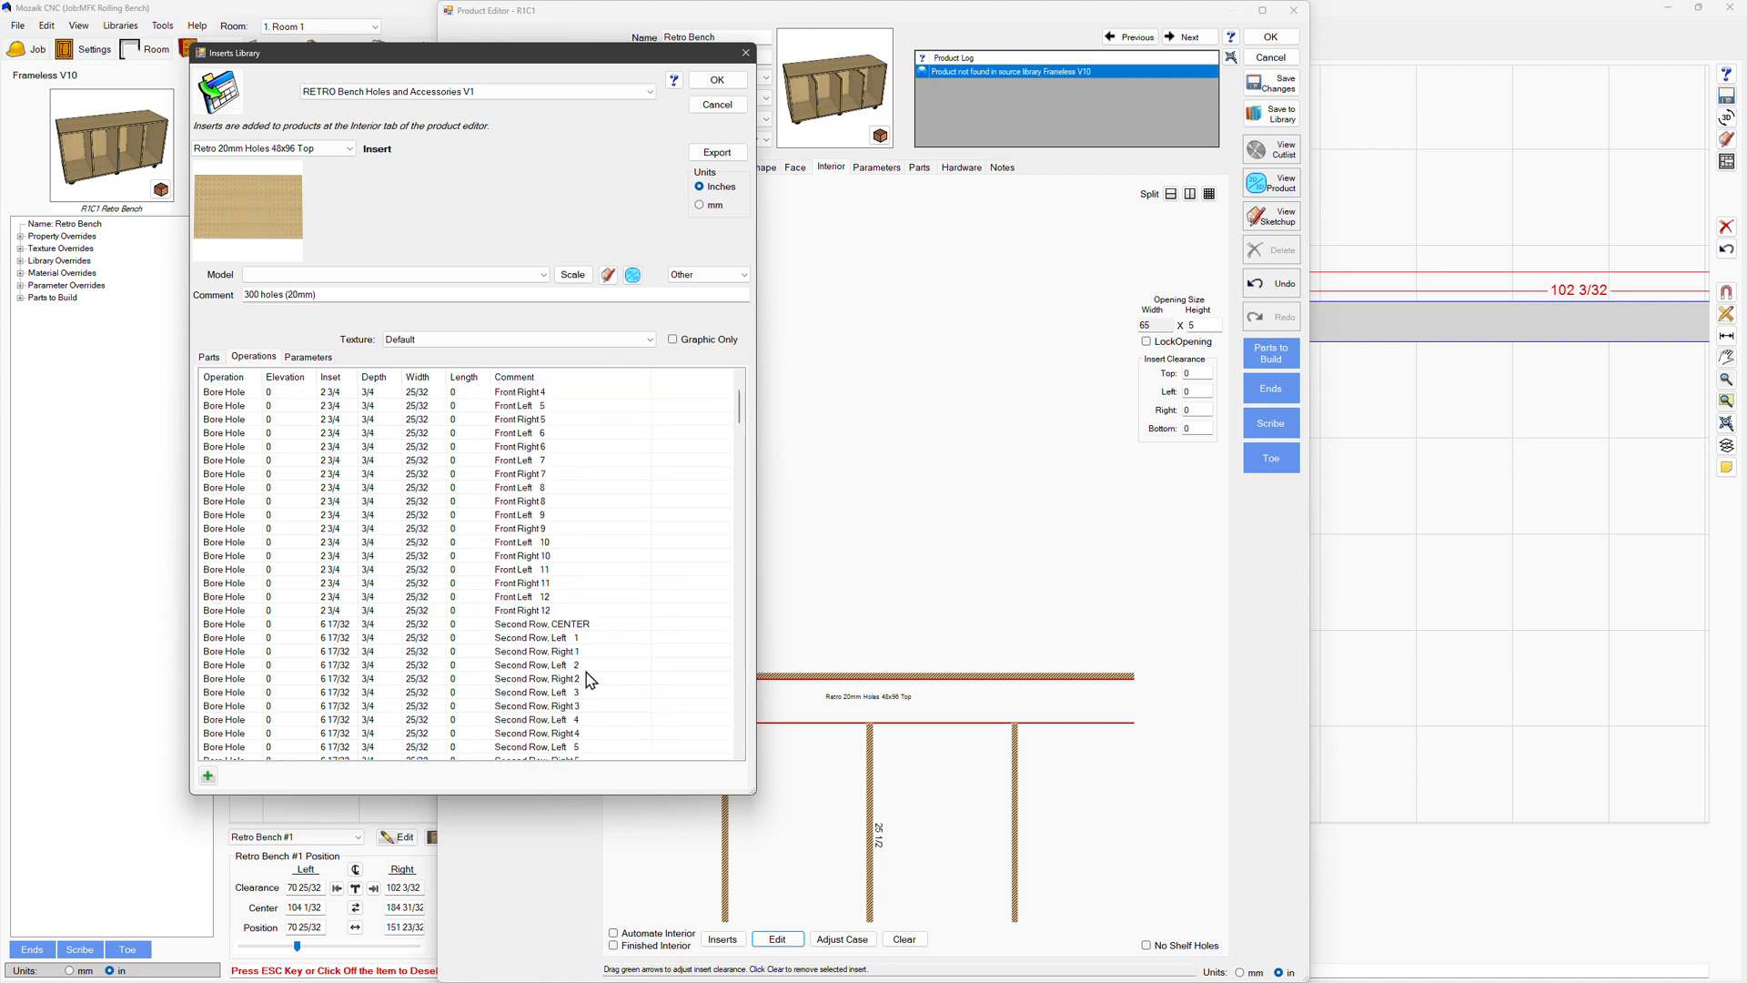
pyautogui.scroll(-3)
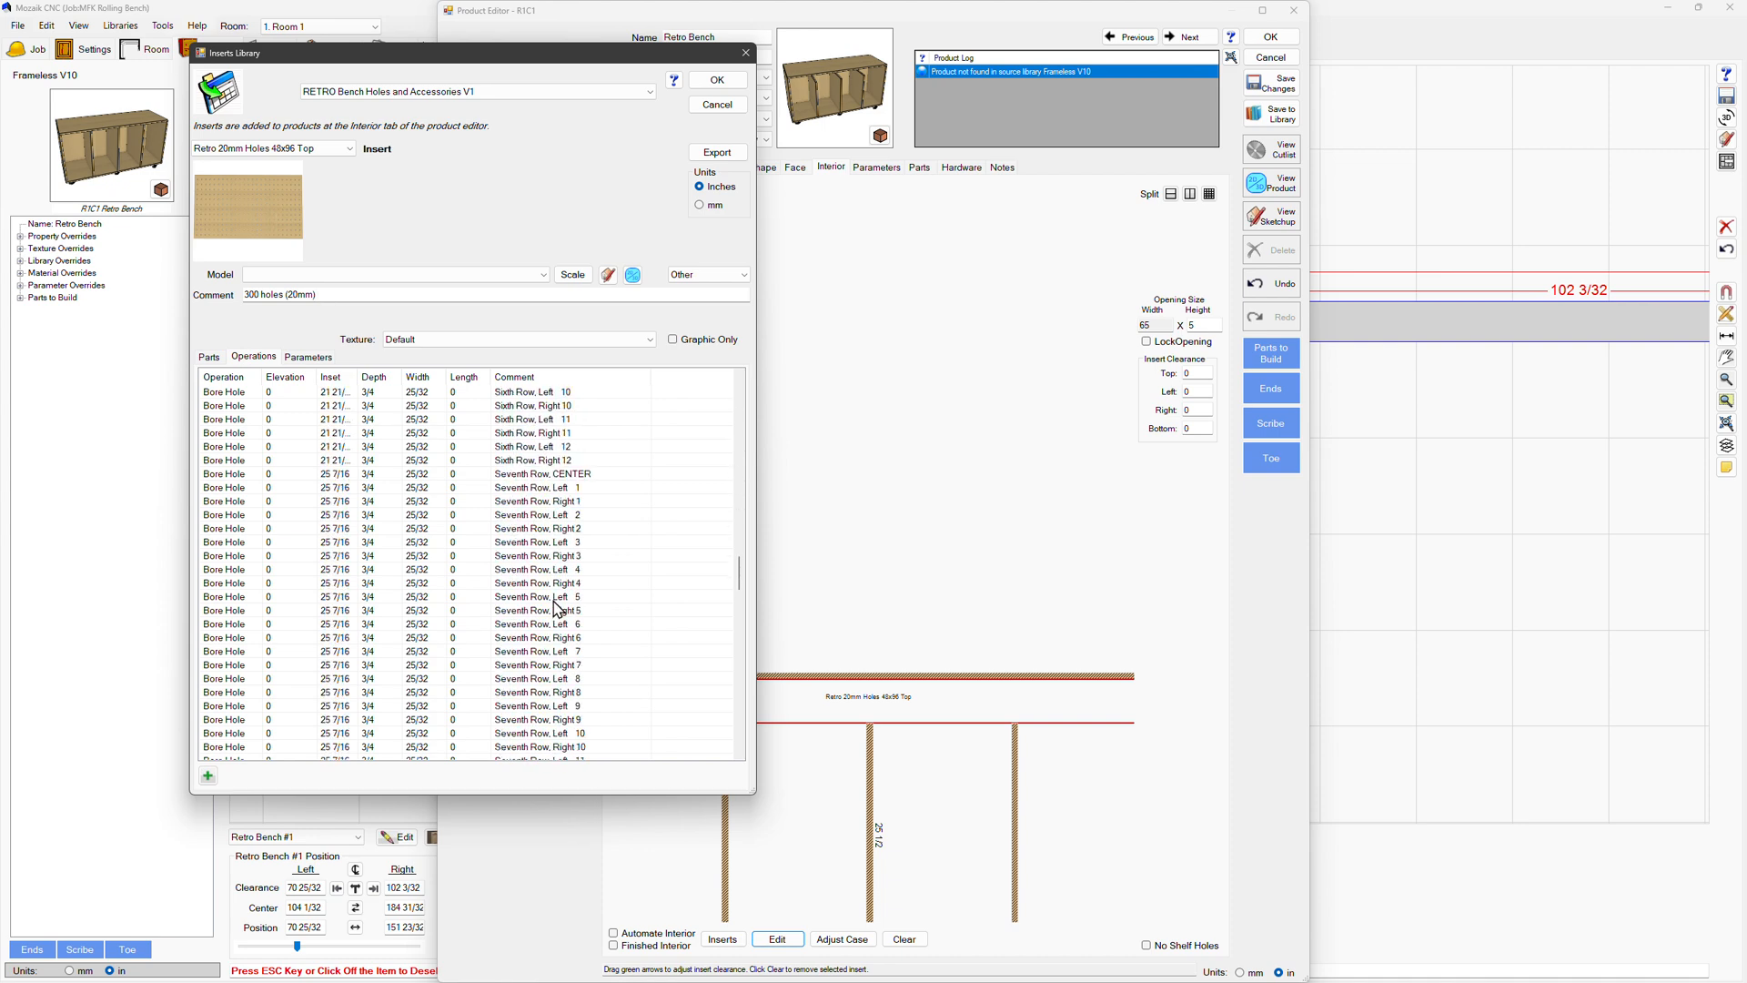
pyautogui.scroll(3)
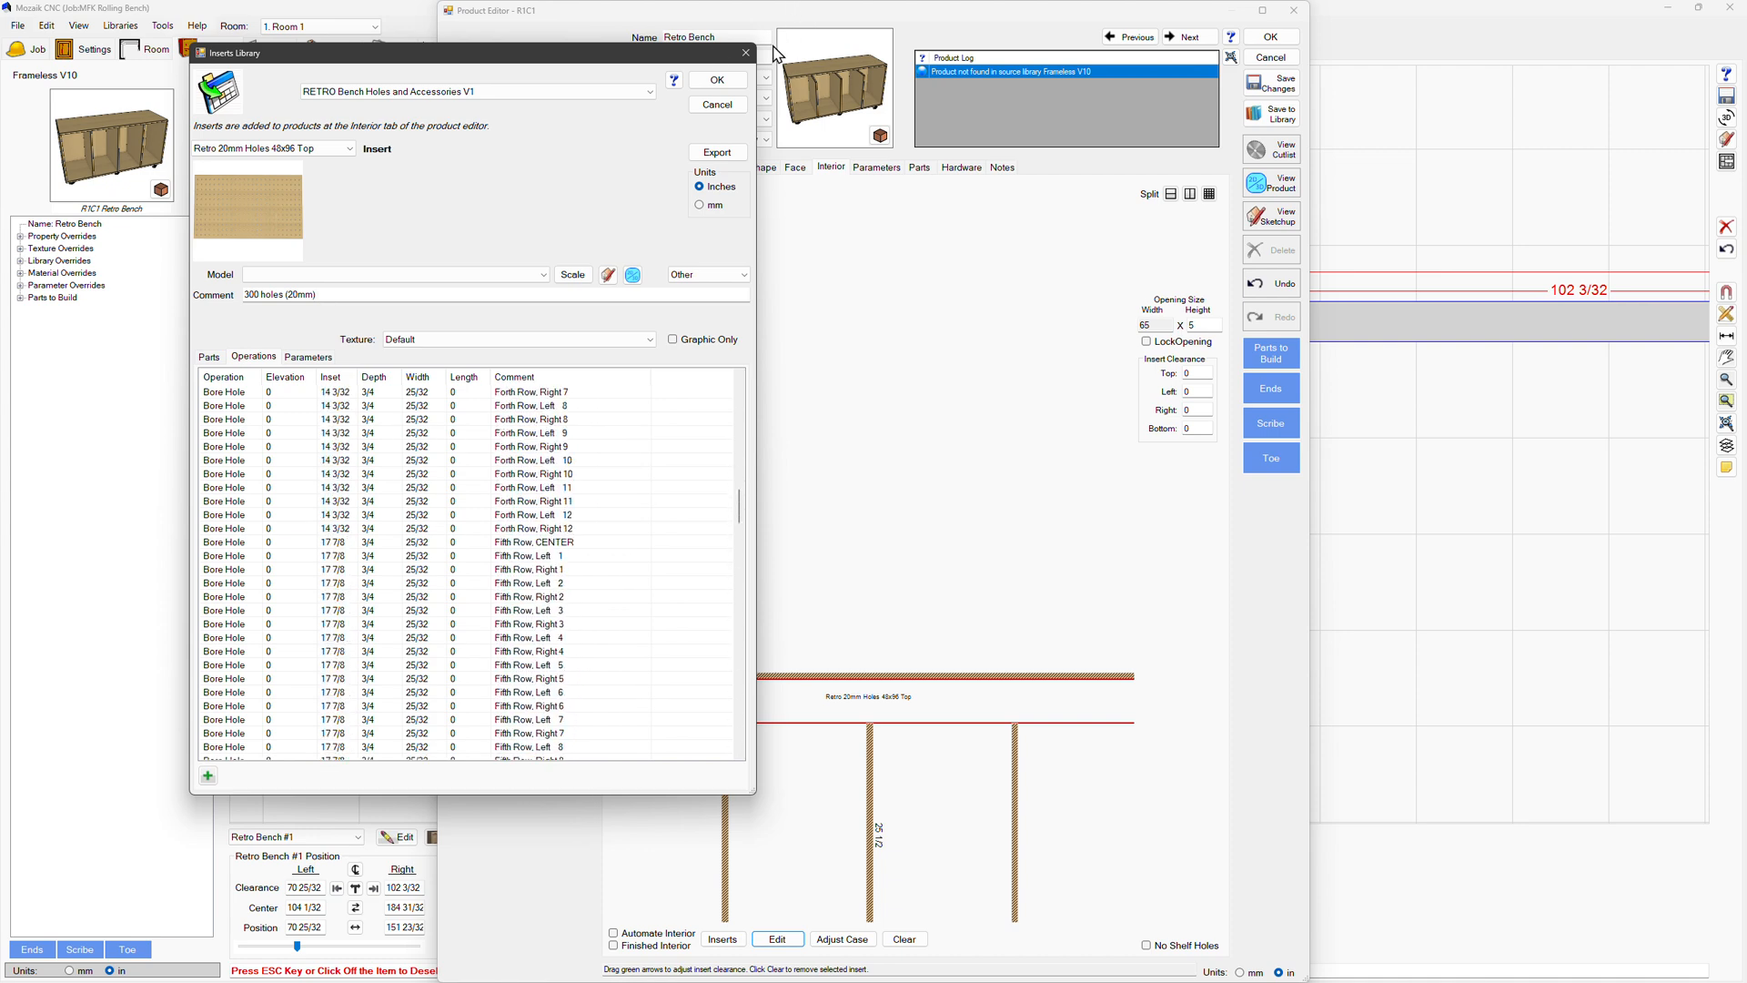
# Step: Apply the insert's operation changes and accept the product so Wall #1 plan shows the hole grid
pyautogui.click(717, 78)
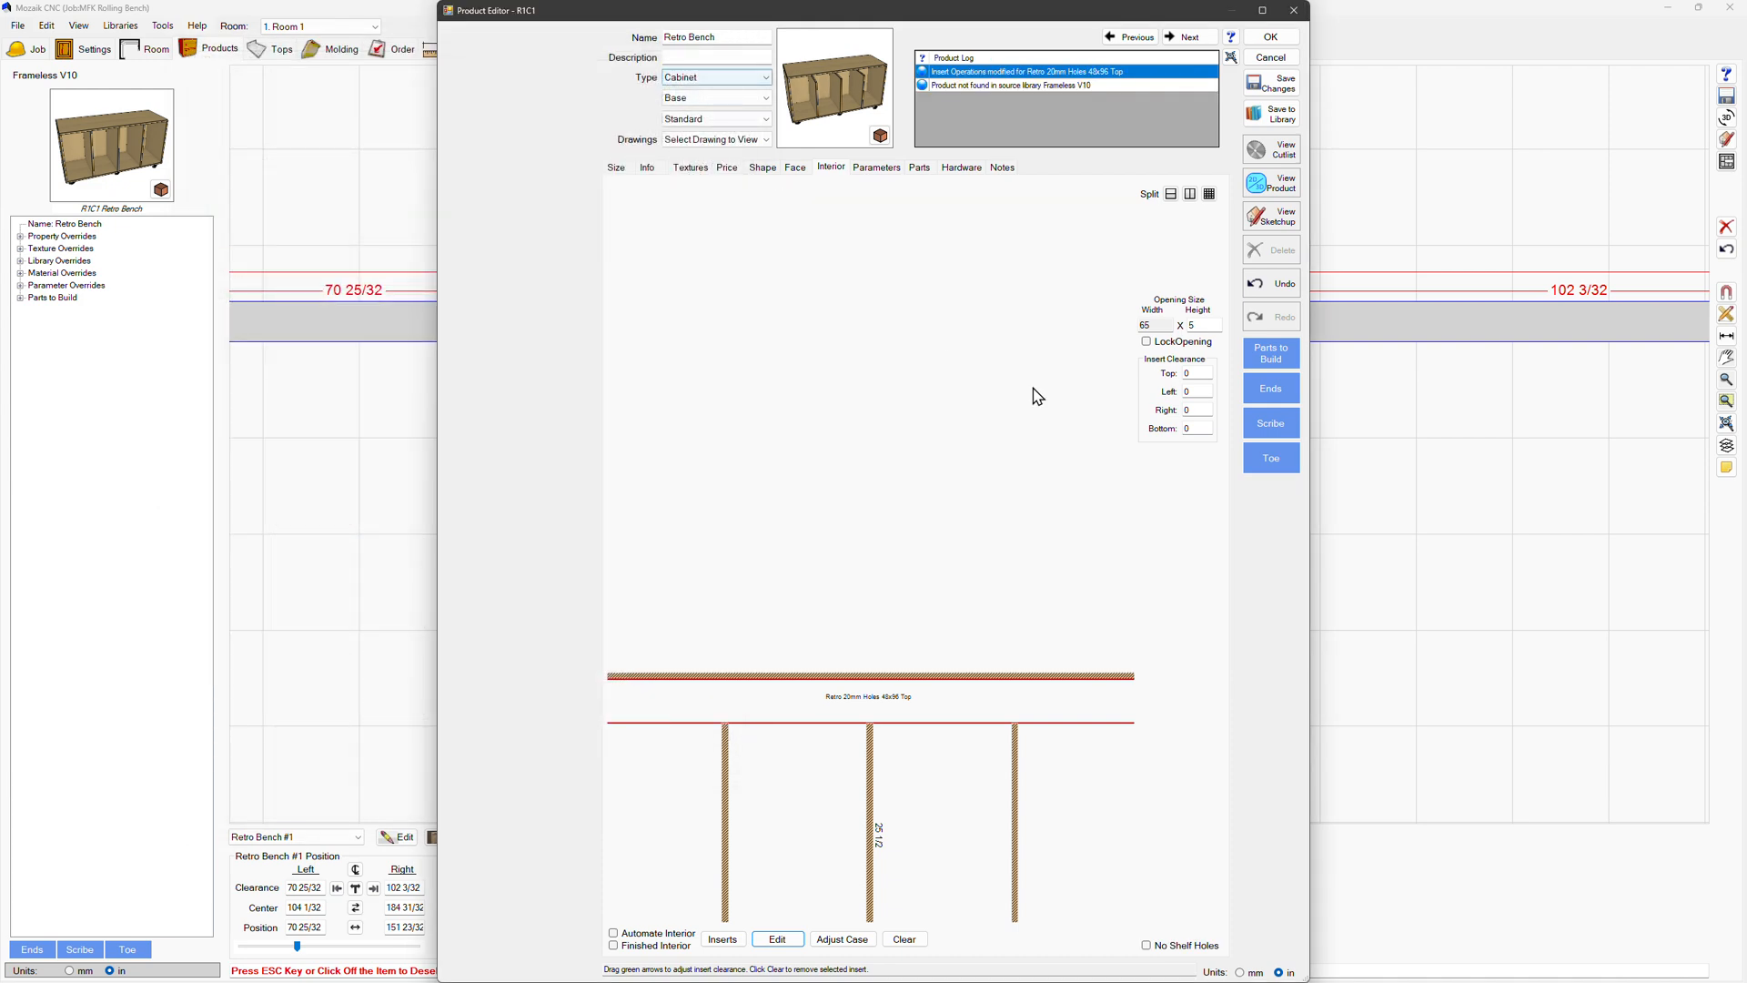
pyautogui.click(1268, 36)
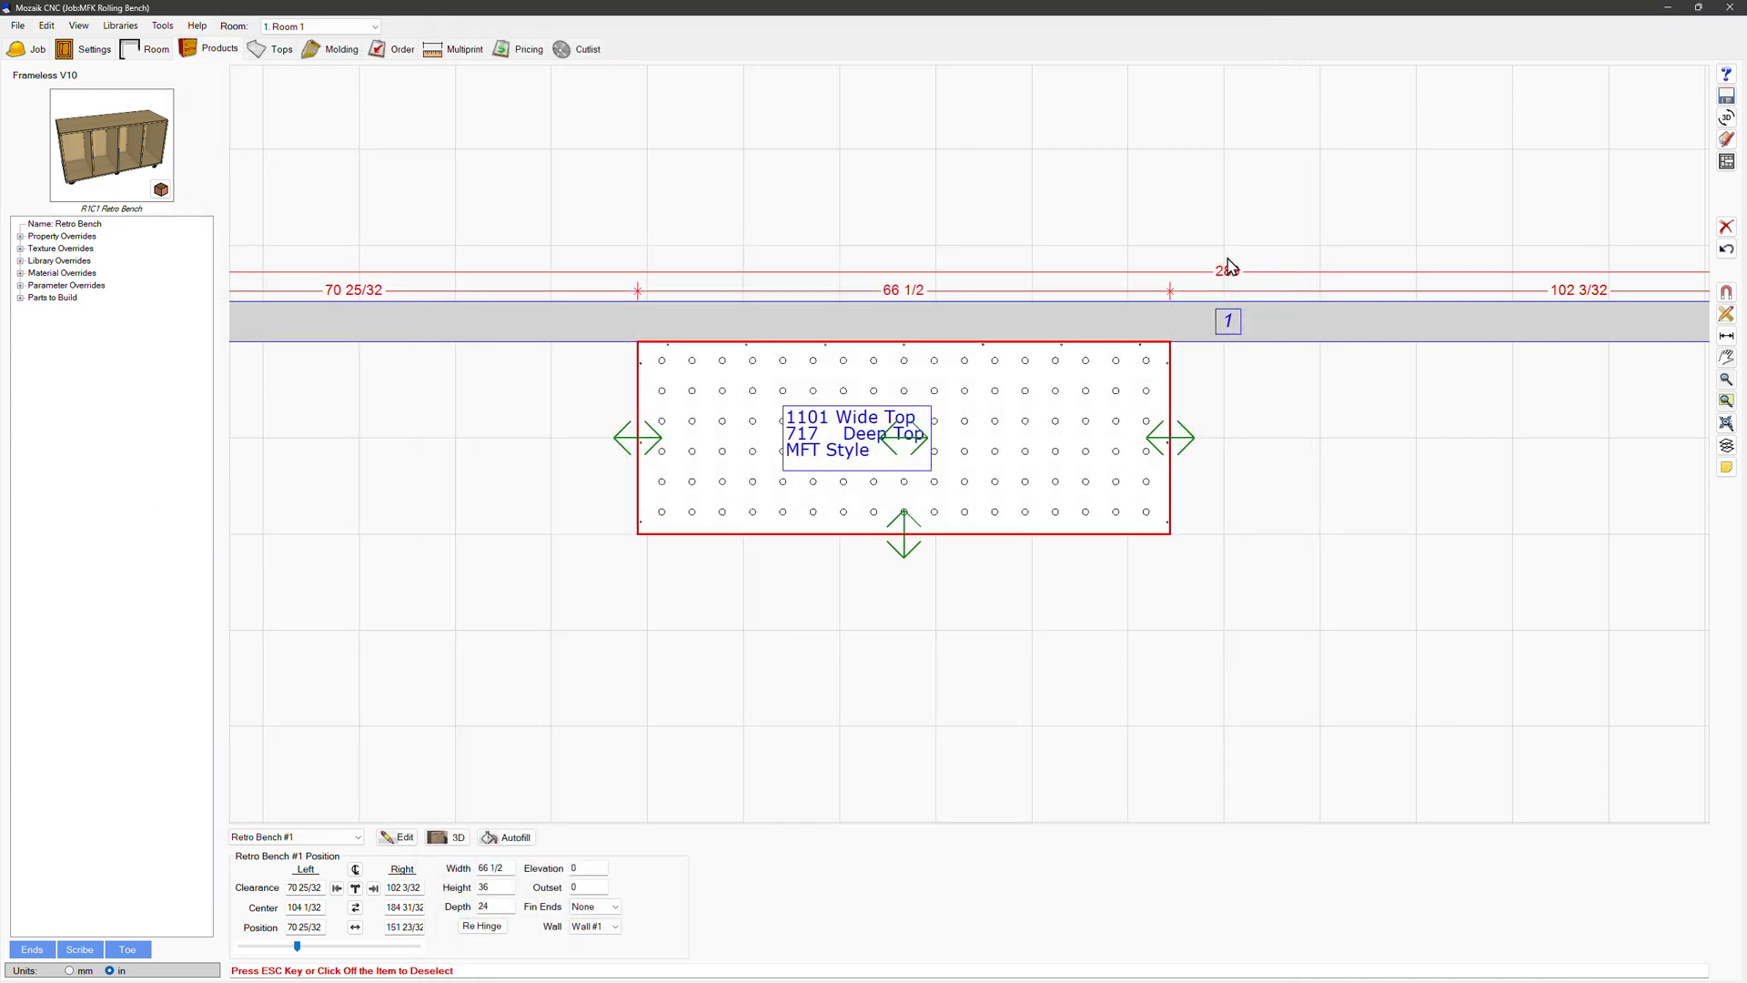